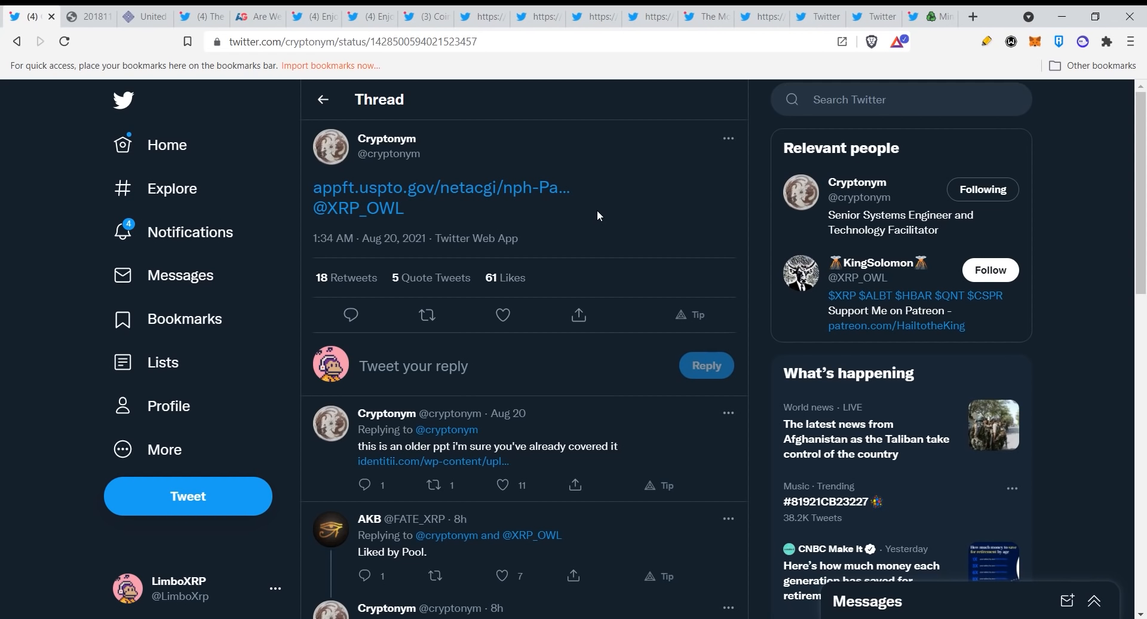
{"action": "mouse_move", "coordinate": [602, 231]}
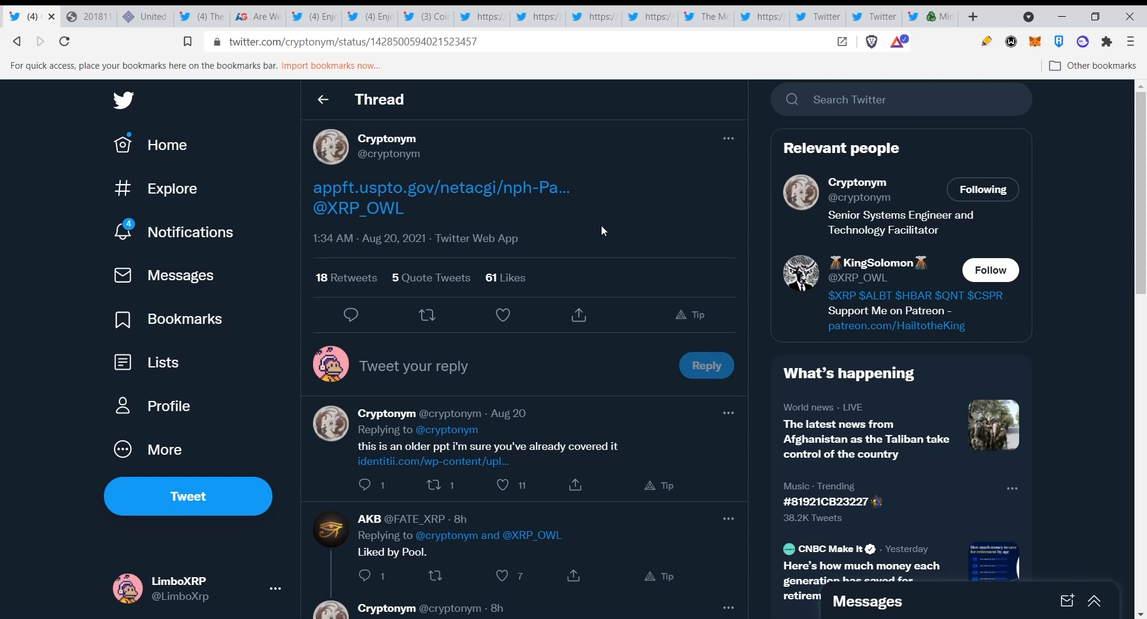
{"action": "mouse_move", "coordinate": [592, 232]}
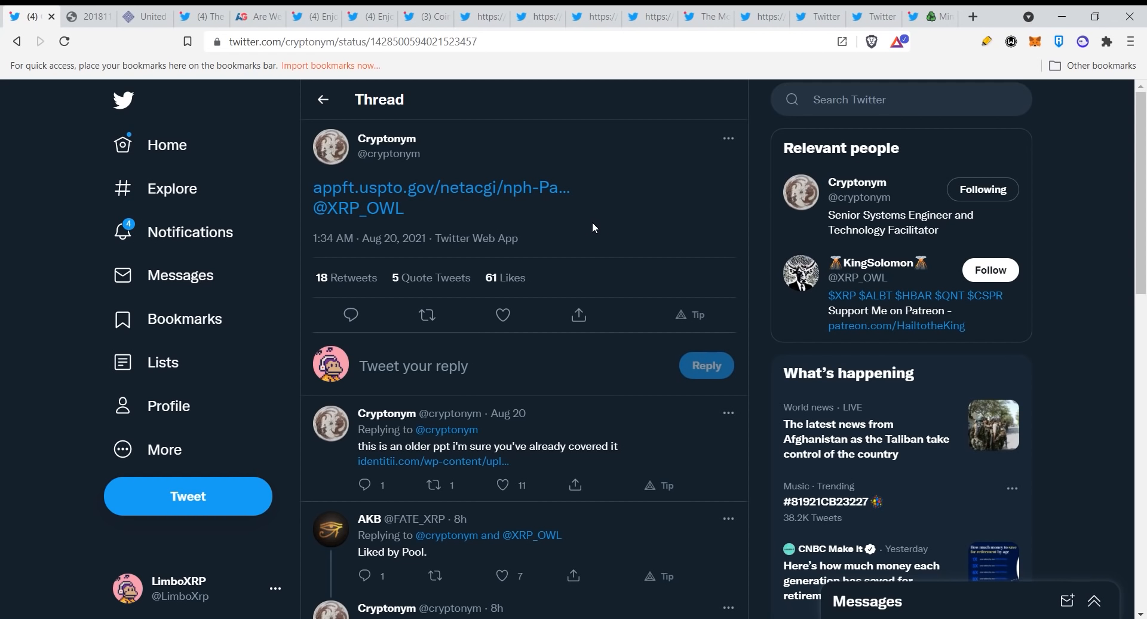
{"action": "mouse_move", "coordinate": [583, 212]}
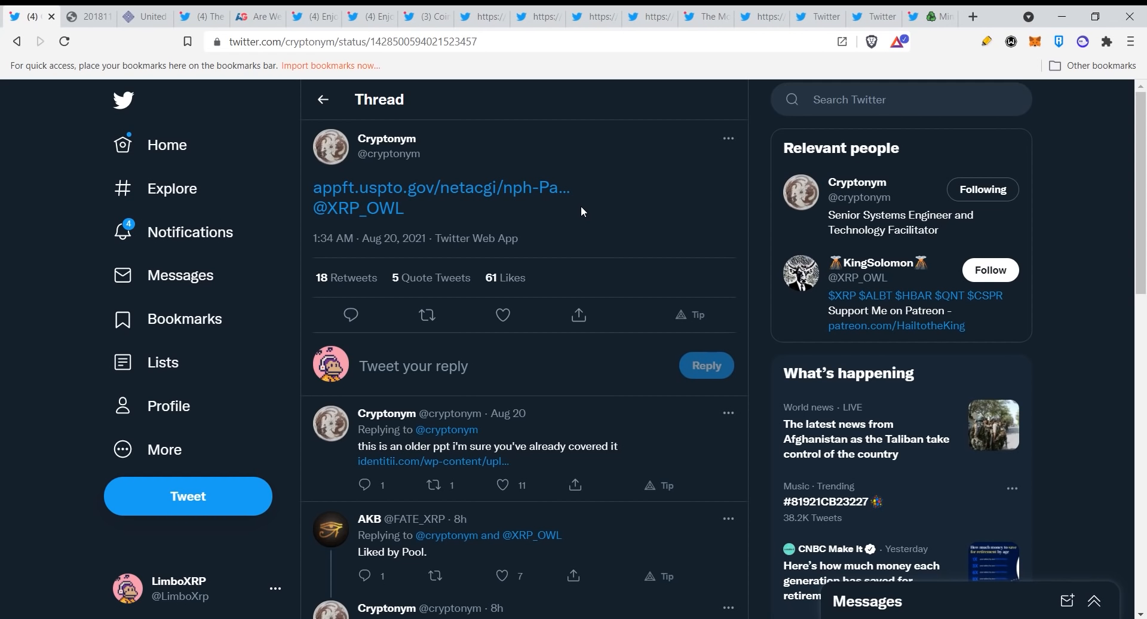
{"action": "mouse_move", "coordinate": [574, 221]}
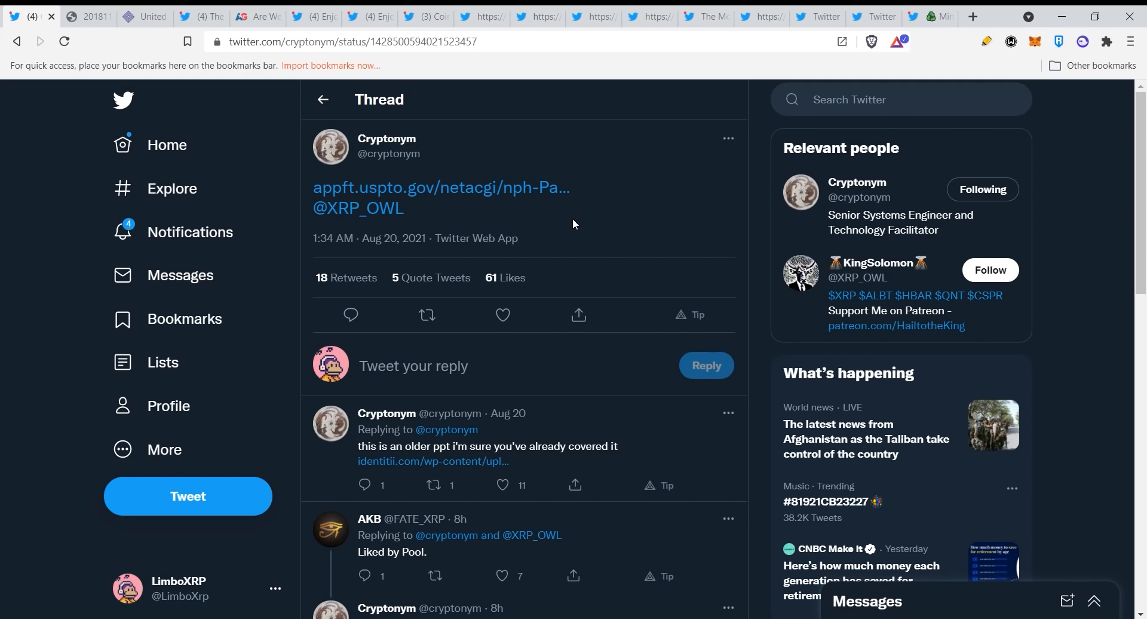
{"action": "mouse_move", "coordinate": [568, 230]}
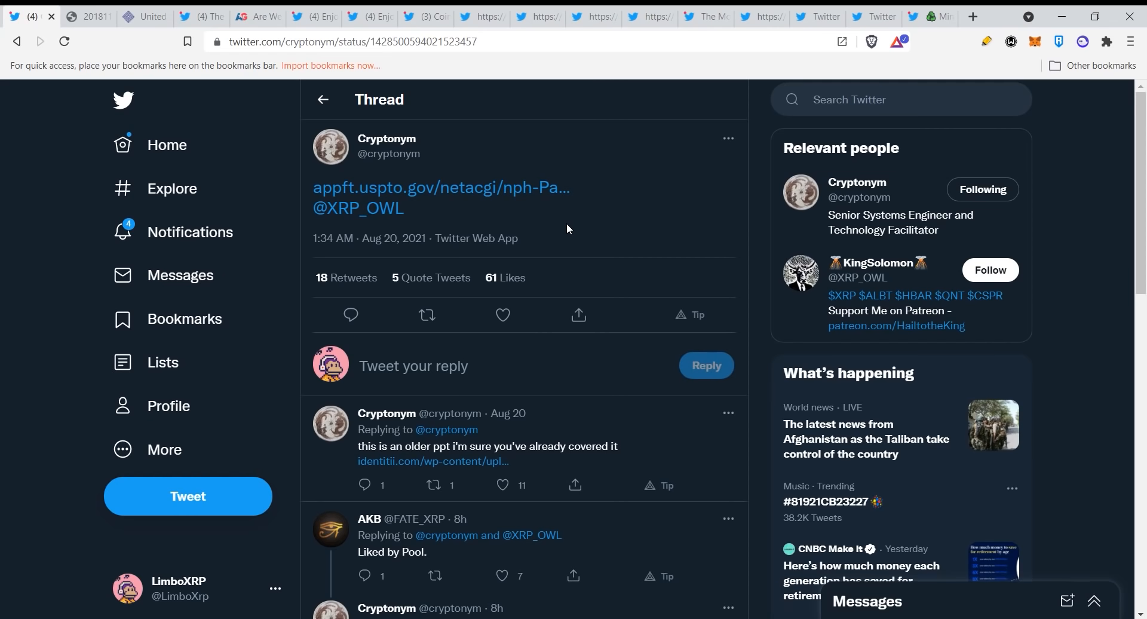
{"action": "mouse_move", "coordinate": [229, 115]}
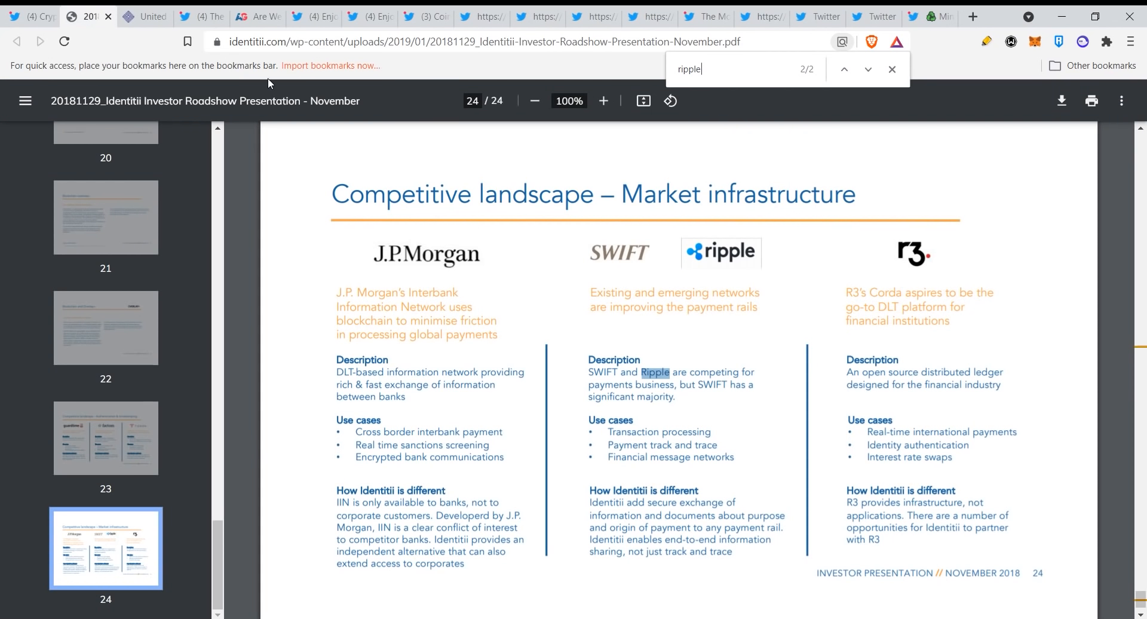
Open the Identitii investor roadshow PDF from the reply's identitii.com link and scroll into it.
{"action": "left_click", "coordinate": [34, 17]}
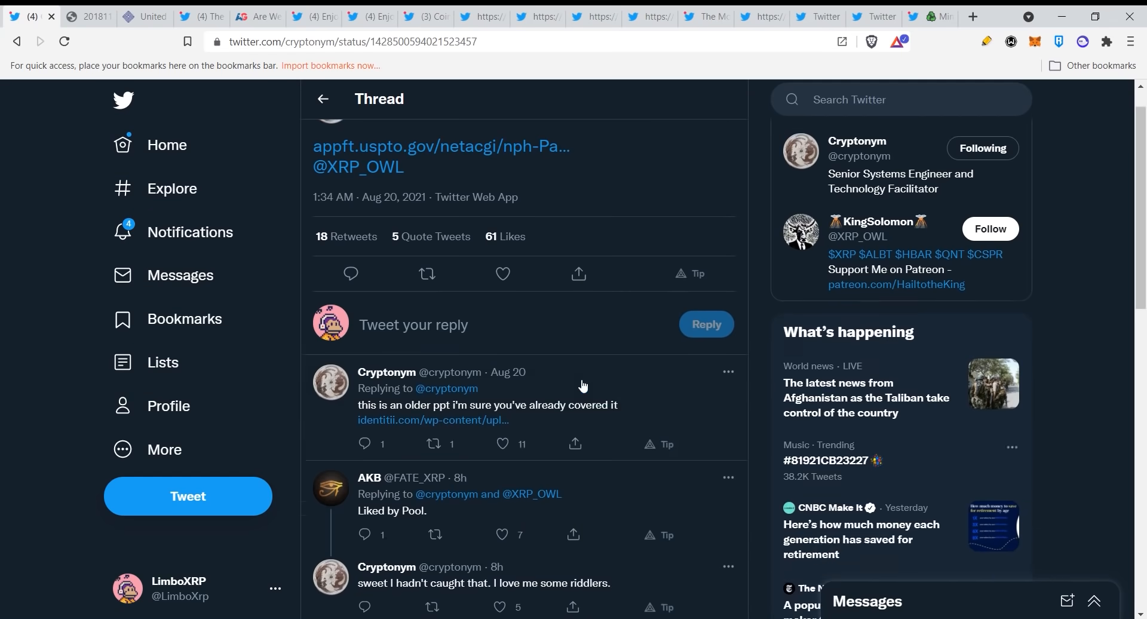
{"action": "scroll", "scroll_direction": "down", "scroll_amount": 3}
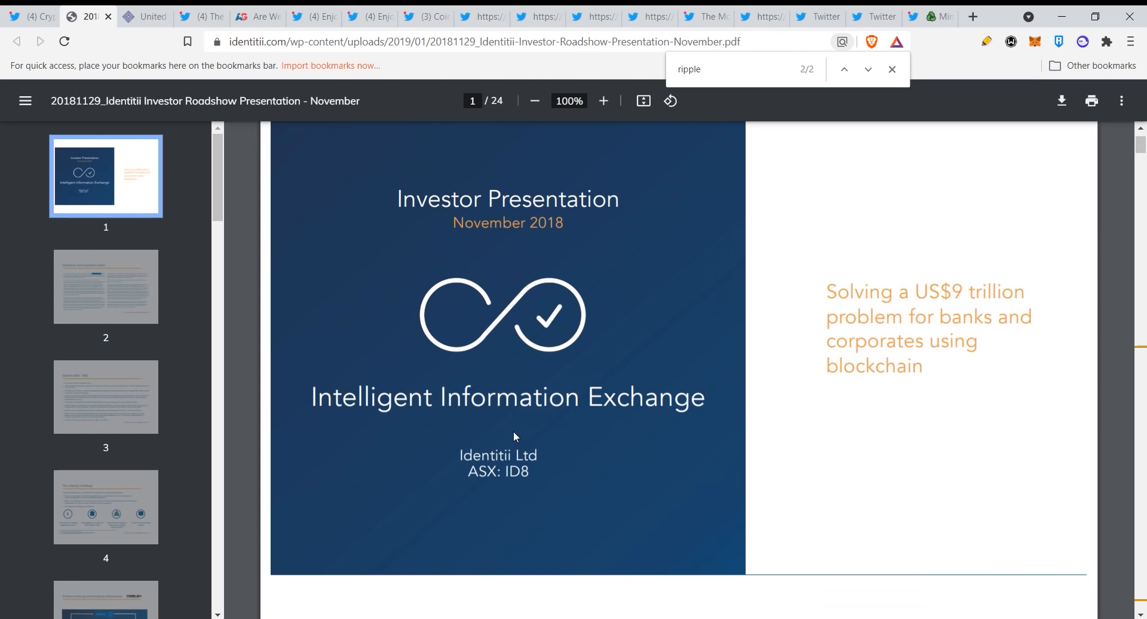
{"action": "mouse_move", "coordinate": [646, 413]}
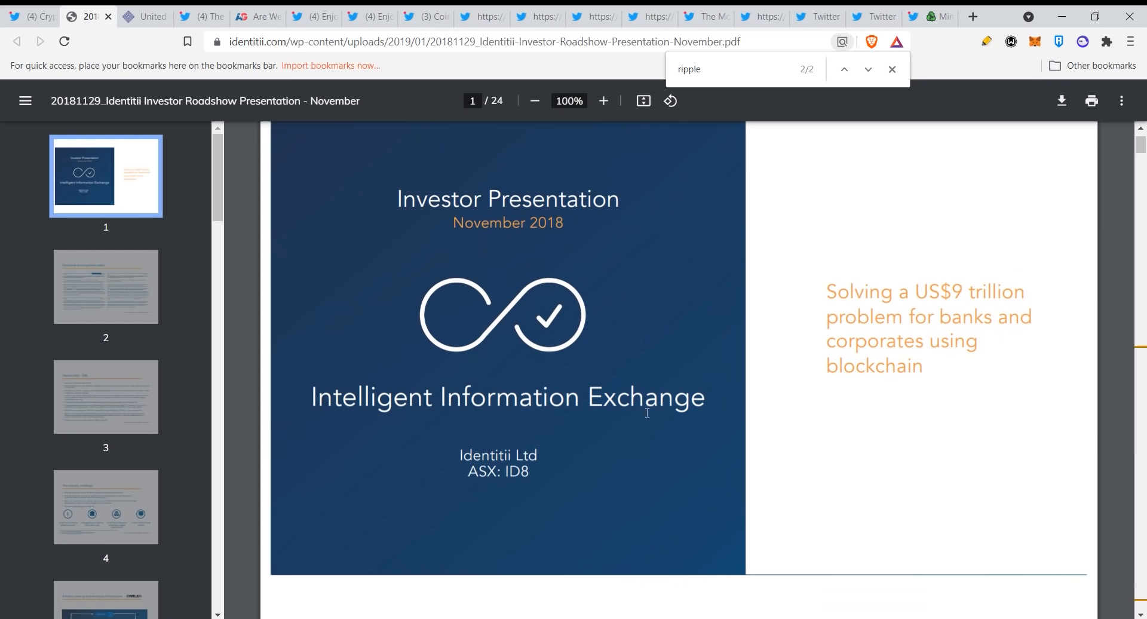
{"action": "mouse_move", "coordinate": [1035, 295]}
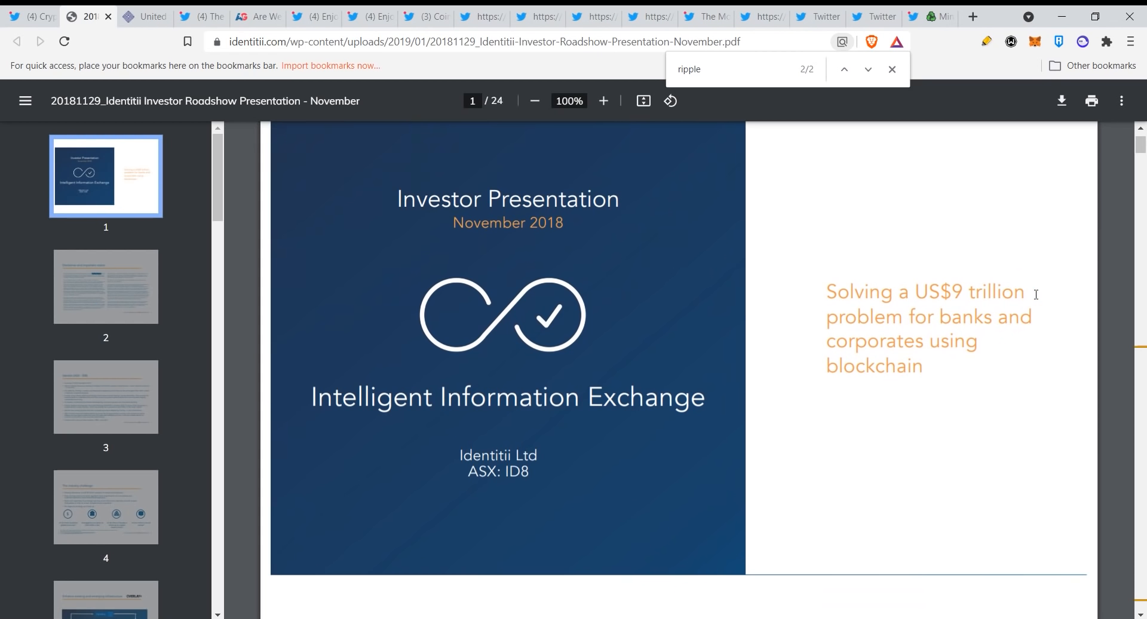
{"action": "mouse_move", "coordinate": [980, 350]}
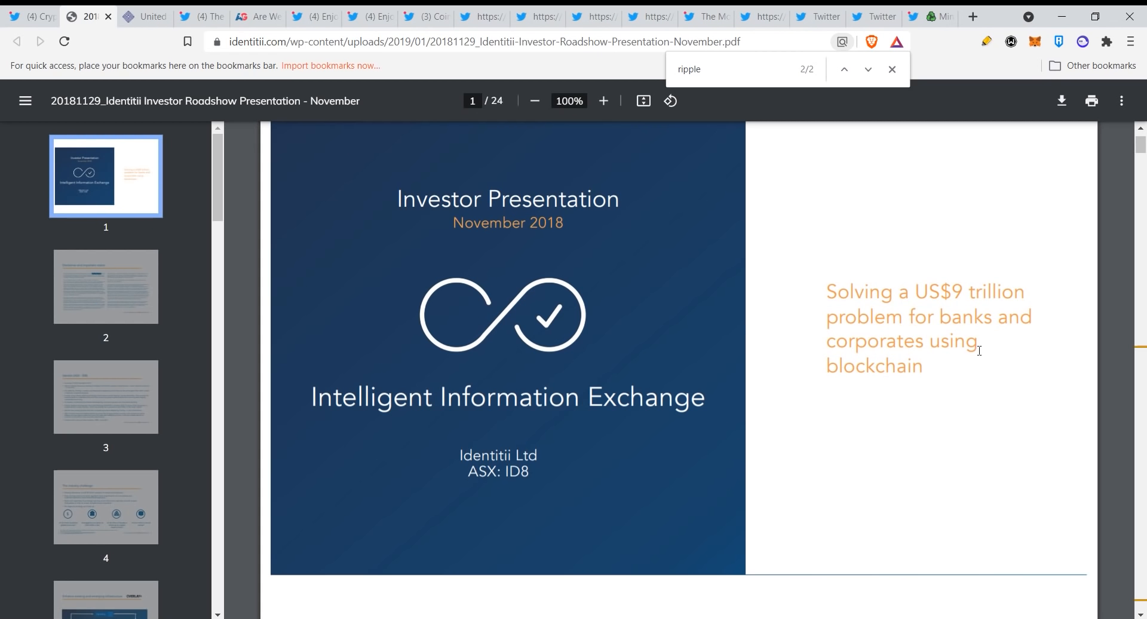
{"action": "mouse_move", "coordinate": [851, 257]}
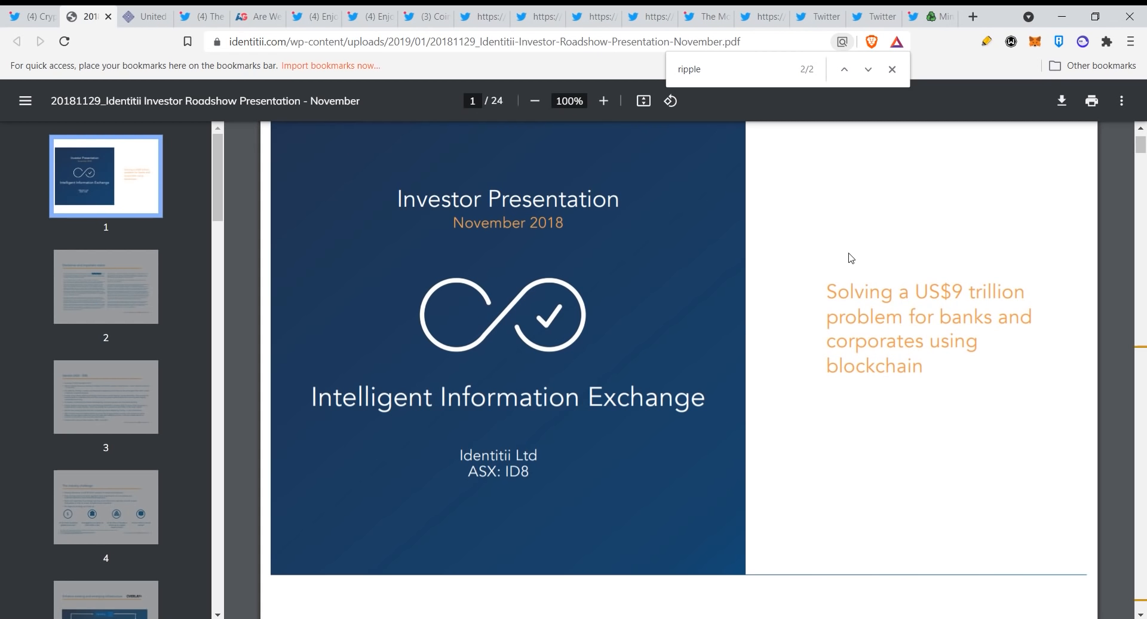
{"action": "mouse_move", "coordinate": [731, 72]}
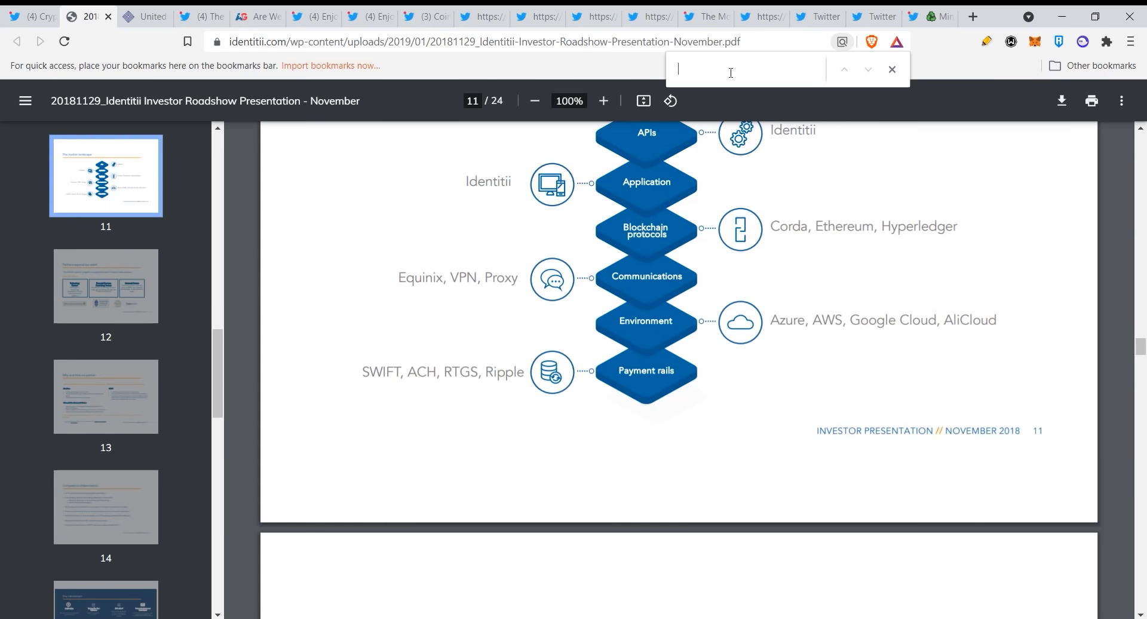
Search the PDF for 'xrp' with no hits, then 'ripple', reaching the second match on the competitive landscape slide.
{"action": "type", "text": "xrp"}
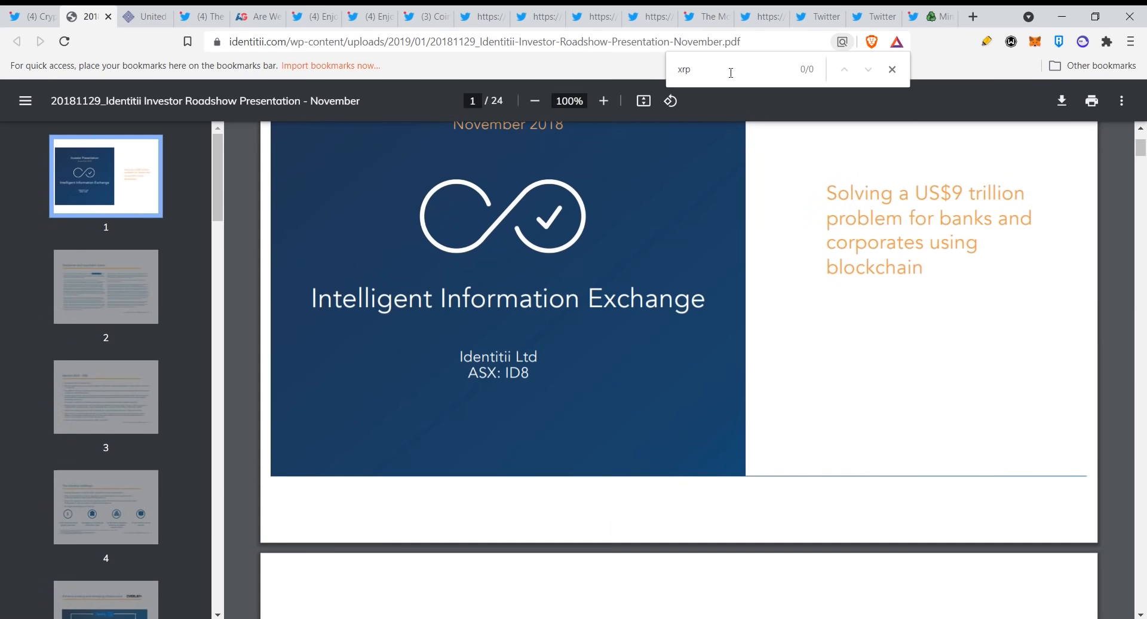
{"action": "type", "text": "ripple"}
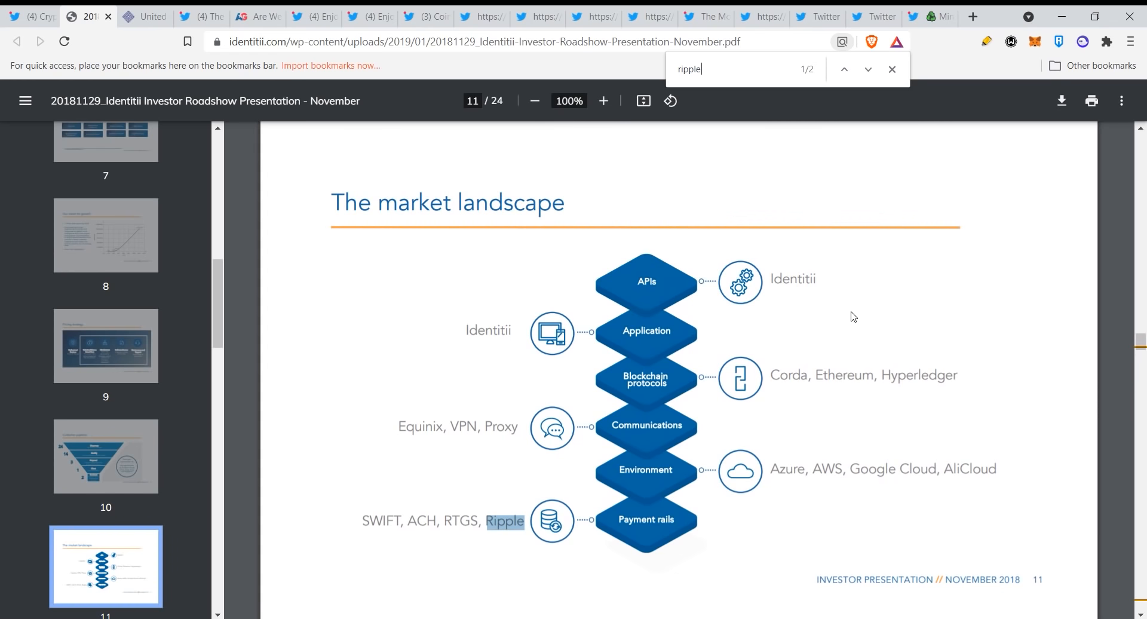
{"action": "scroll", "scroll_direction": "down", "scroll_amount": 3}
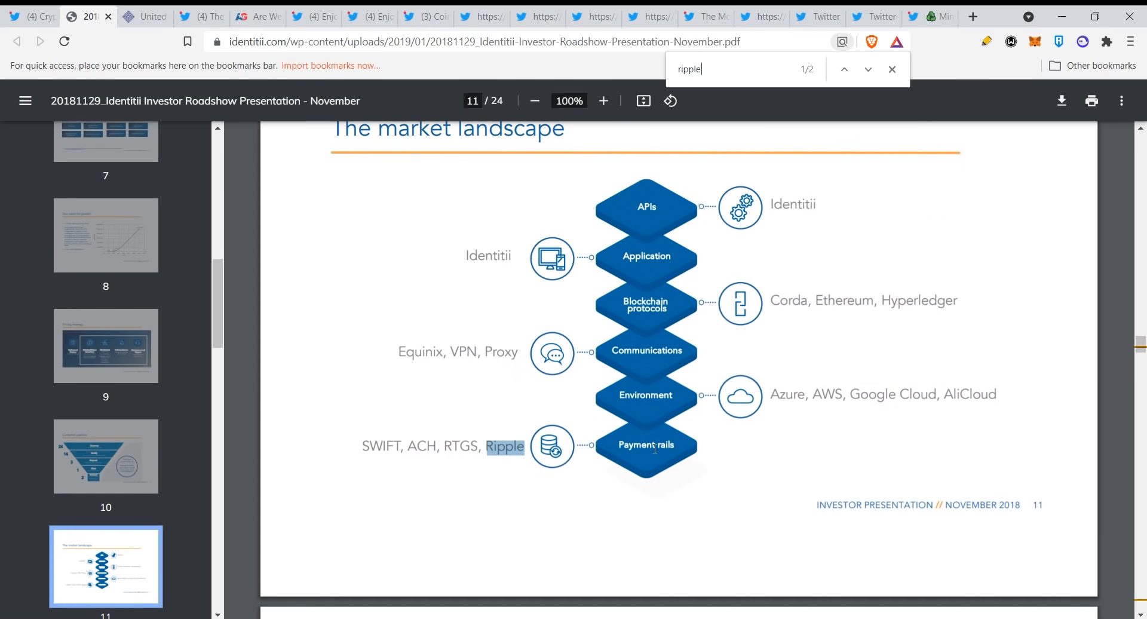
{"action": "mouse_move", "coordinate": [725, 446]}
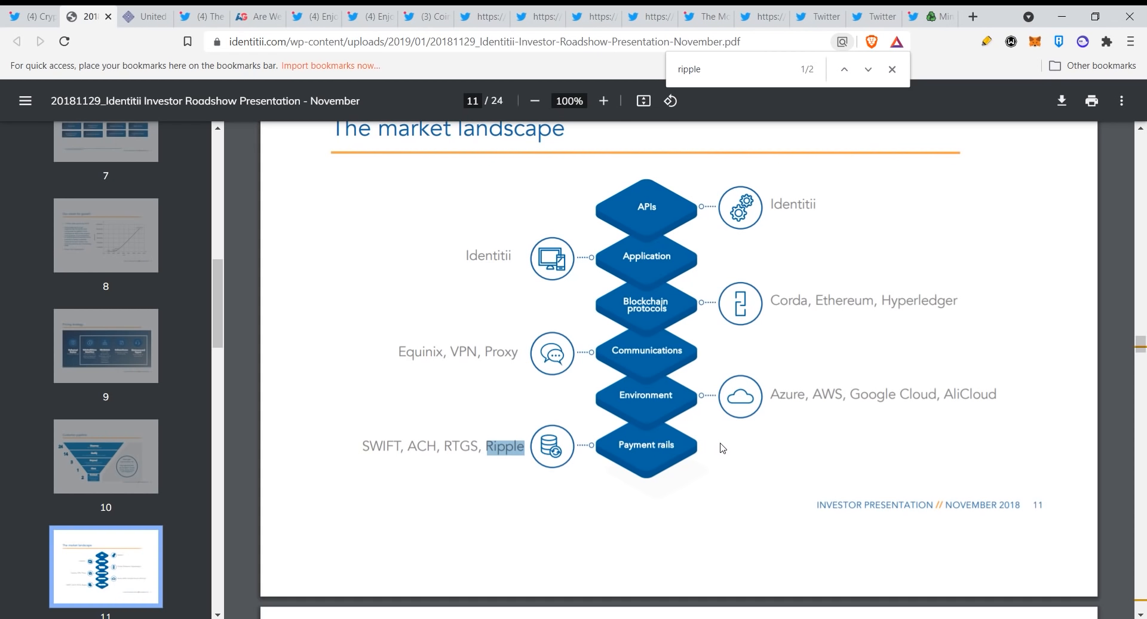
{"action": "mouse_move", "coordinate": [755, 417]}
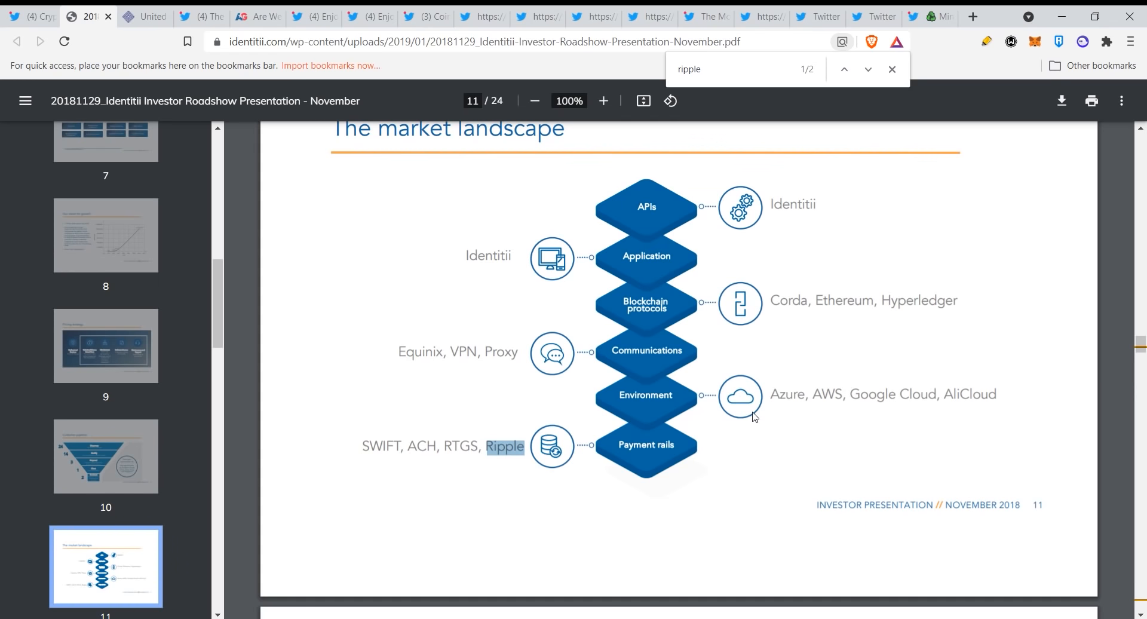
{"action": "left_click", "coordinate": [867, 69]}
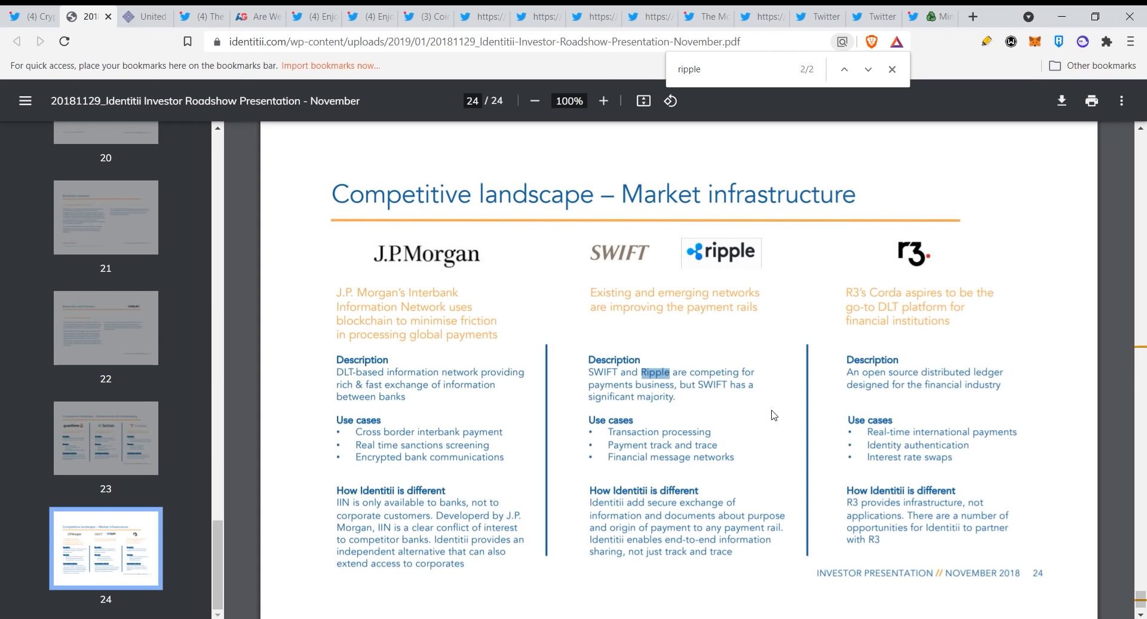
{"action": "scroll", "scroll_direction": "down", "scroll_amount": 3}
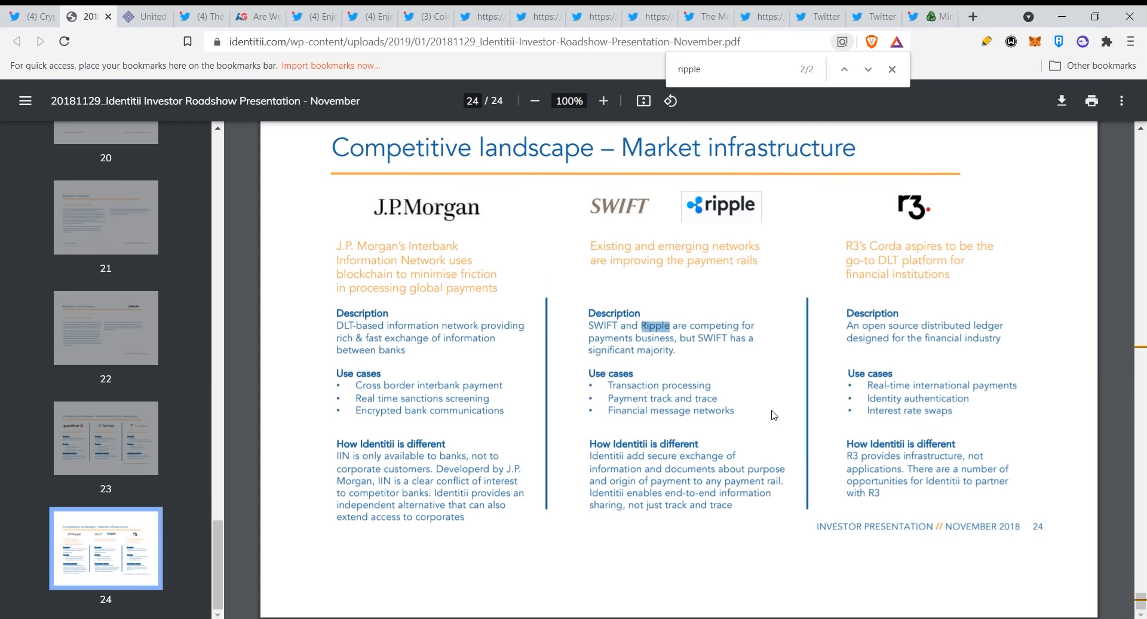
{"action": "mouse_move", "coordinate": [787, 420]}
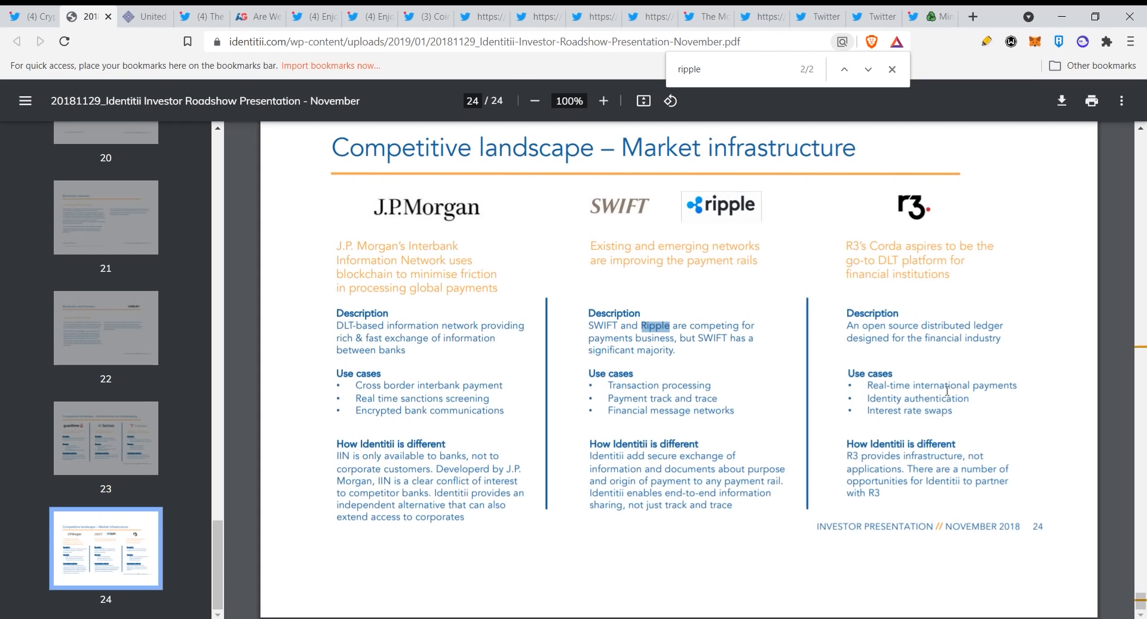
{"action": "mouse_move", "coordinate": [605, 325]}
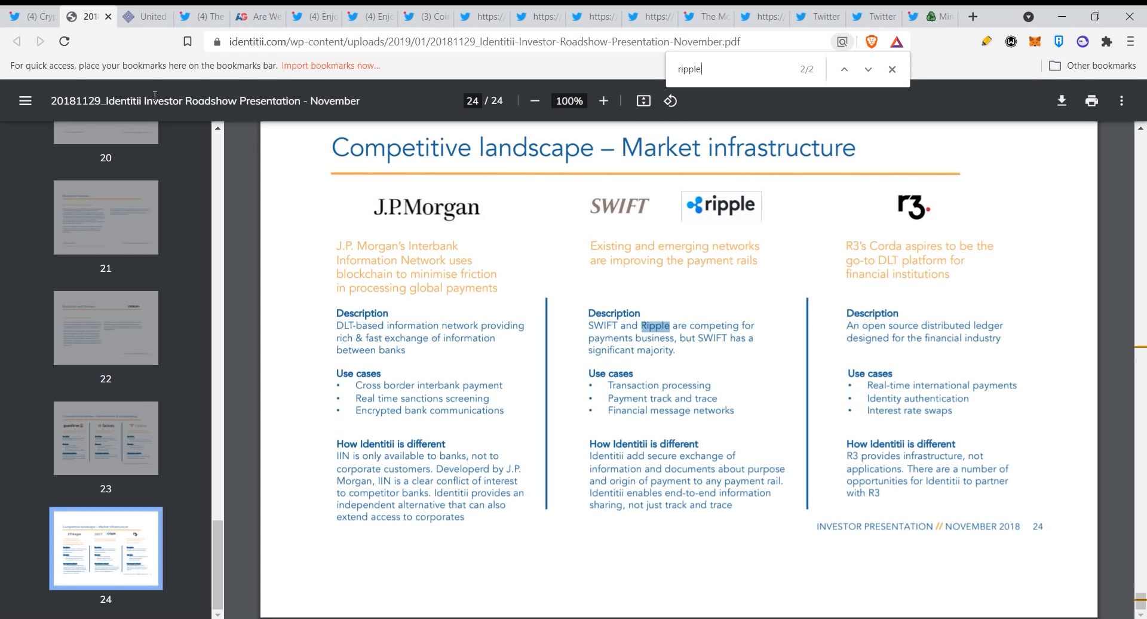
Switch to the USPTO tab with the Identitii patent application and scroll through its text.
{"action": "left_click", "coordinate": [142, 16]}
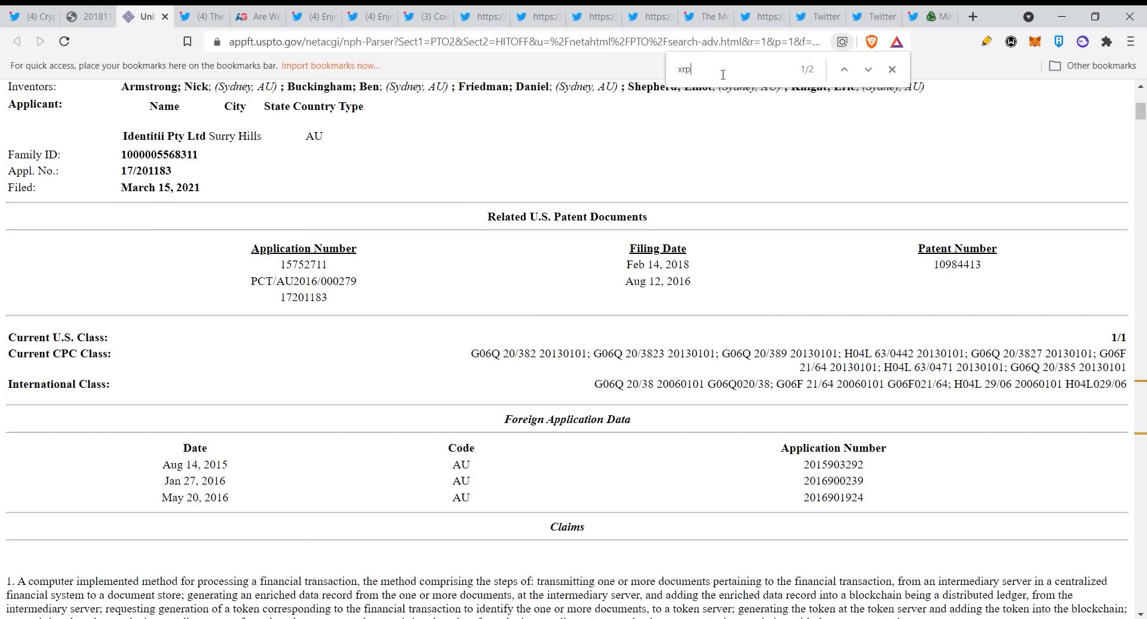
{"action": "mouse_move", "coordinate": [755, 222]}
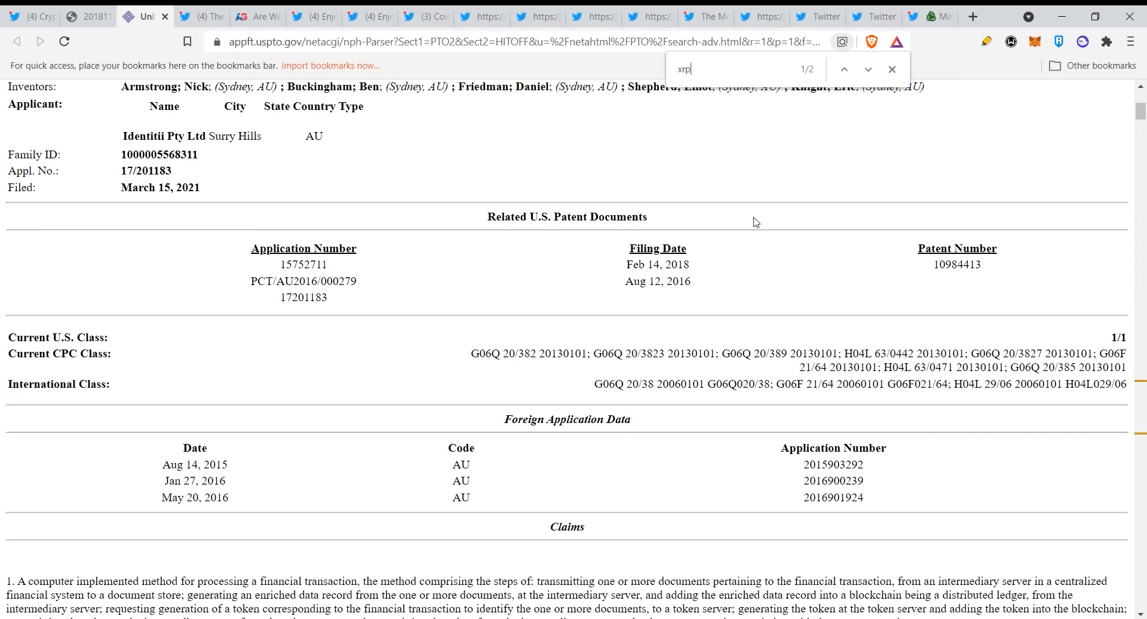
{"action": "scroll", "scroll_direction": "up", "scroll_amount": 3}
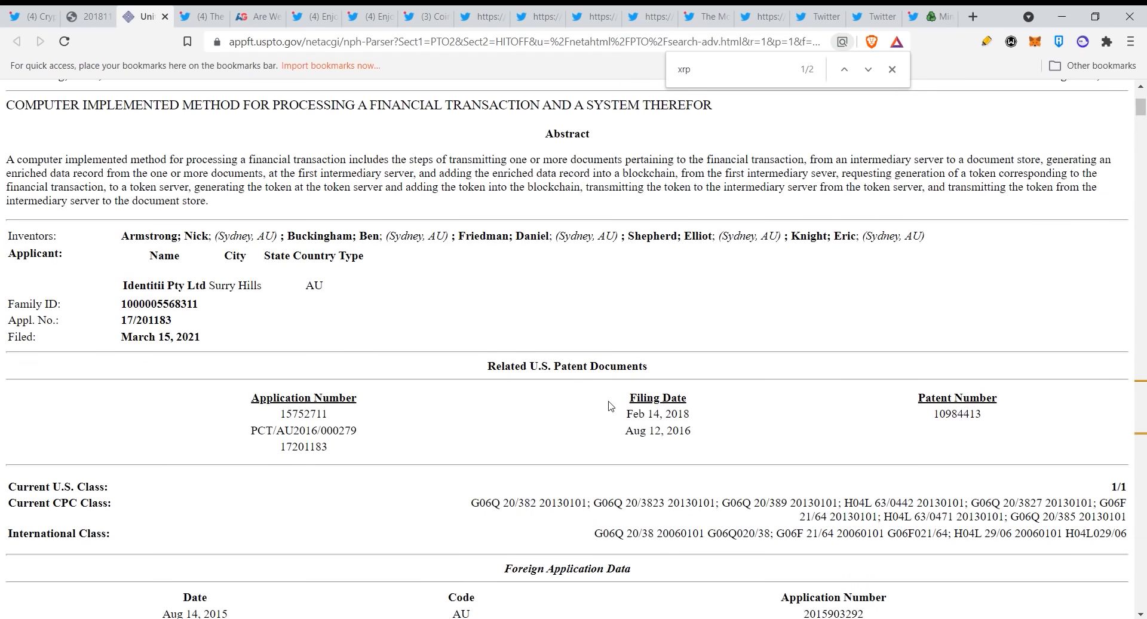
{"action": "mouse_move", "coordinate": [870, 441]}
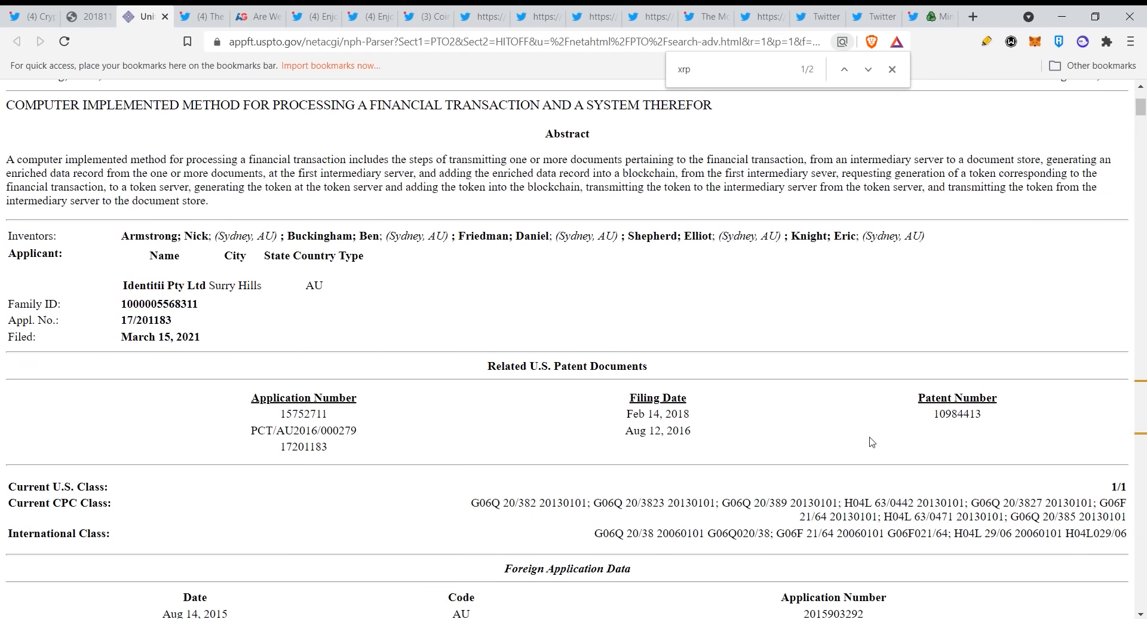
{"action": "scroll", "scroll_direction": "up", "scroll_amount": 3}
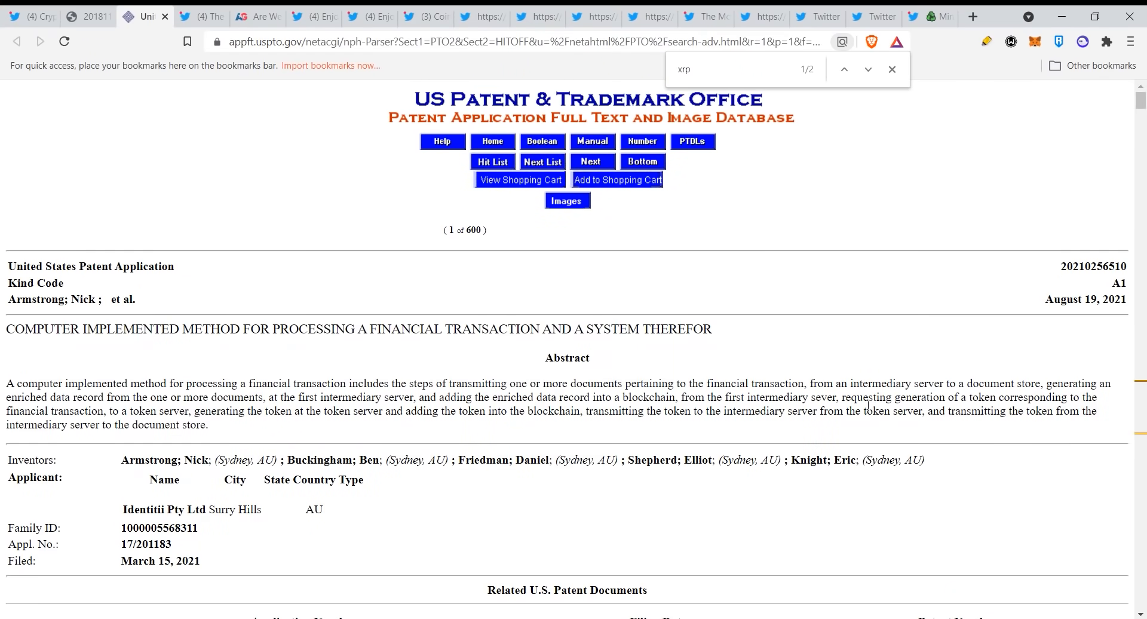
{"action": "scroll", "scroll_direction": "down", "scroll_amount": 3}
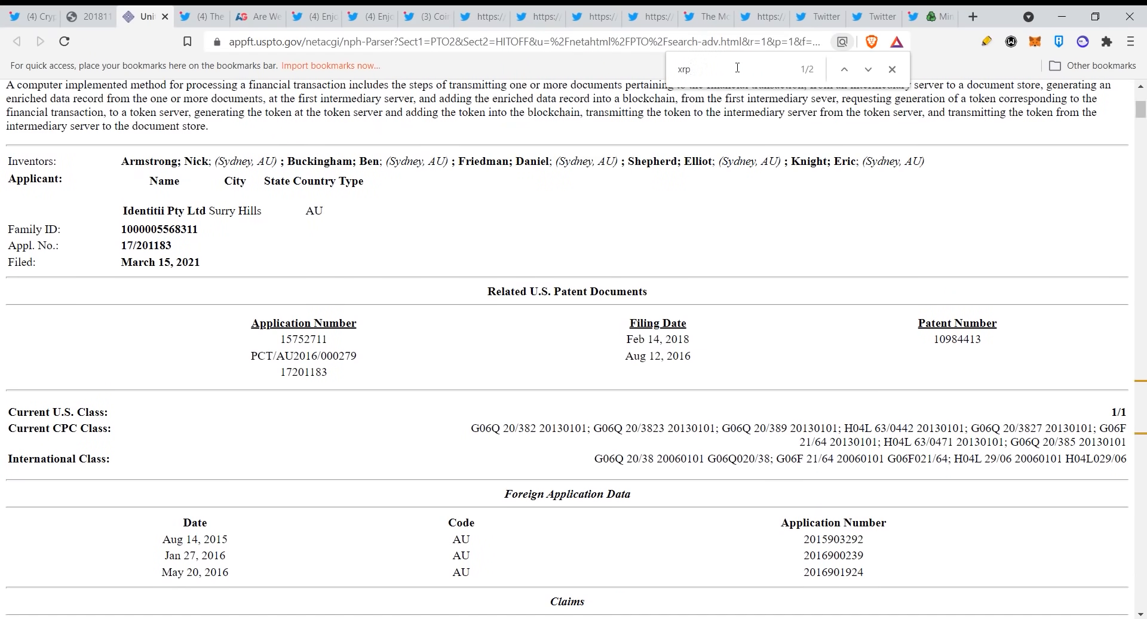
Step between the two XRP matches naming XRP as a Ripple-protocol settlement example, ending at paragraph [0207].
{"action": "left_click", "coordinate": [868, 69]}
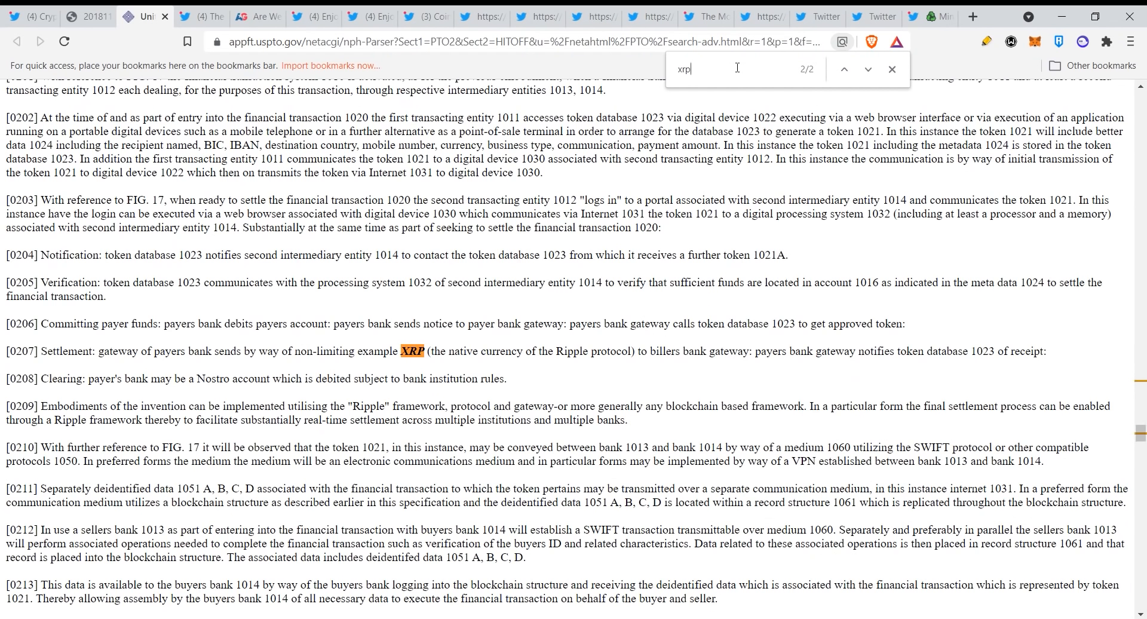
{"action": "mouse_move", "coordinate": [103, 367]}
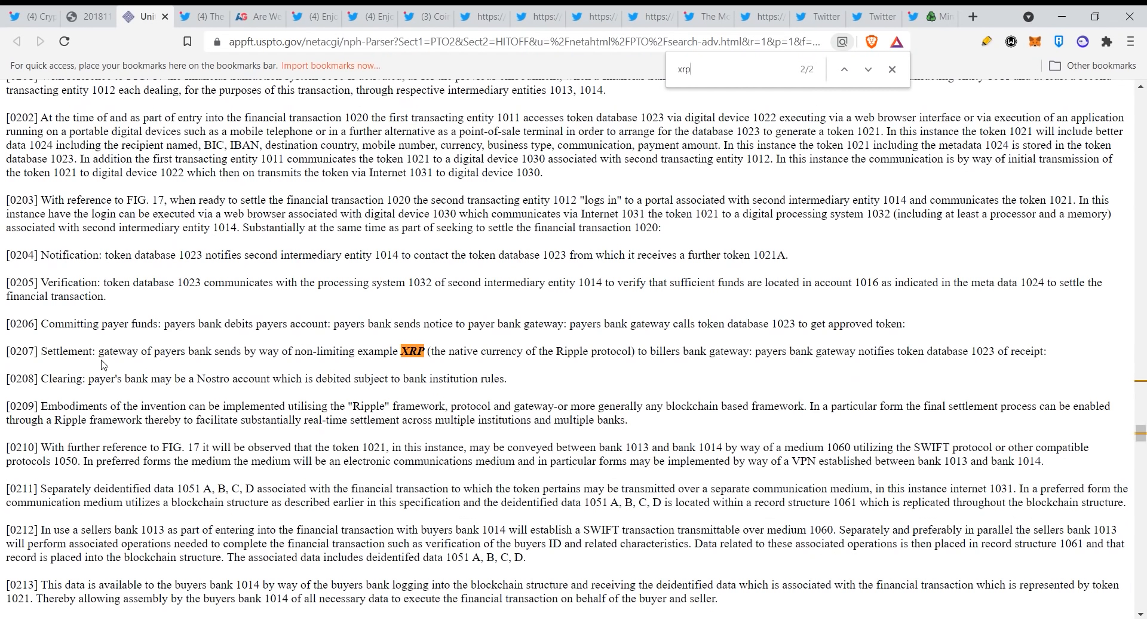
{"action": "mouse_move", "coordinate": [254, 373]}
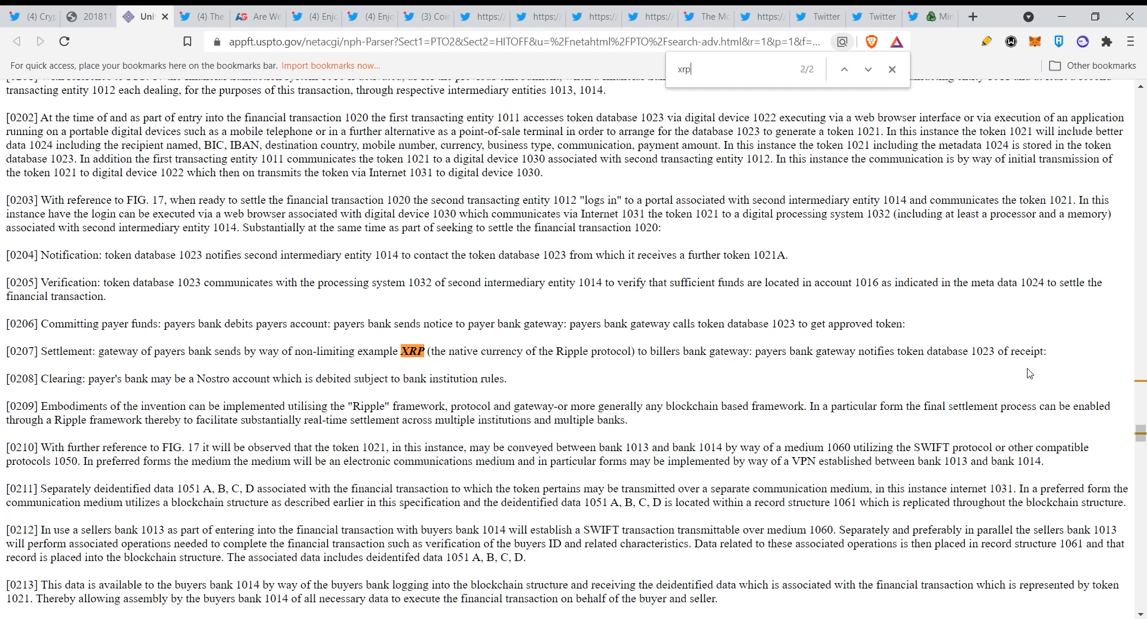
{"action": "mouse_move", "coordinate": [1037, 383]}
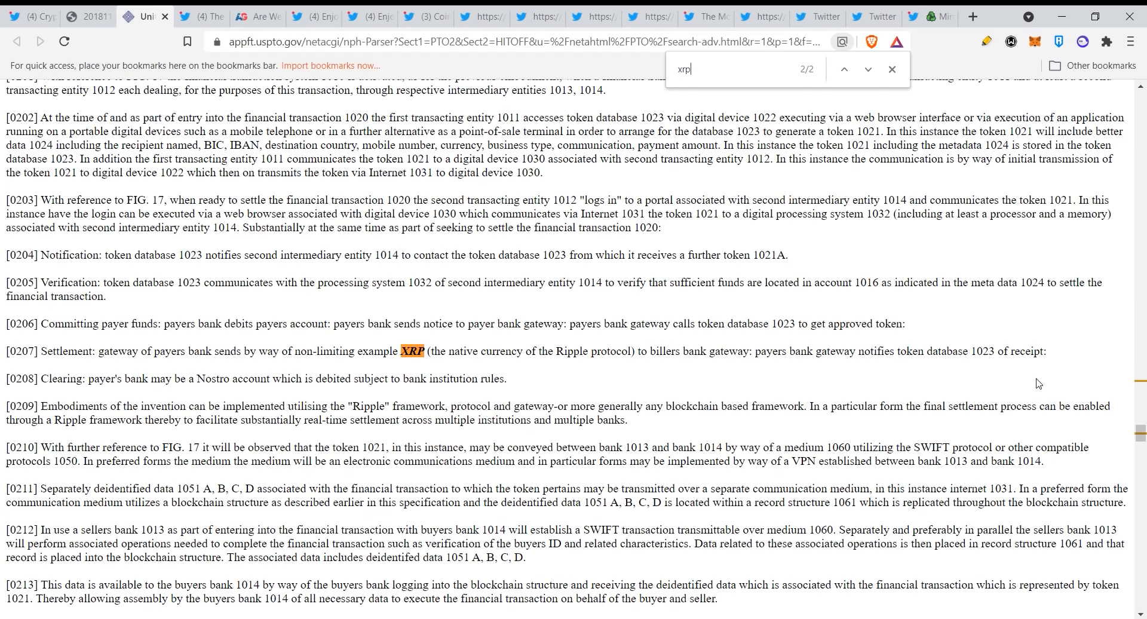
{"action": "left_click", "coordinate": [844, 69]}
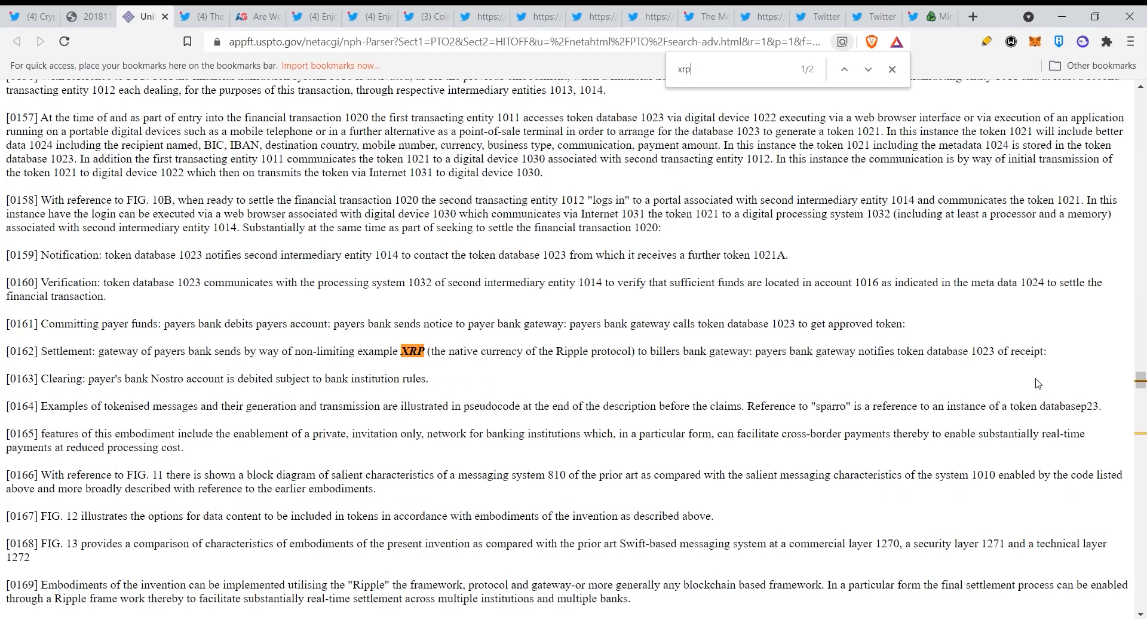
{"action": "mouse_move", "coordinate": [996, 413]}
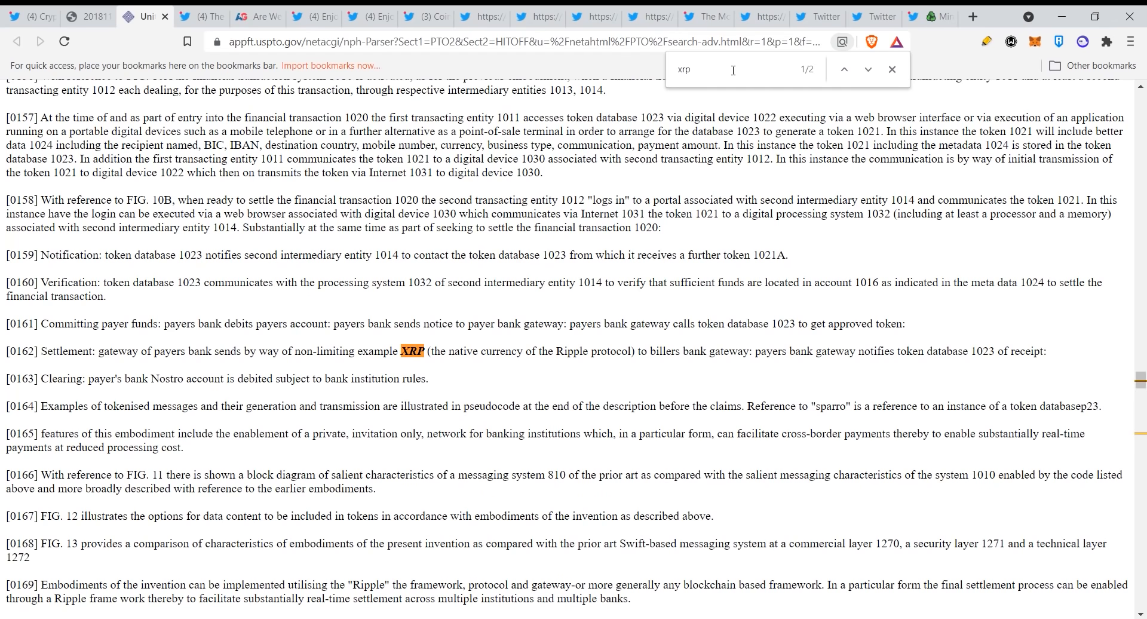
{"action": "left_click", "coordinate": [868, 69]}
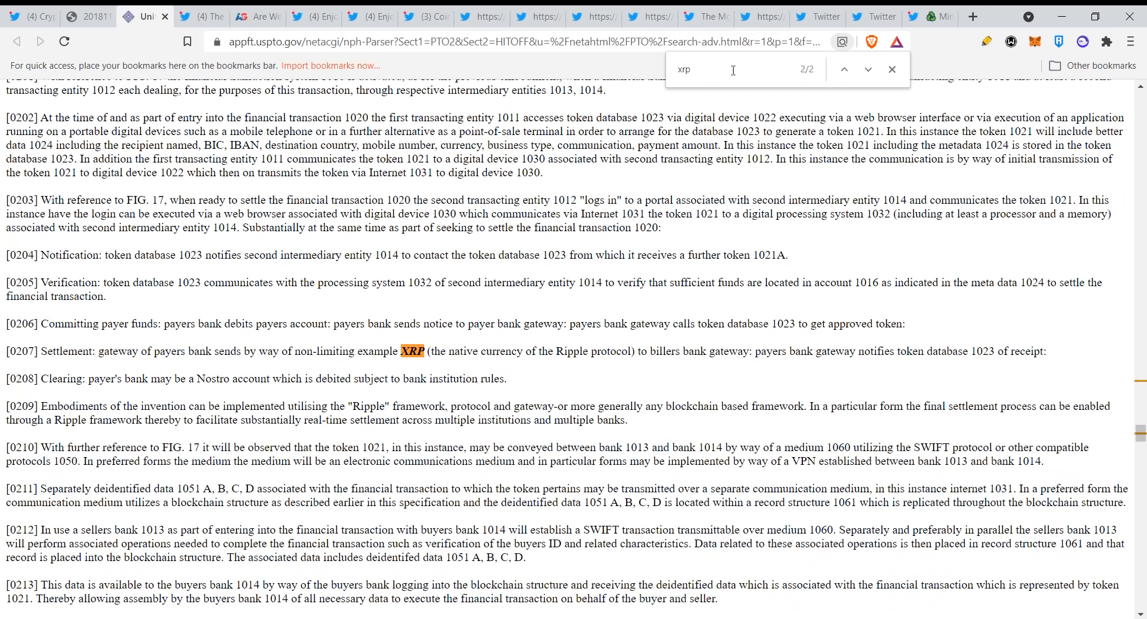
Search the patent for 'ripple' (37 matches) and advance through them to the eleventh match.
{"action": "type", "text": "ripple"}
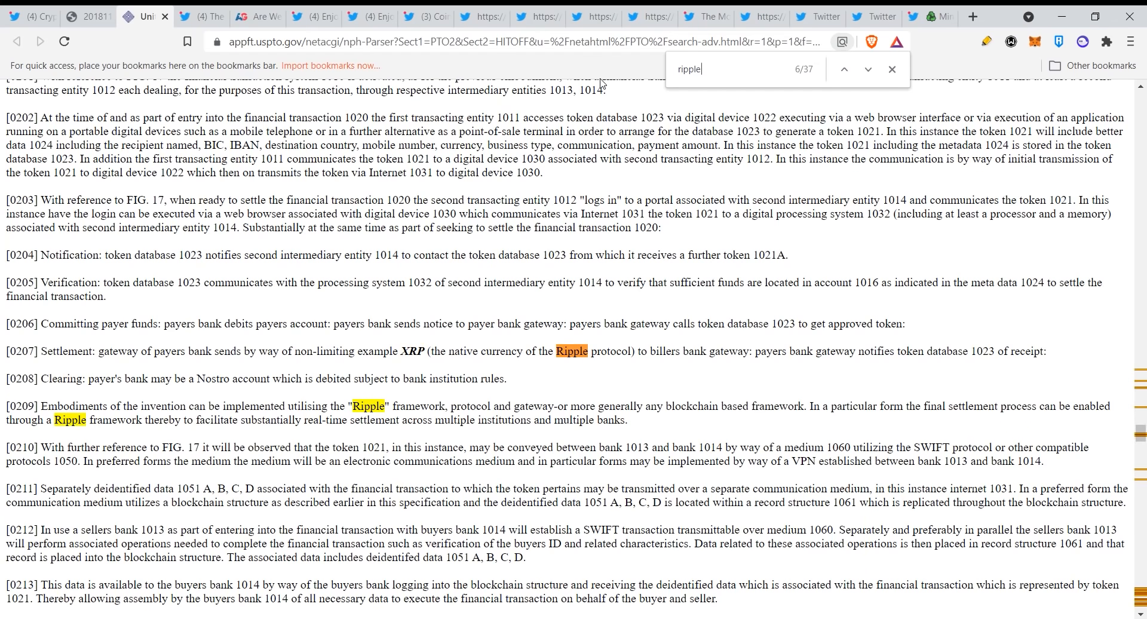
{"action": "left_click", "coordinate": [867, 69]}
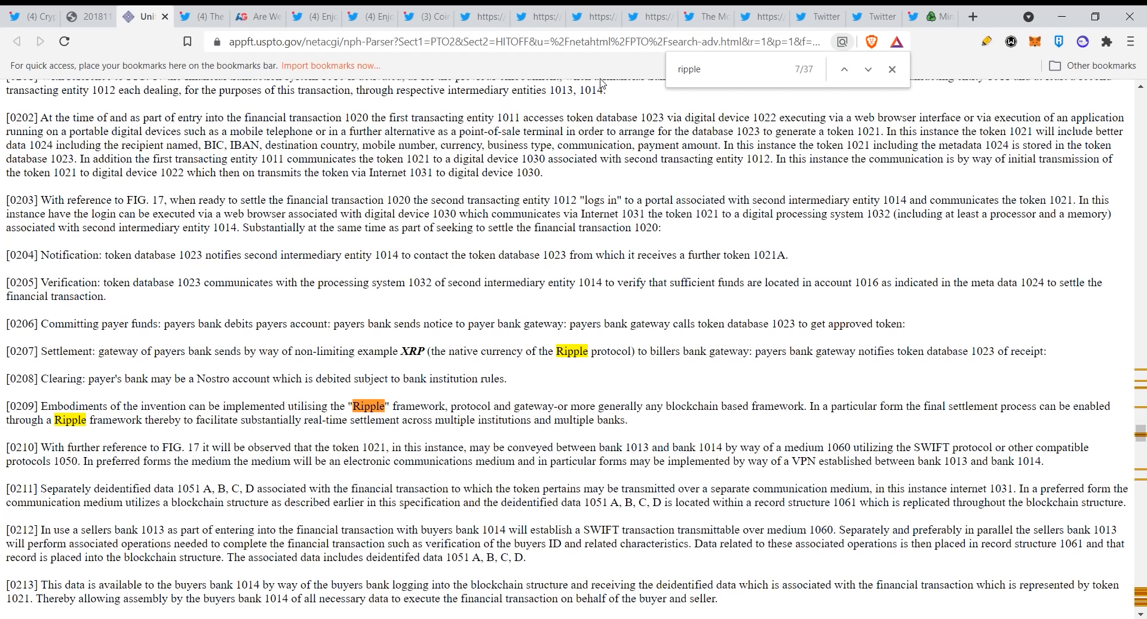
{"action": "left_click", "coordinate": [866, 69]}
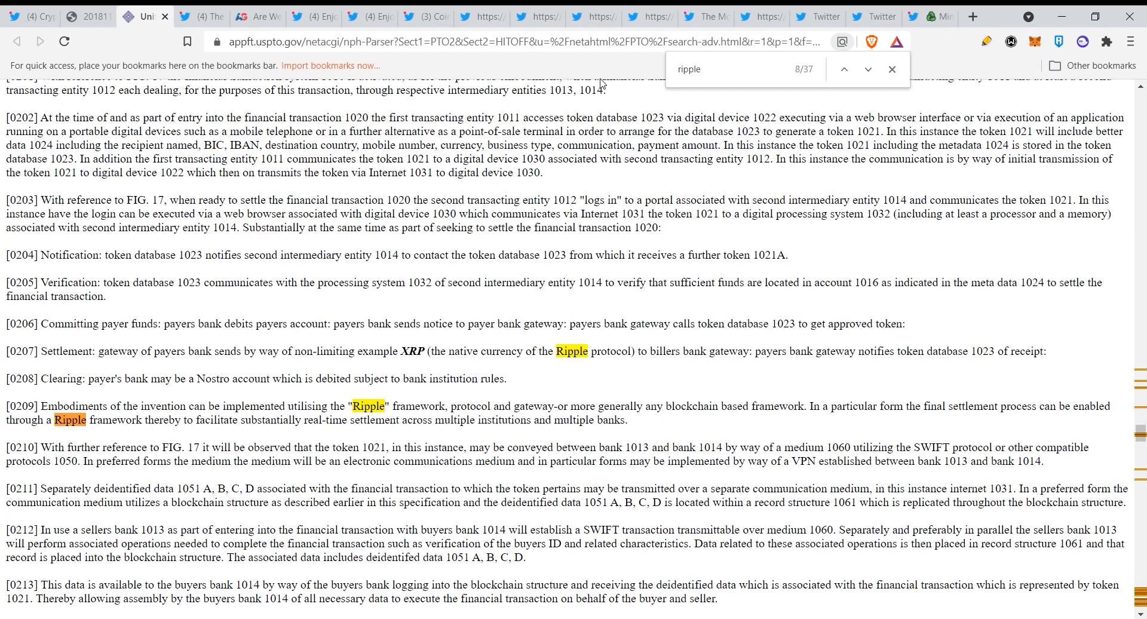
{"action": "left_click", "coordinate": [867, 69]}
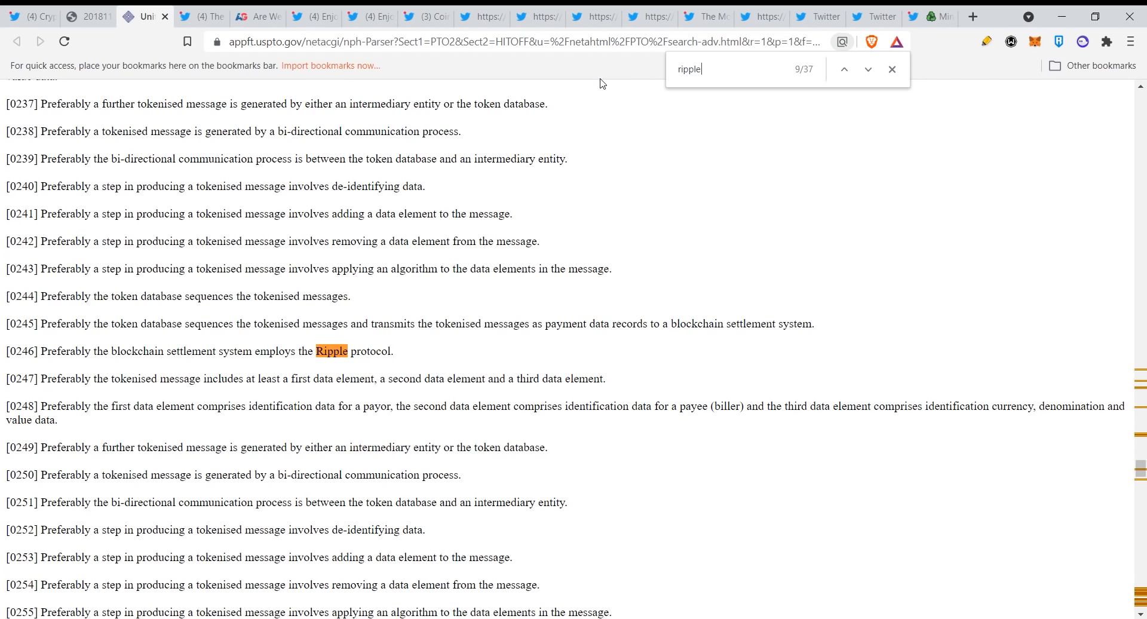
{"action": "left_click", "coordinate": [868, 69]}
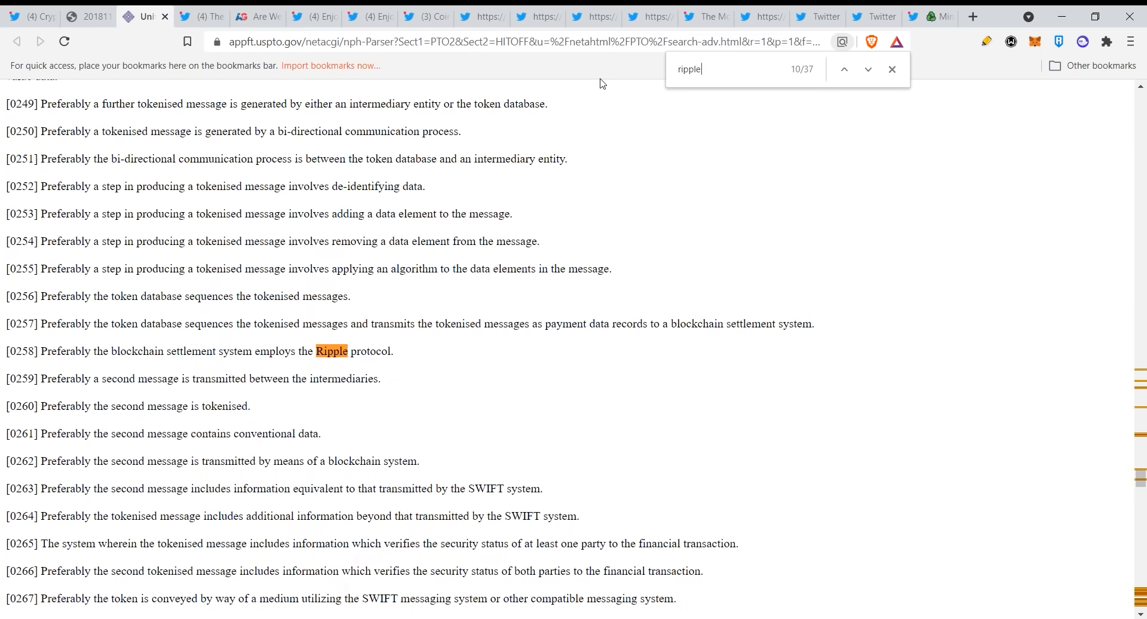
{"action": "left_click", "coordinate": [869, 69]}
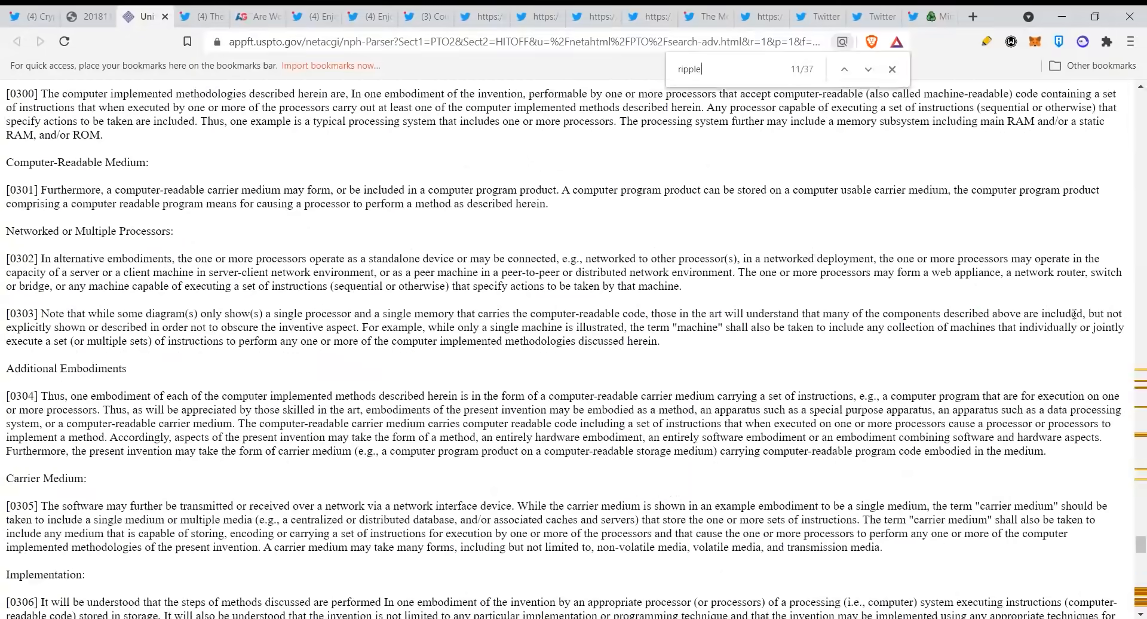
{"action": "left_click", "coordinate": [868, 70]}
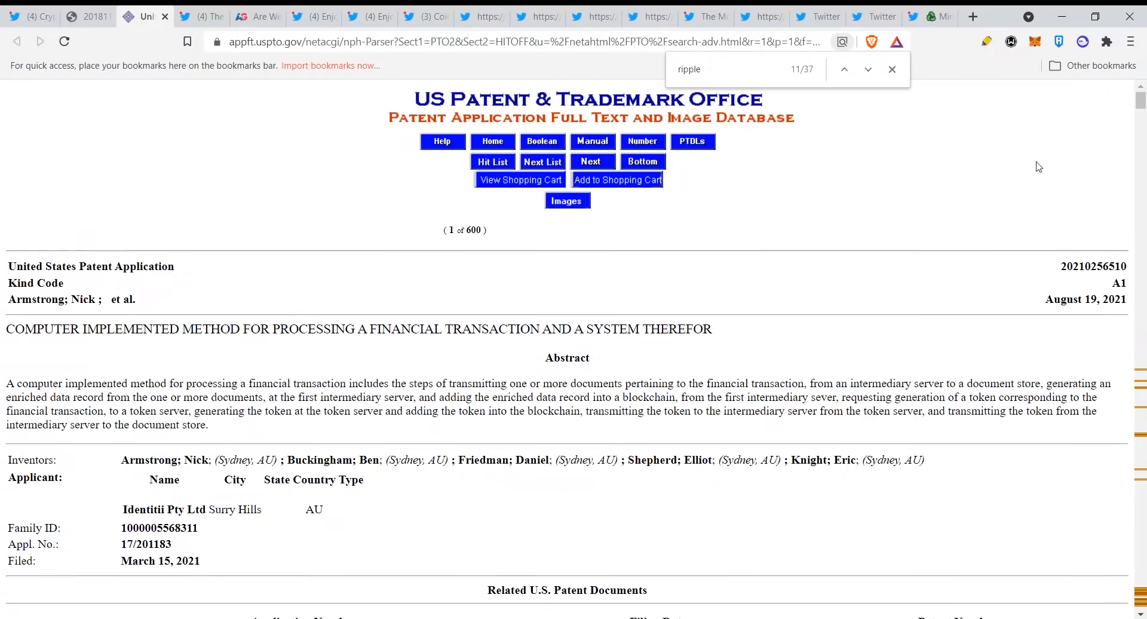
{"action": "scroll", "scroll_direction": "down", "scroll_amount": 3}
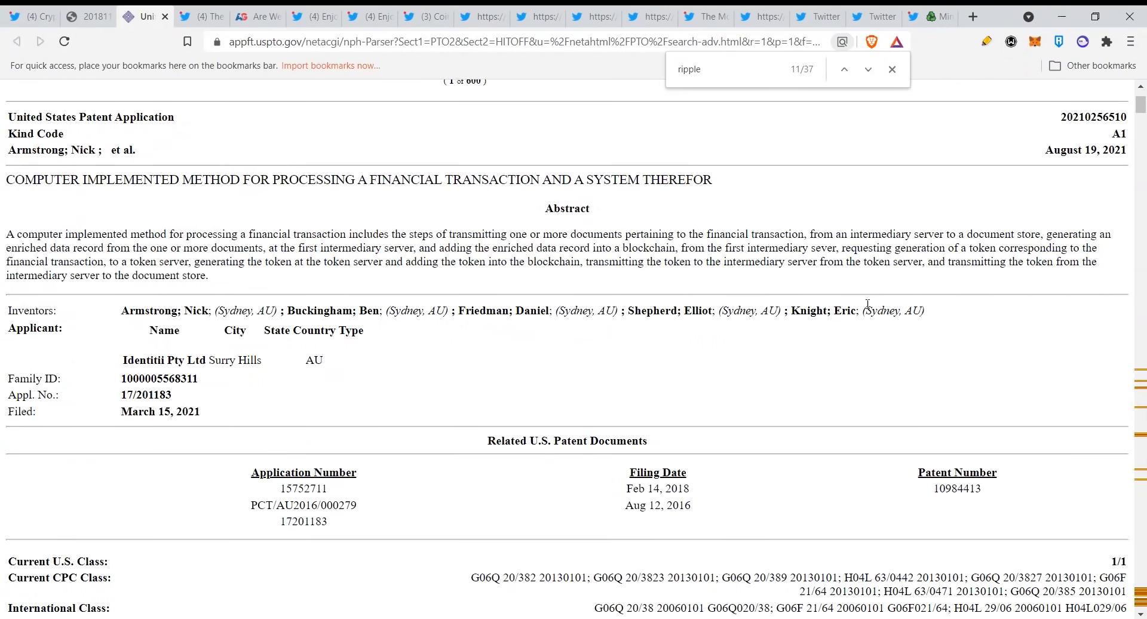
{"action": "scroll", "scroll_direction": "down", "scroll_amount": 3}
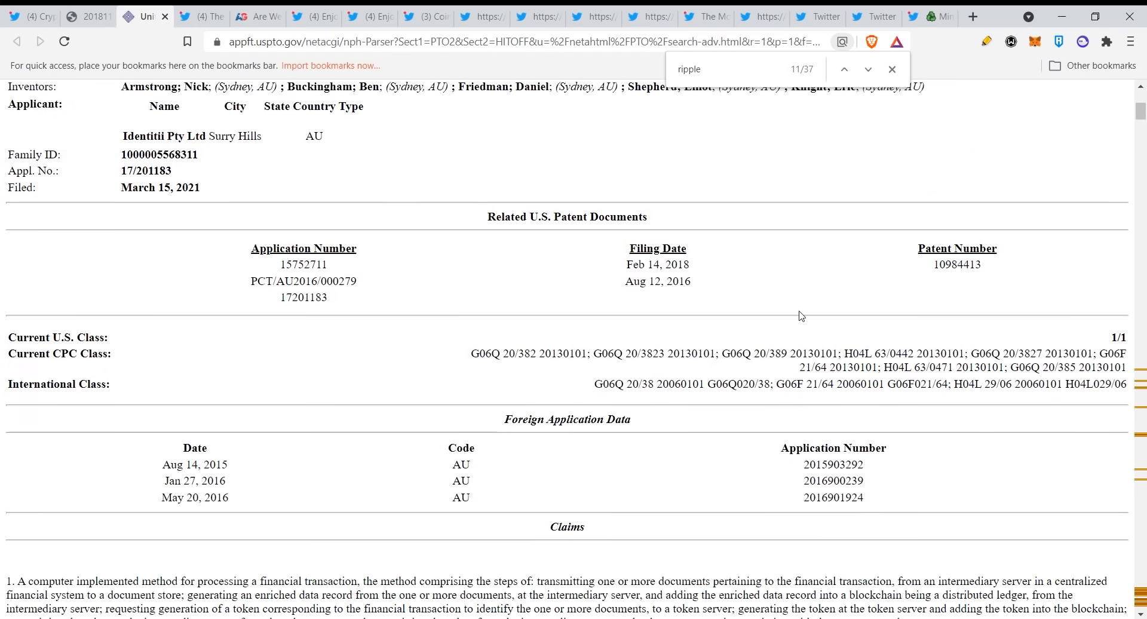
{"action": "scroll", "scroll_direction": "down", "scroll_amount": 3}
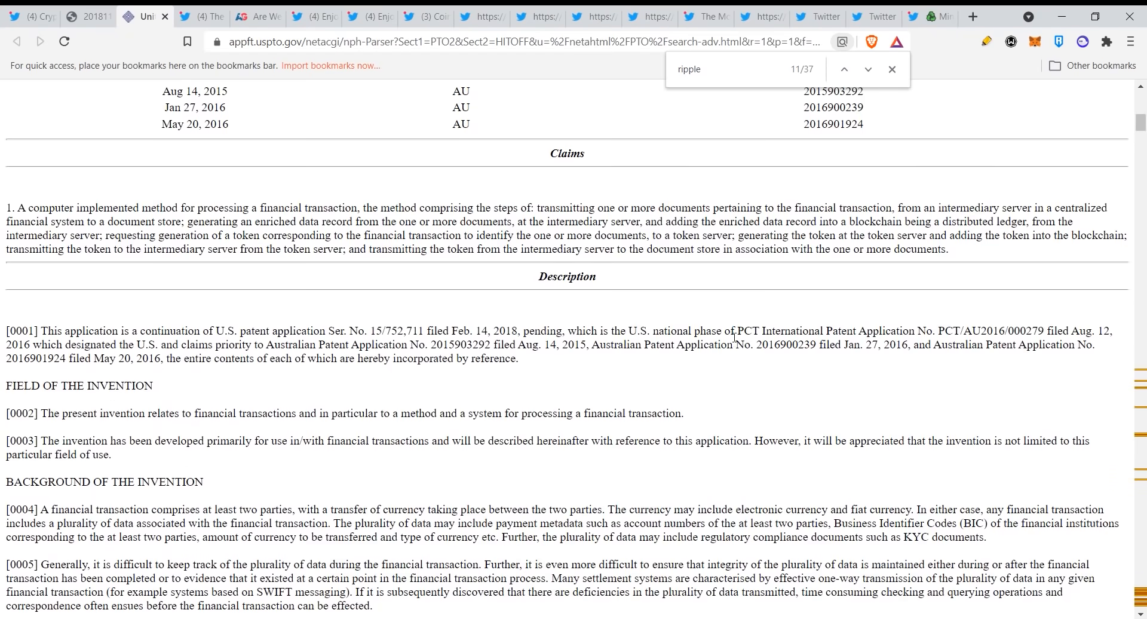
{"action": "scroll", "scroll_direction": "down", "scroll_amount": 3}
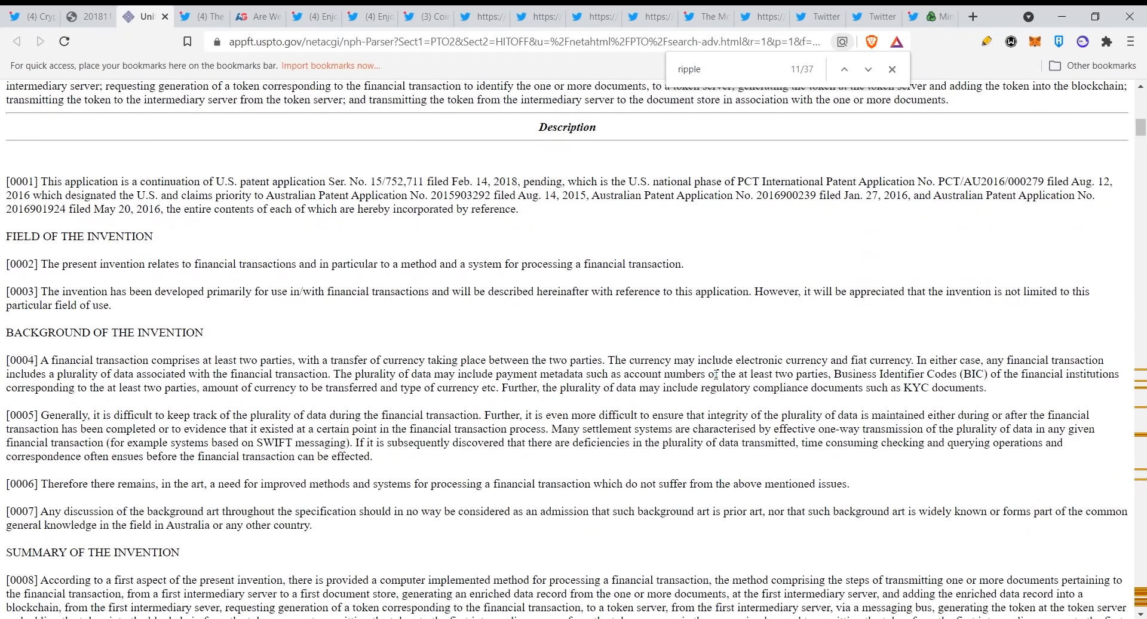
{"action": "scroll", "scroll_direction": "down", "scroll_amount": 3}
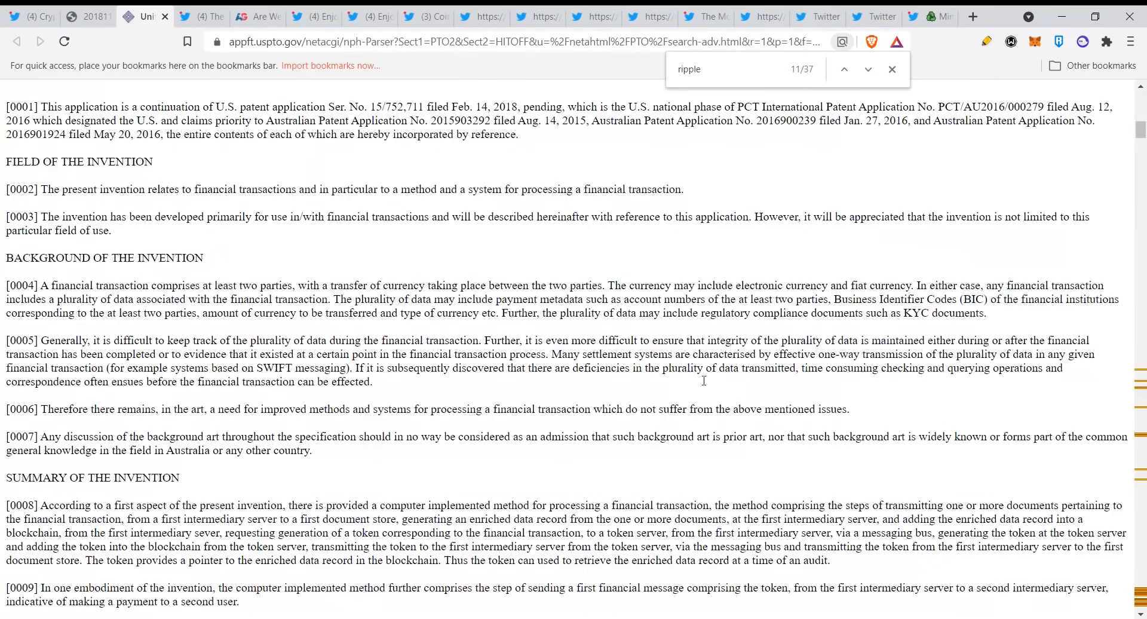
{"action": "mouse_move", "coordinate": [585, 355]}
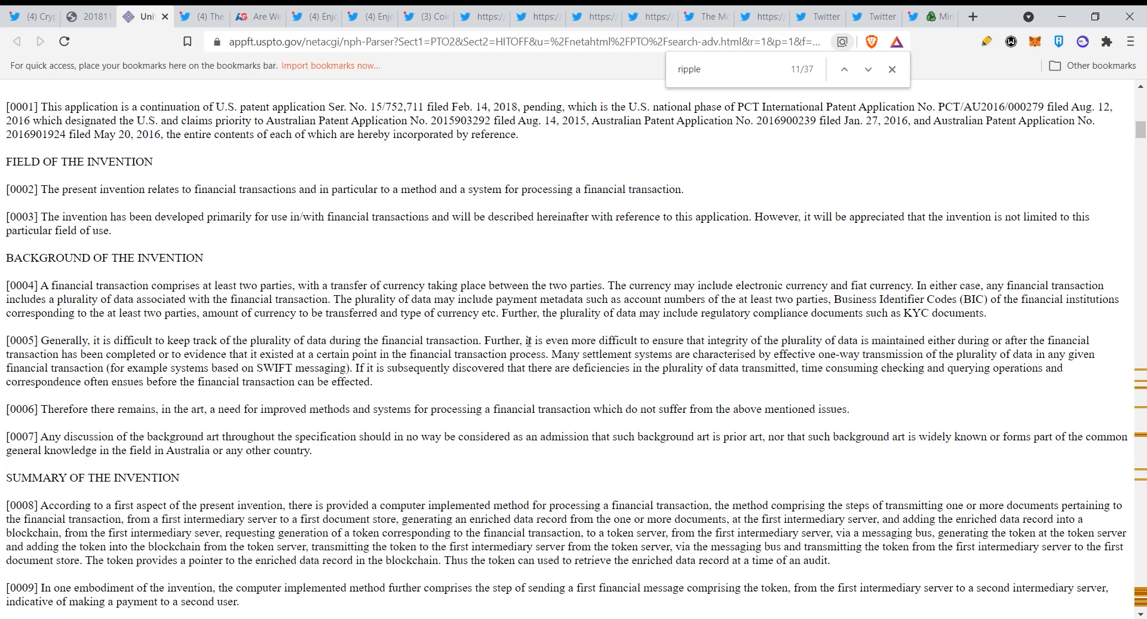
{"action": "mouse_move", "coordinate": [729, 347]}
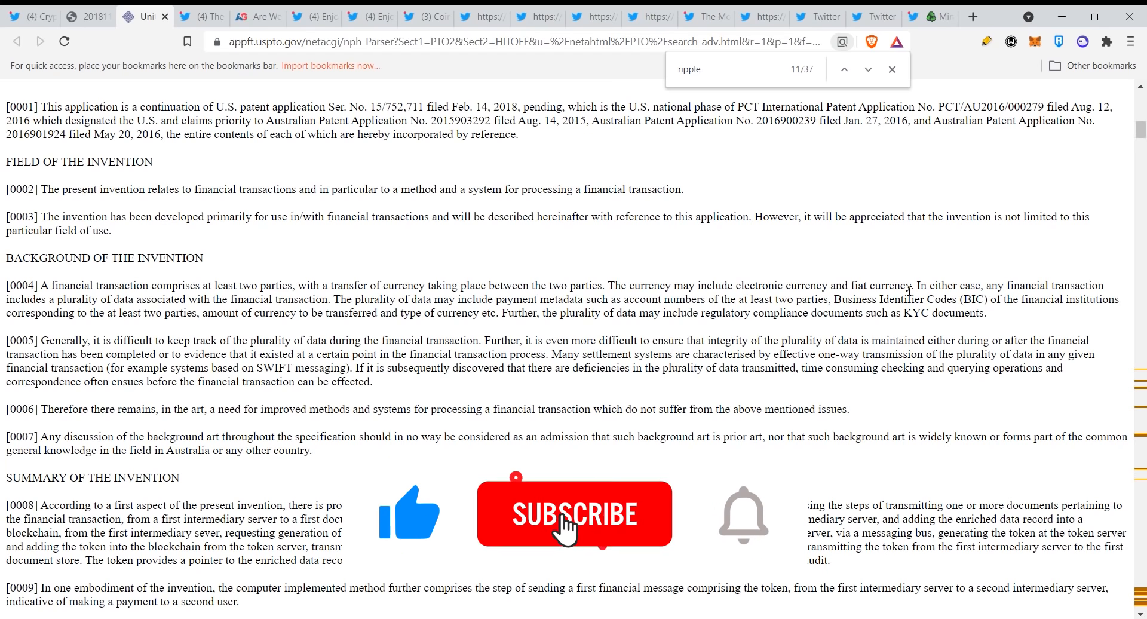
{"action": "left_click", "coordinate": [573, 531]}
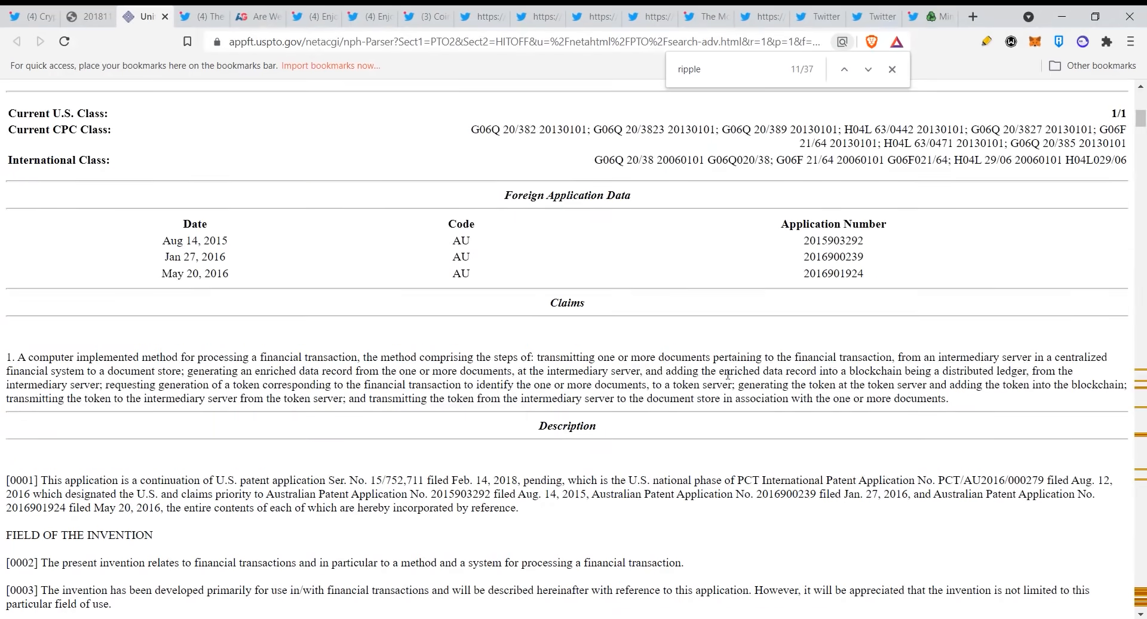
{"action": "scroll", "scroll_direction": "up", "scroll_amount": 3}
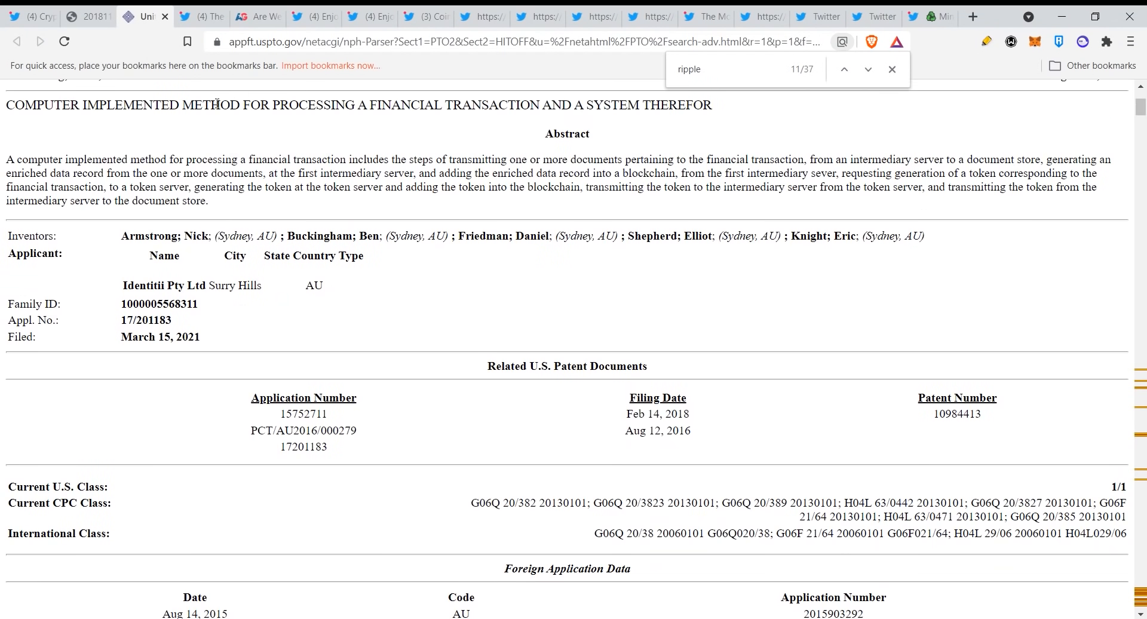
{"action": "mouse_move", "coordinate": [203, 89]}
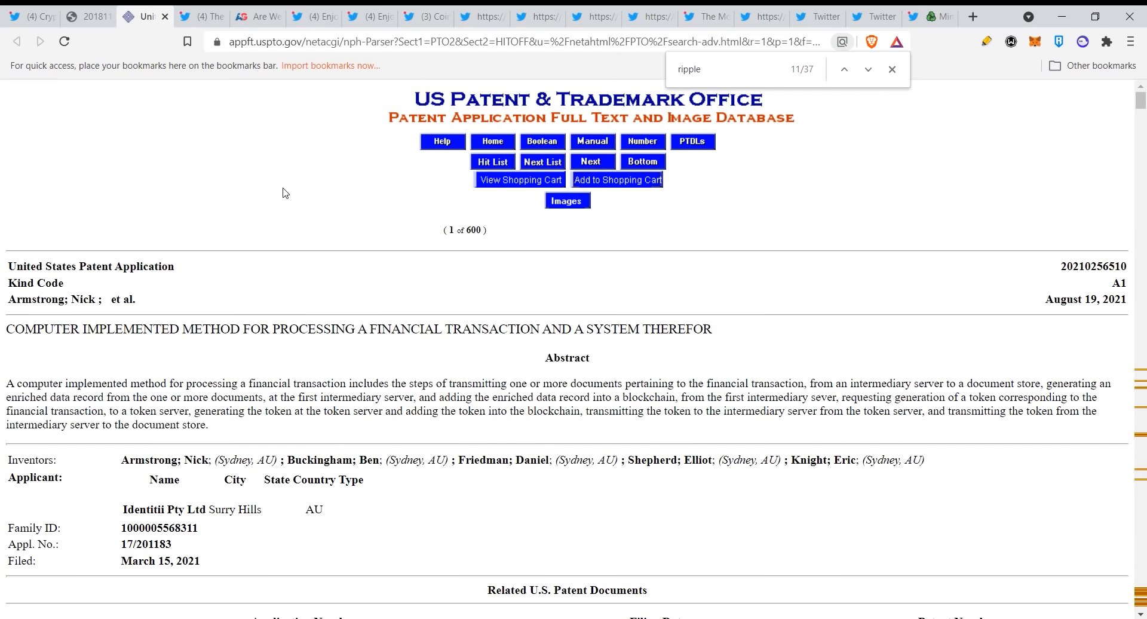
{"action": "left_click", "coordinate": [201, 16]}
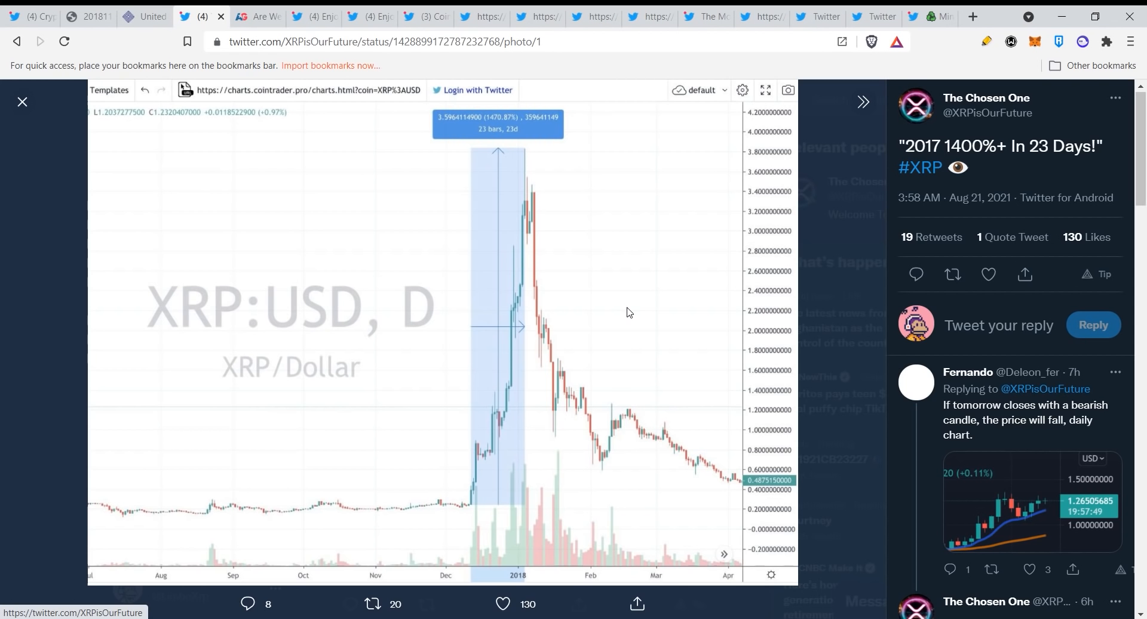
{"action": "mouse_move", "coordinate": [624, 321]}
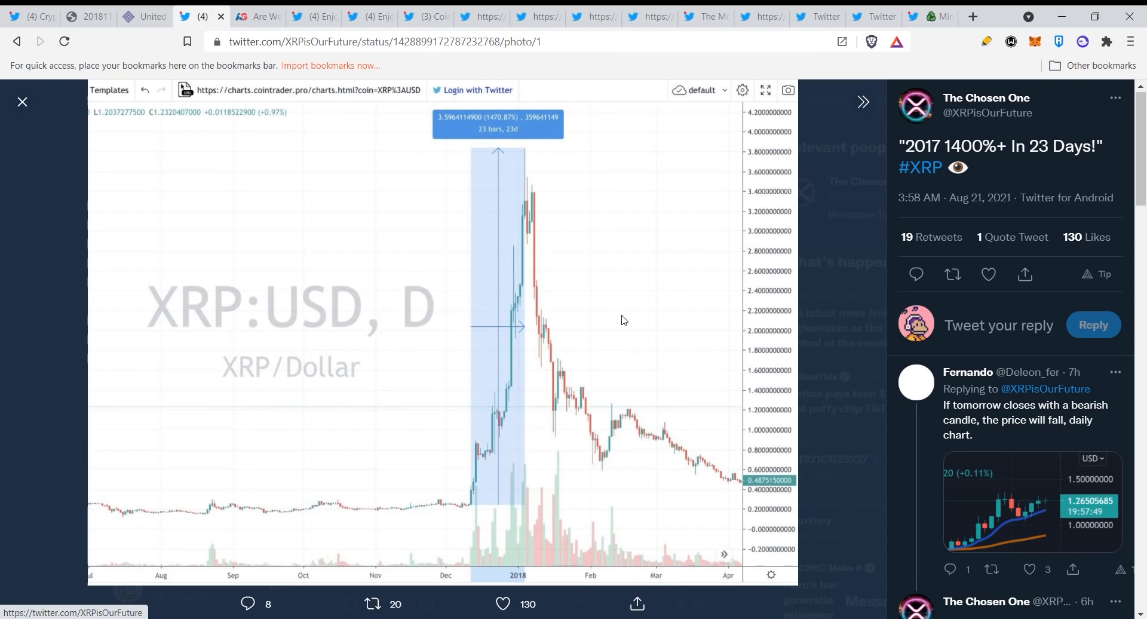
{"action": "mouse_move", "coordinate": [629, 327]}
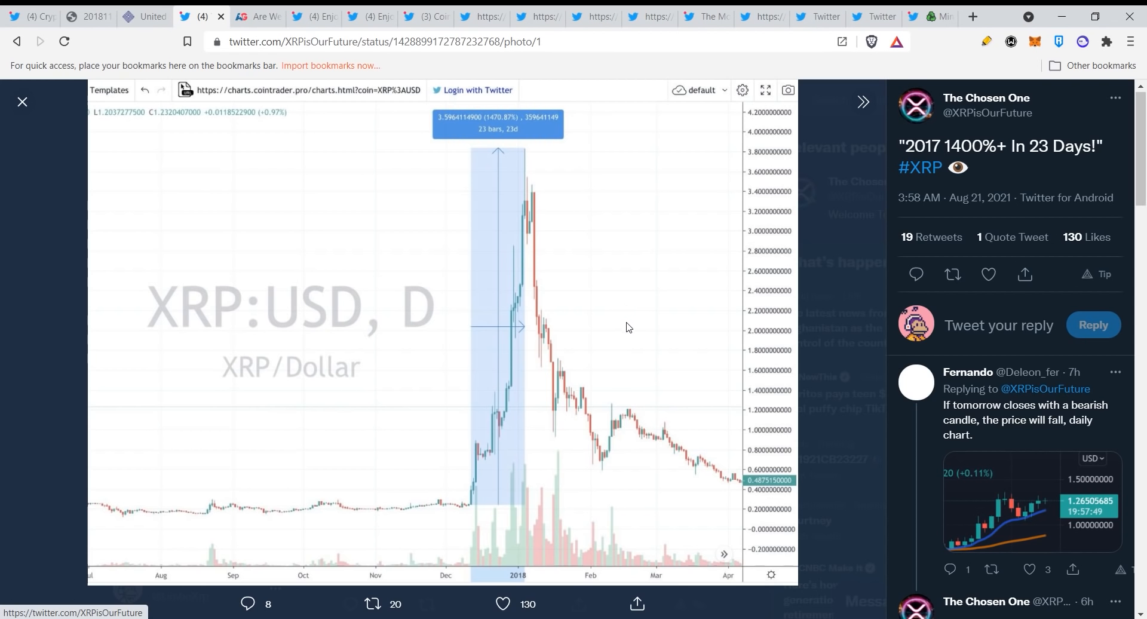
{"action": "mouse_move", "coordinate": [627, 324]}
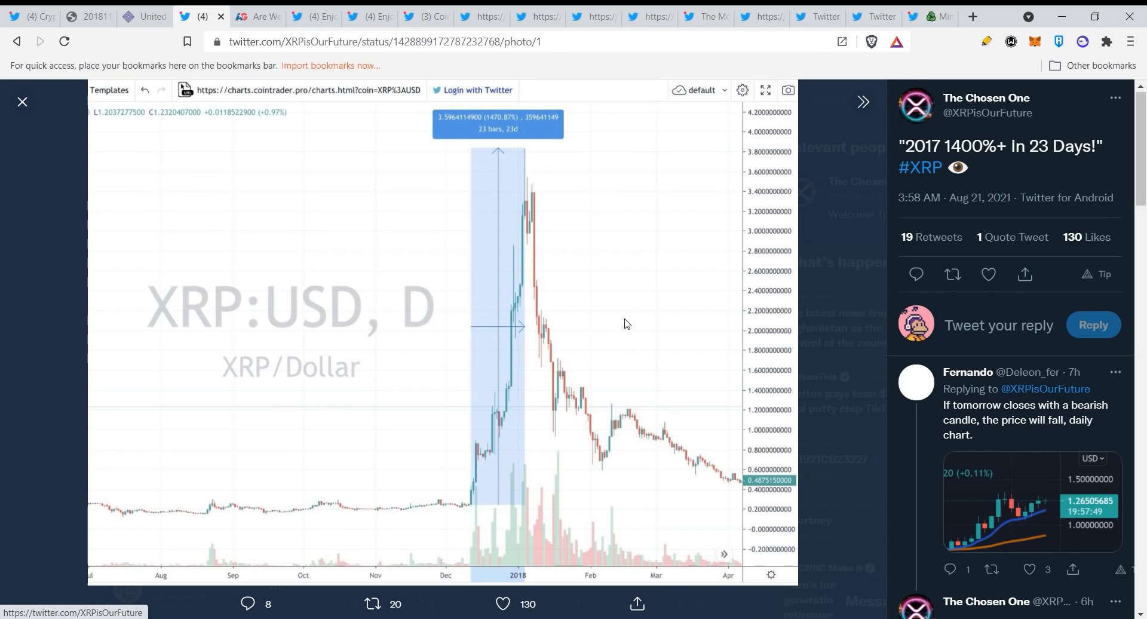
{"action": "mouse_move", "coordinate": [557, 276]}
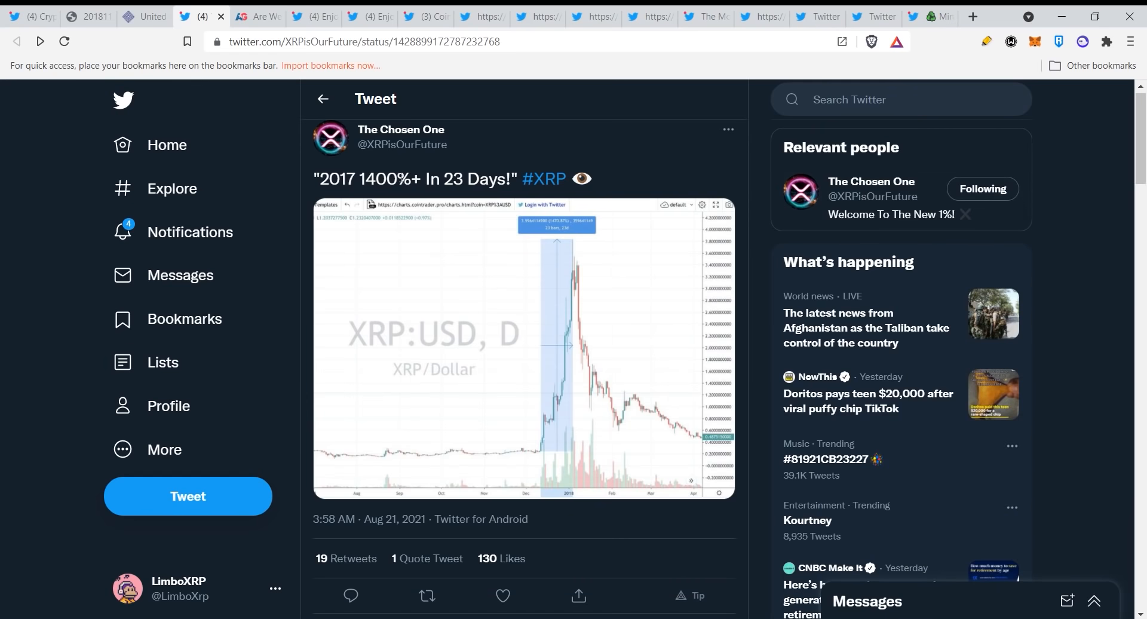
Switch to the American Greatness tab with the Victor Davis Hanson revolution article.
{"action": "left_click", "coordinate": [255, 16]}
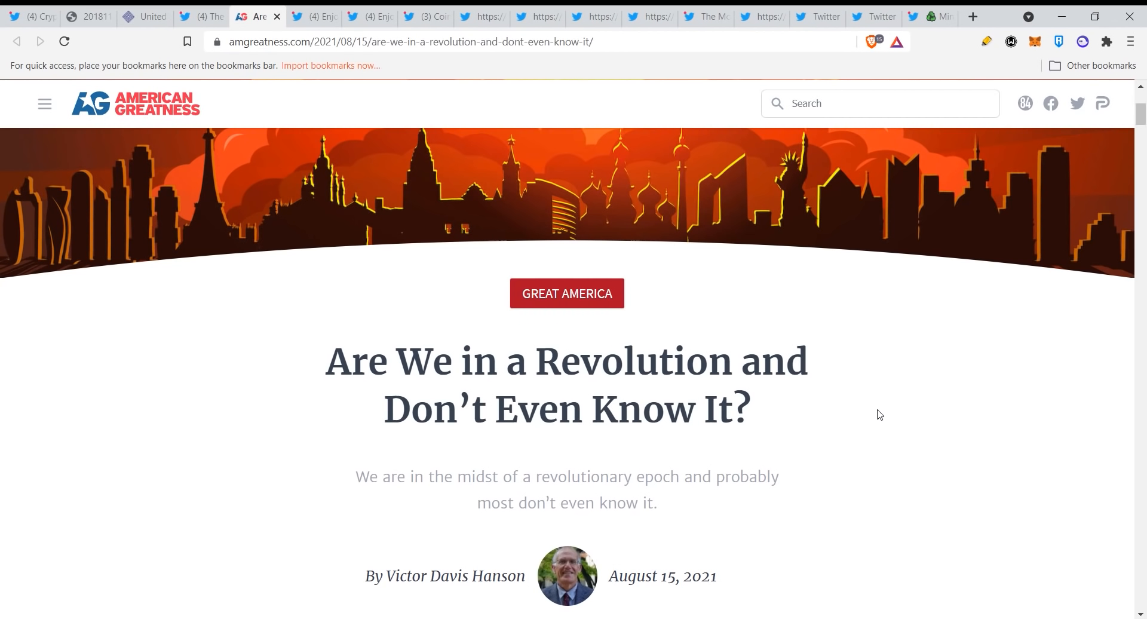
{"action": "scroll", "scroll_direction": "down", "scroll_amount": 3}
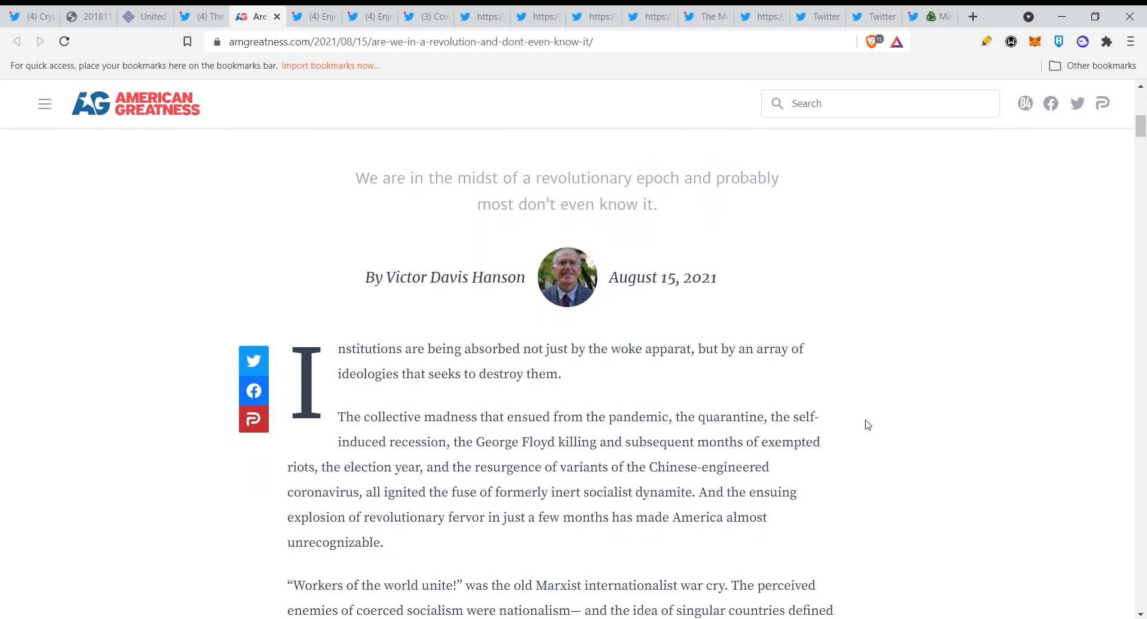
{"action": "mouse_move", "coordinate": [877, 415]}
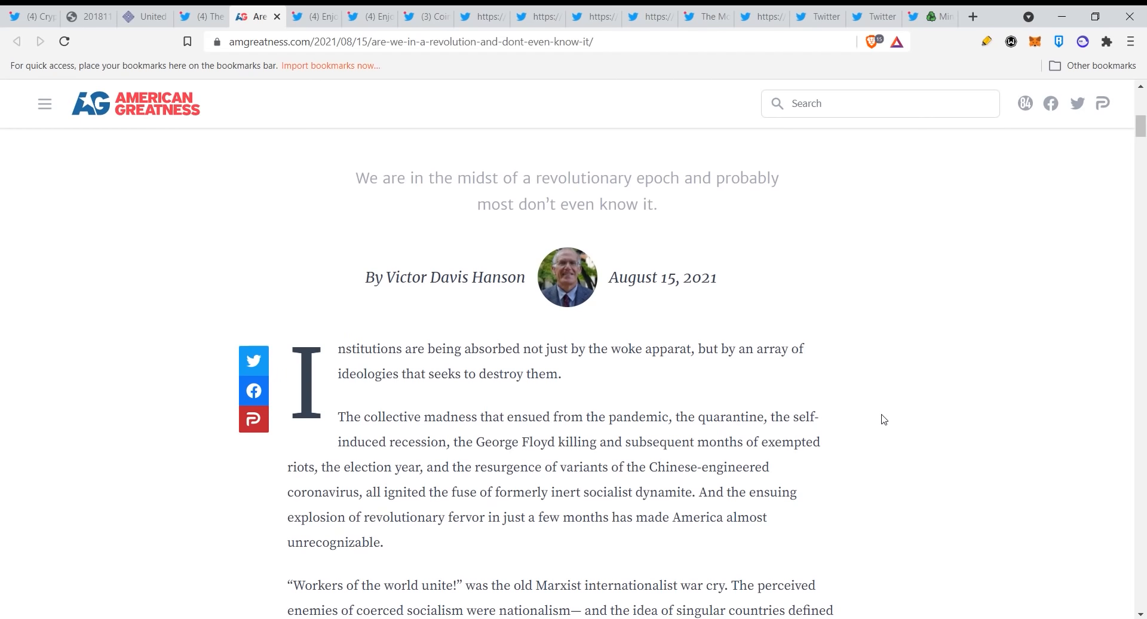
{"action": "mouse_move", "coordinate": [889, 423]}
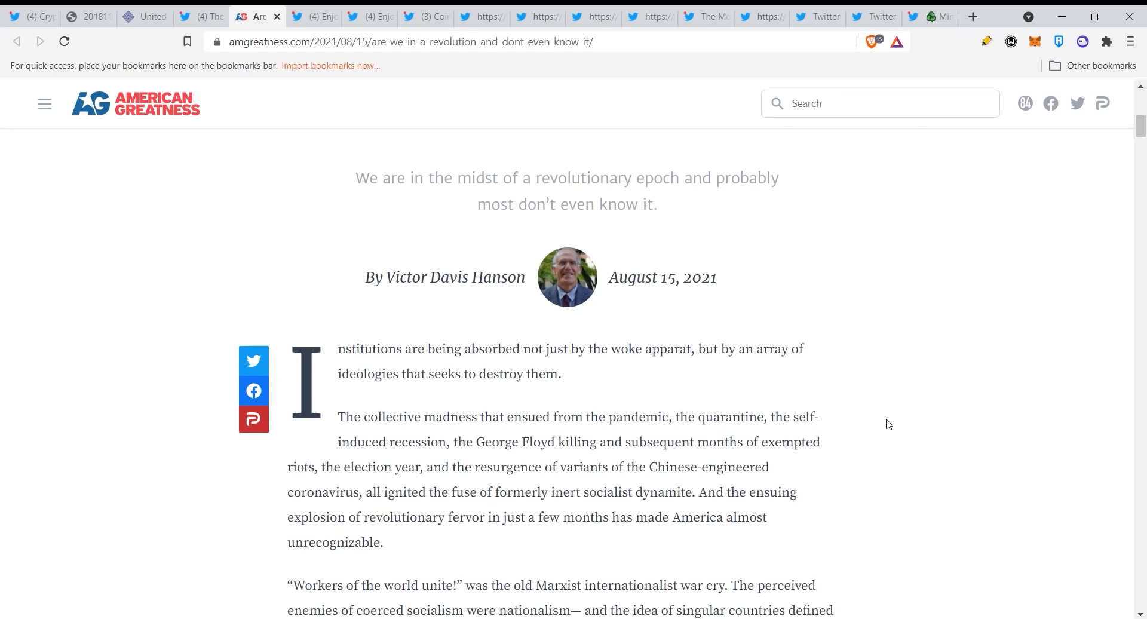
{"action": "scroll", "scroll_direction": "down", "scroll_amount": 3}
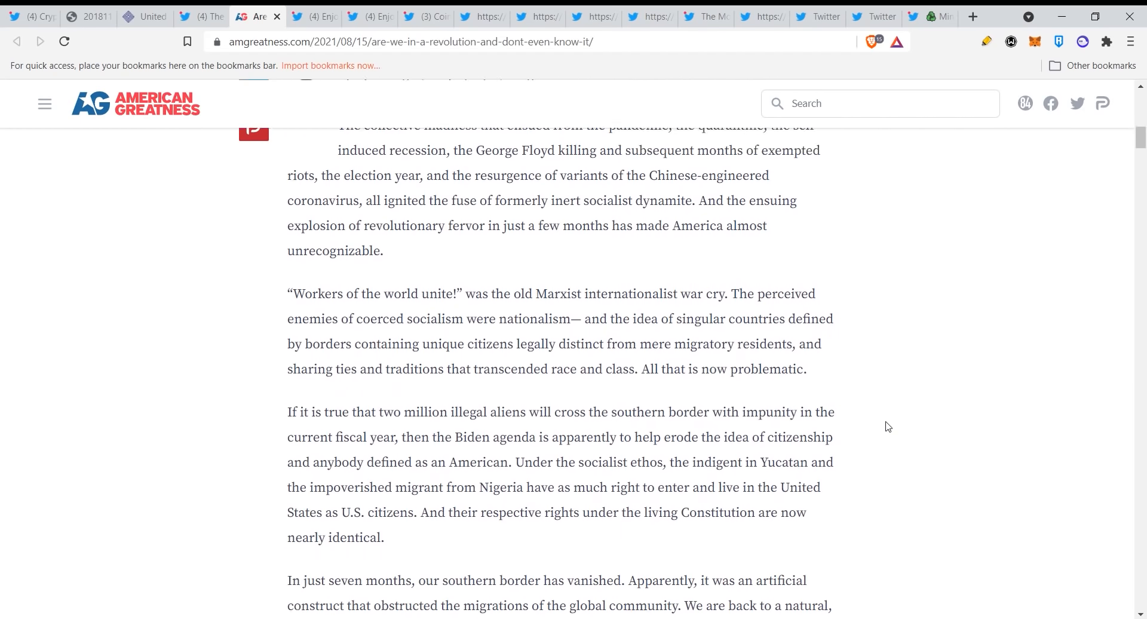
{"action": "scroll", "scroll_direction": "down", "scroll_amount": 3}
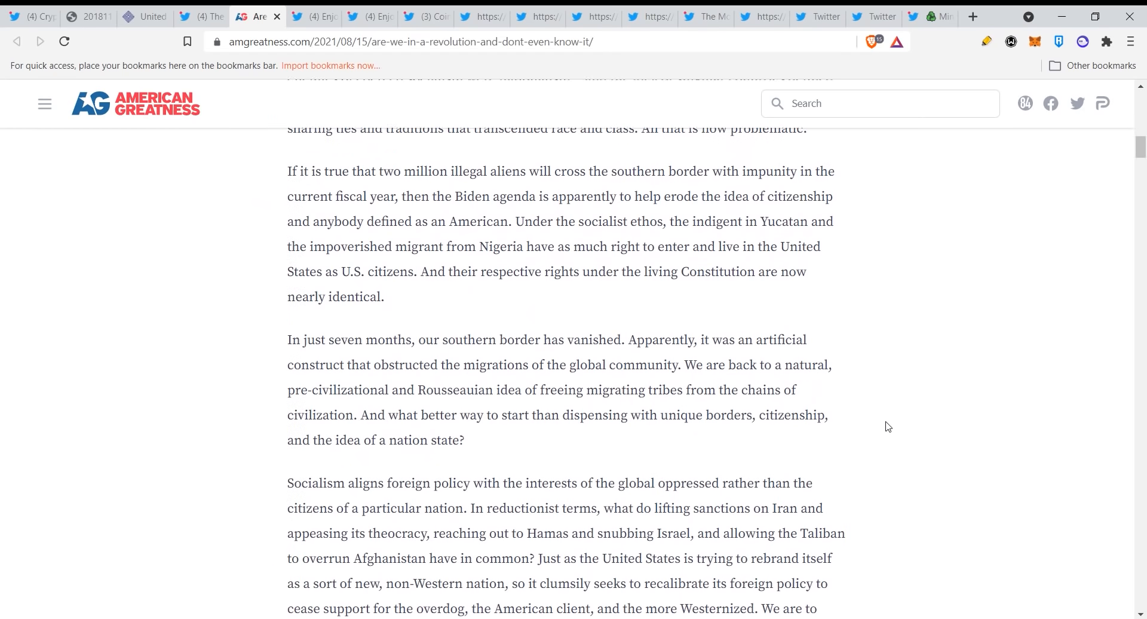
{"action": "scroll", "scroll_direction": "down", "scroll_amount": 3}
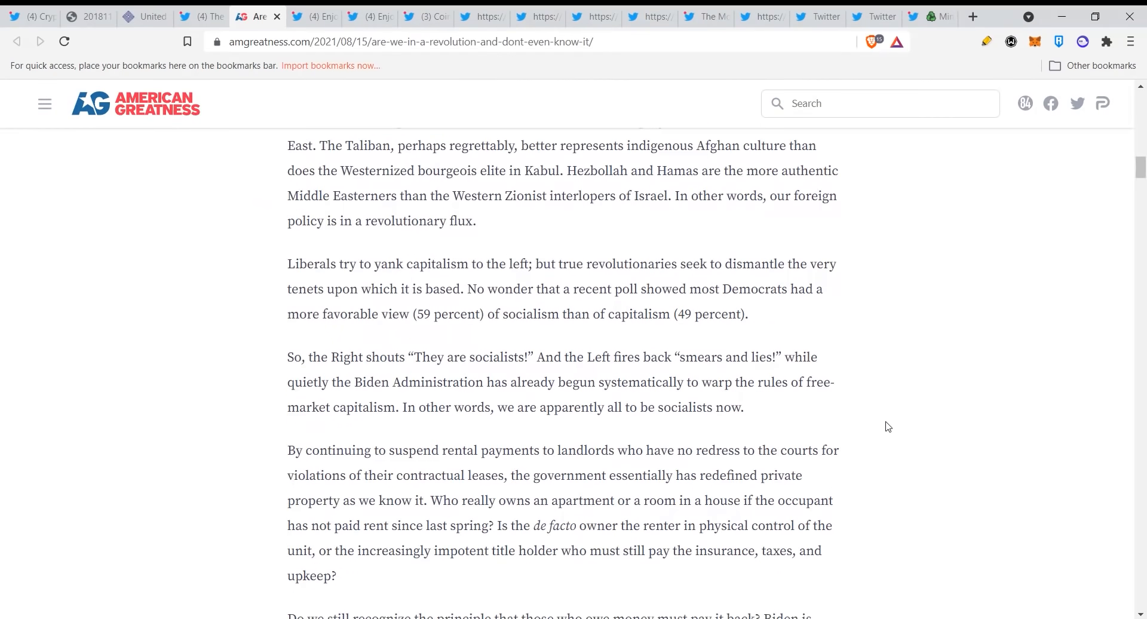
{"action": "scroll", "scroll_direction": "down", "scroll_amount": 3}
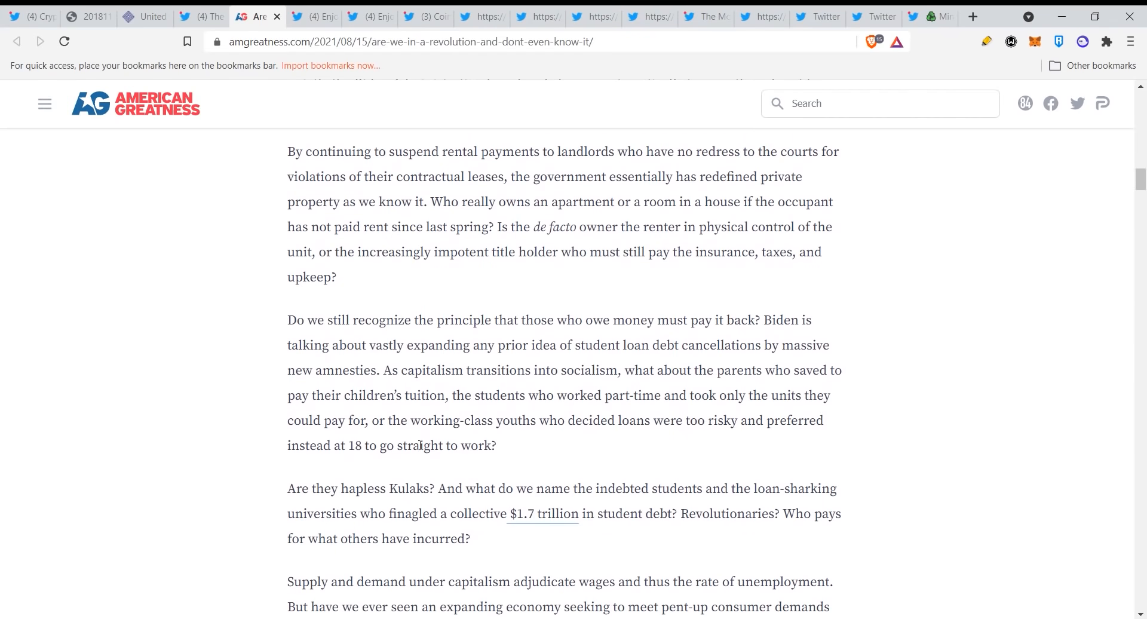
{"action": "scroll", "scroll_direction": "down", "scroll_amount": 3}
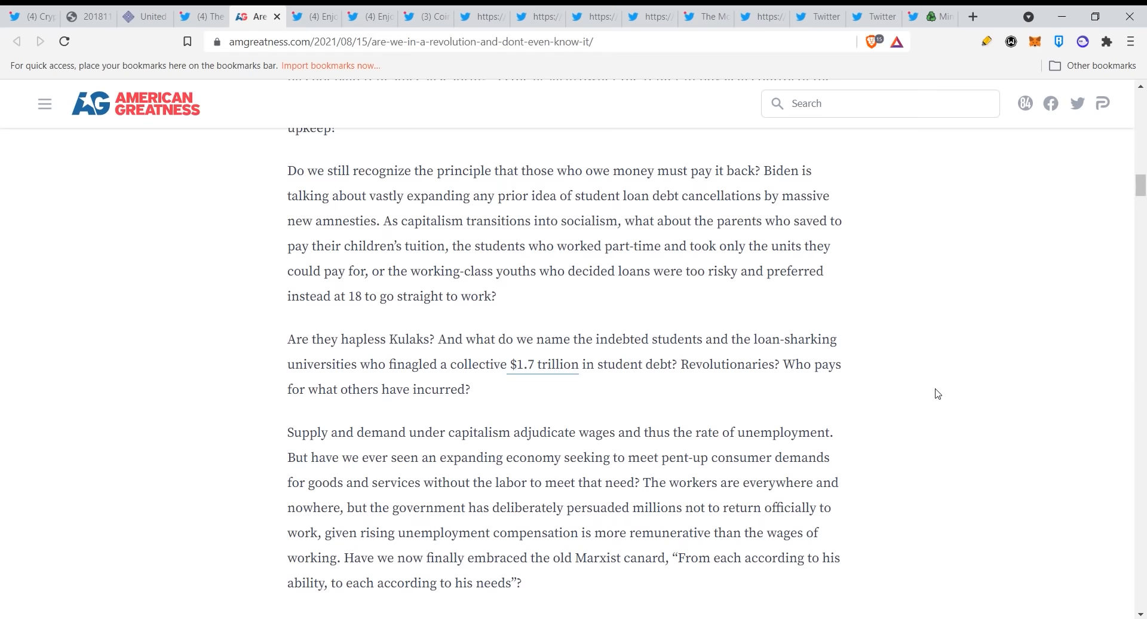
{"action": "scroll", "scroll_direction": "down", "scroll_amount": 3}
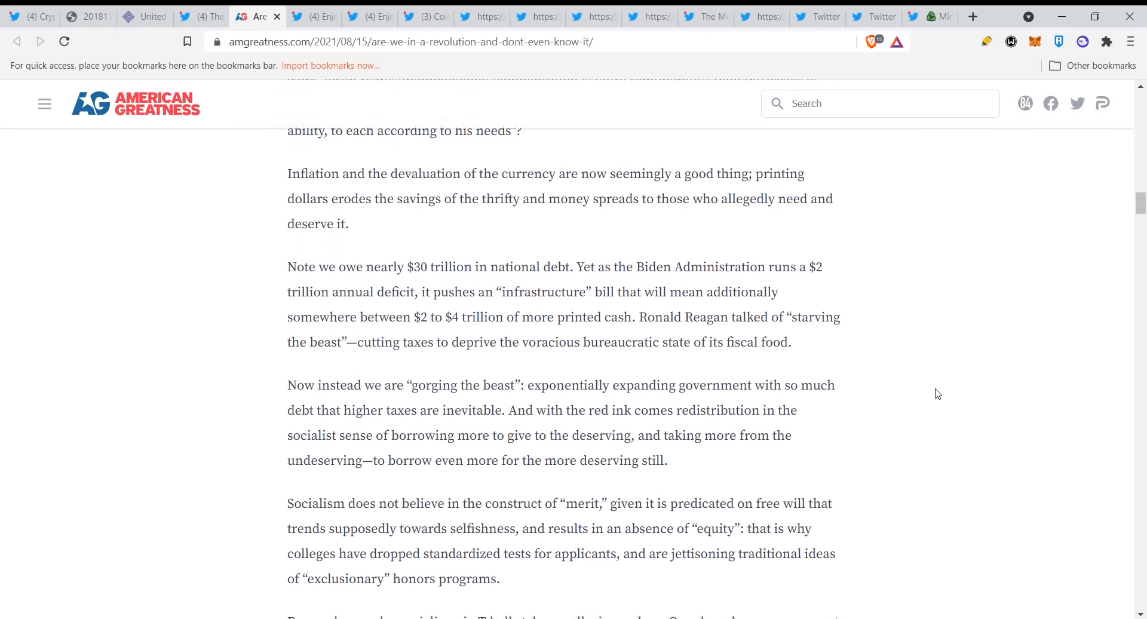
{"action": "scroll", "scroll_direction": "down", "scroll_amount": 3}
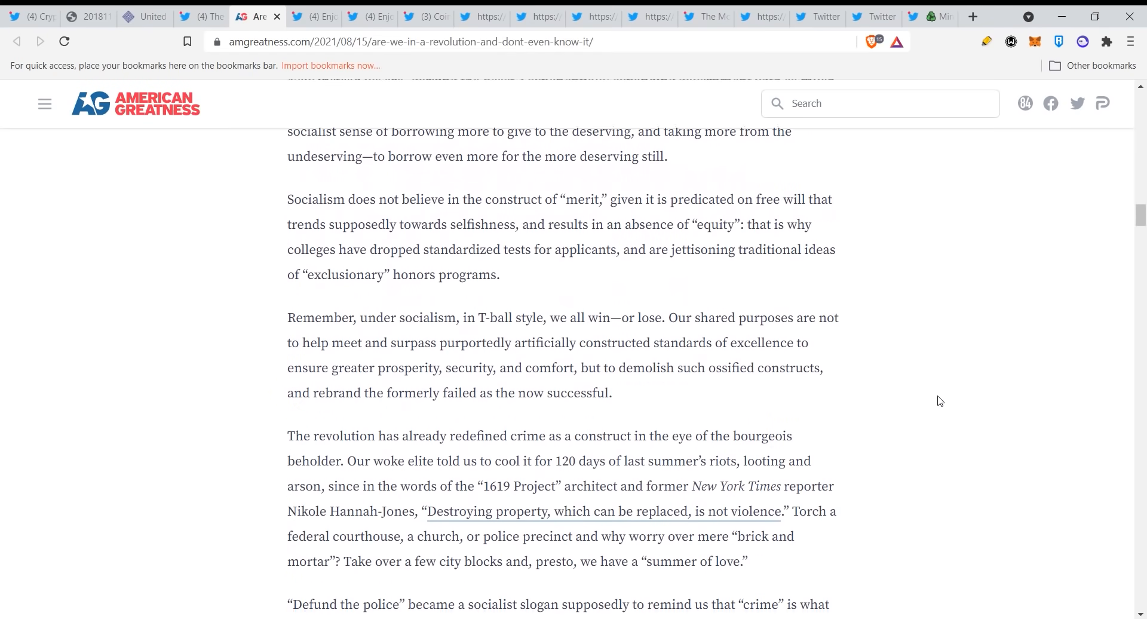
{"action": "scroll", "scroll_direction": "down", "scroll_amount": 3}
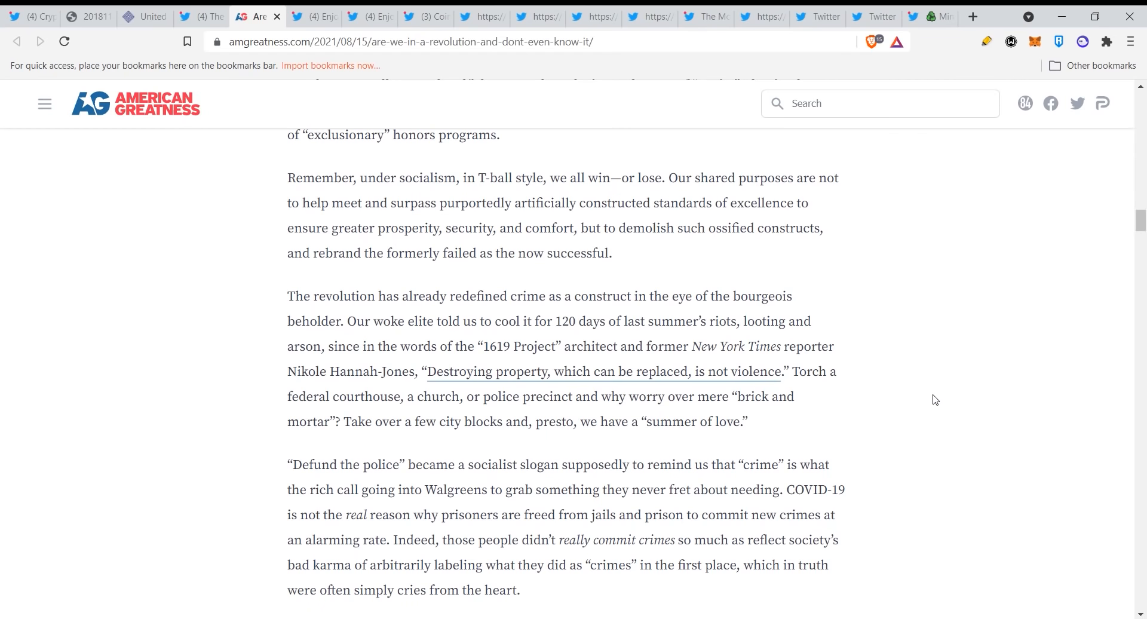
{"action": "scroll", "scroll_direction": "down", "scroll_amount": 3}
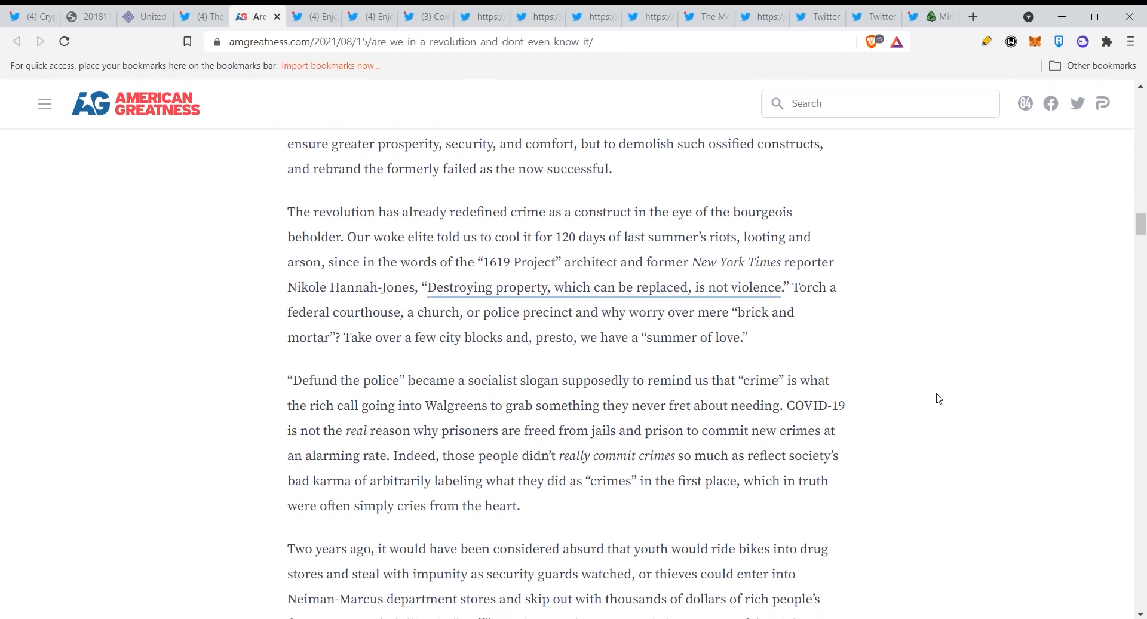
{"action": "scroll", "scroll_direction": "down", "scroll_amount": 3}
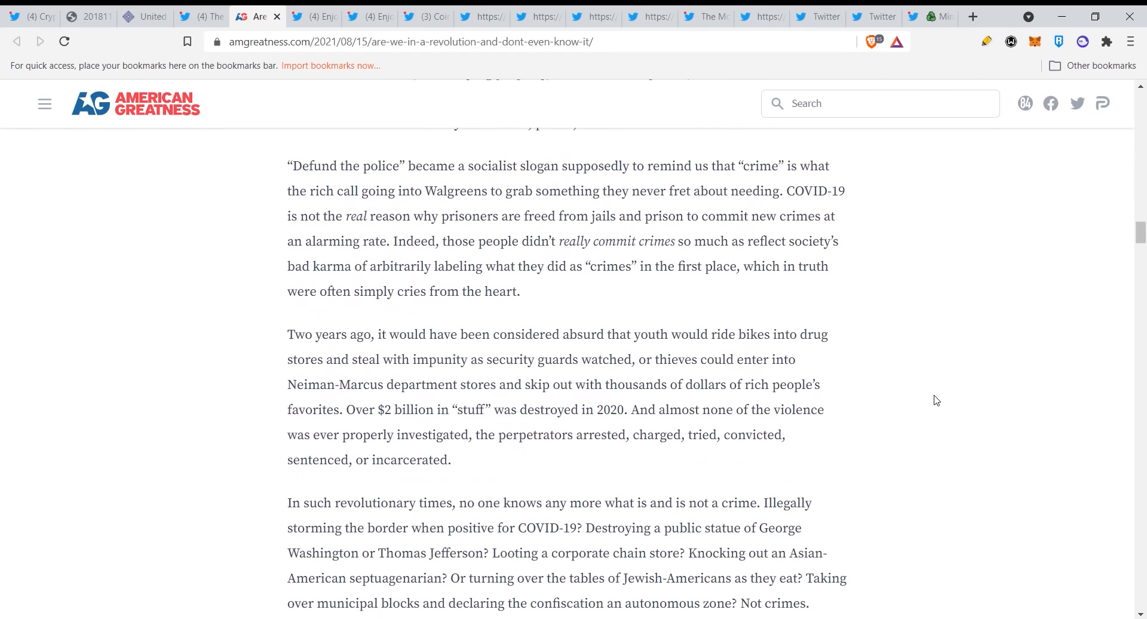
{"action": "mouse_move", "coordinate": [929, 399]}
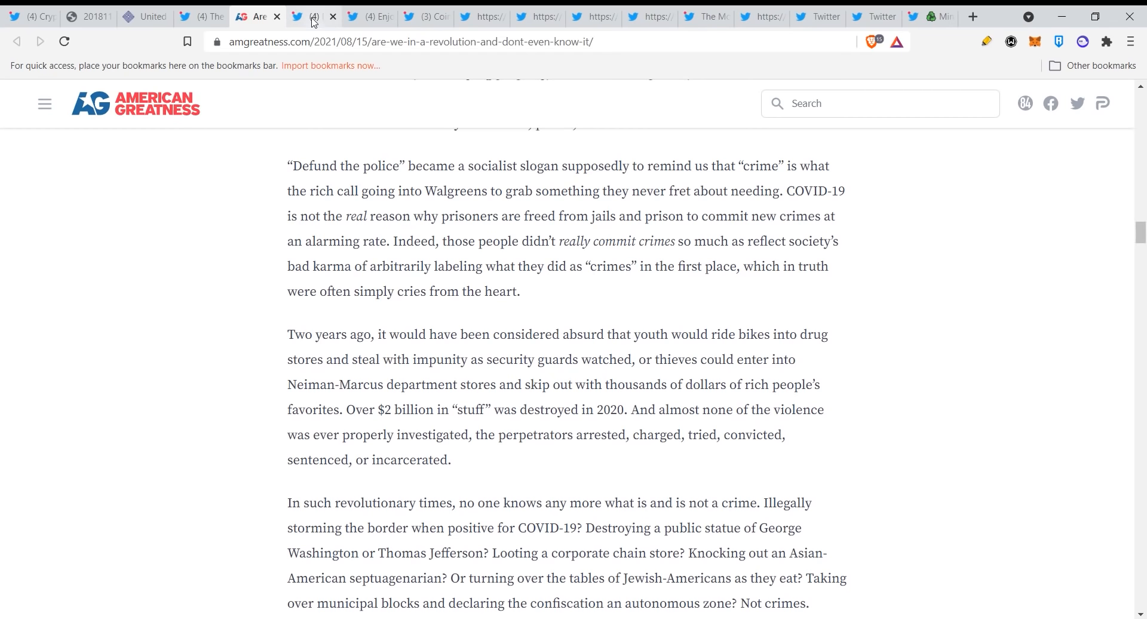
{"action": "left_click", "coordinate": [315, 17]}
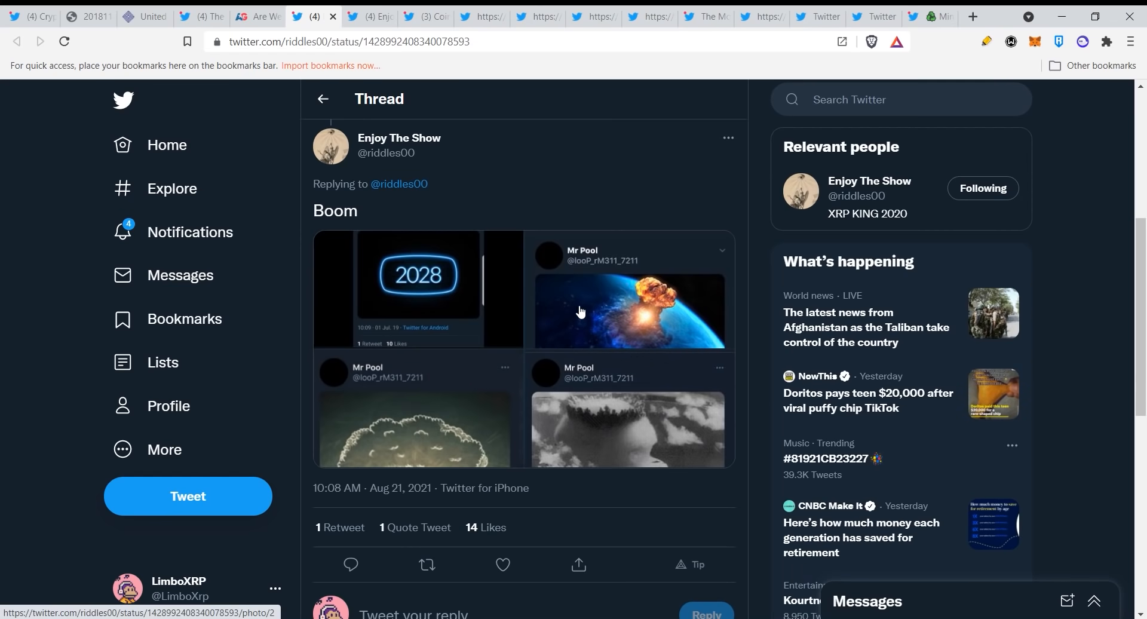
{"action": "mouse_move", "coordinate": [574, 314]}
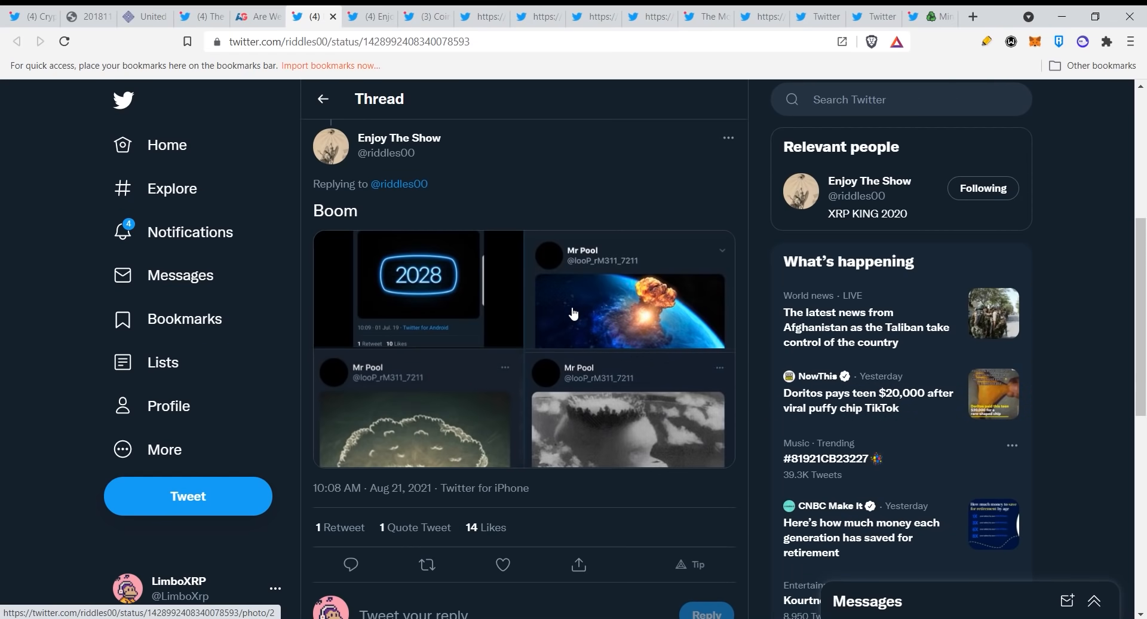
{"action": "left_click", "coordinate": [445, 292]}
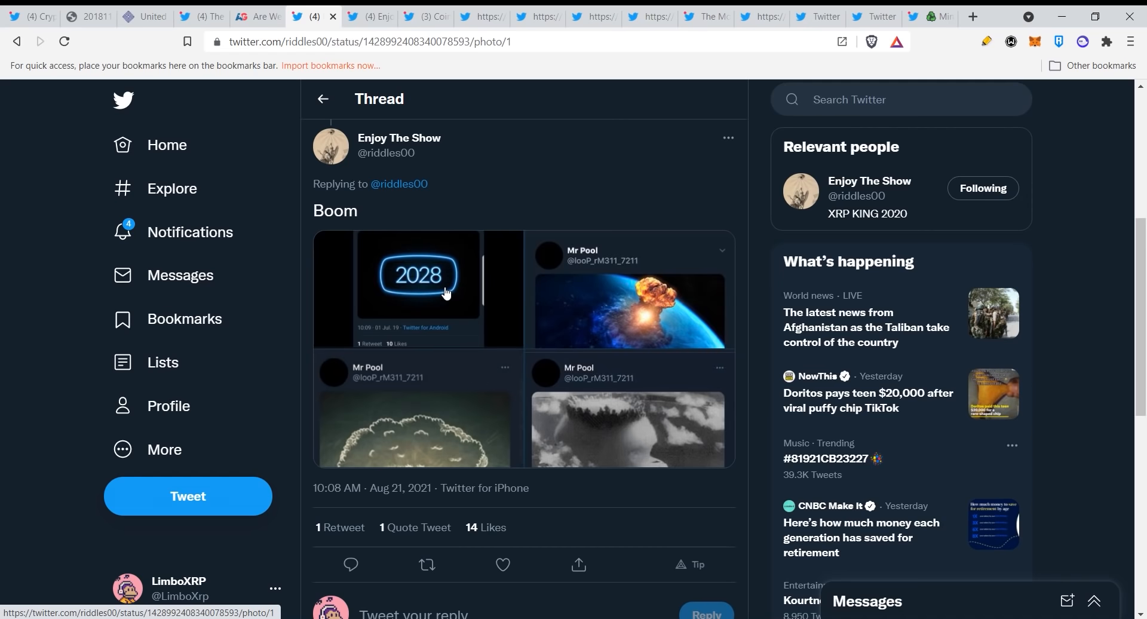
{"action": "left_click", "coordinate": [419, 289]}
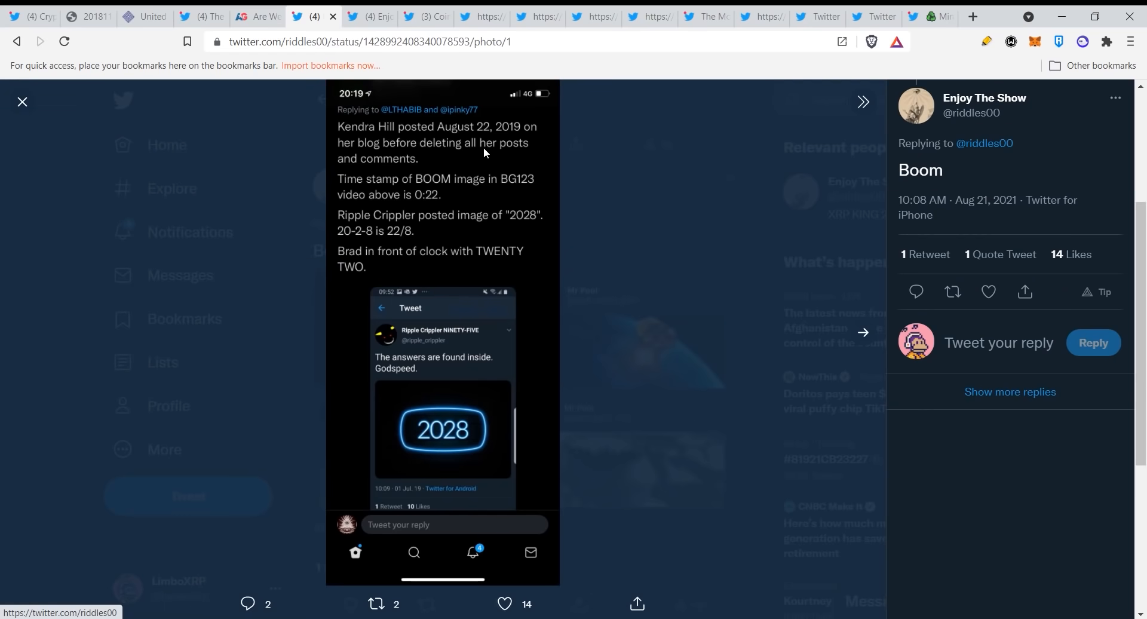
{"action": "mouse_move", "coordinate": [430, 181]}
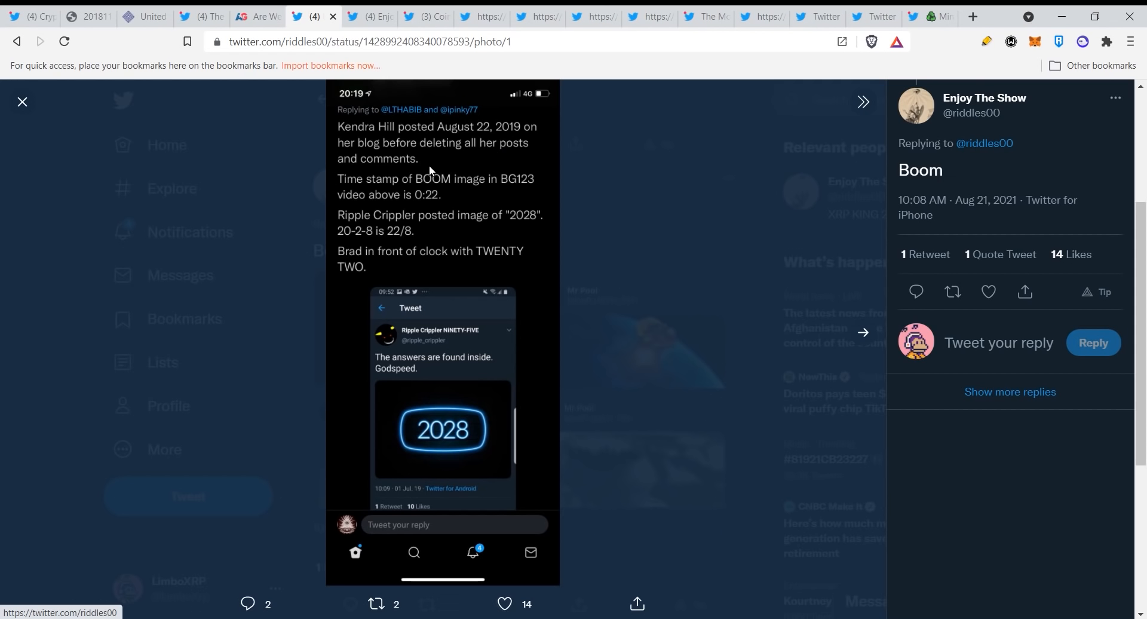
{"action": "mouse_move", "coordinate": [457, 198]}
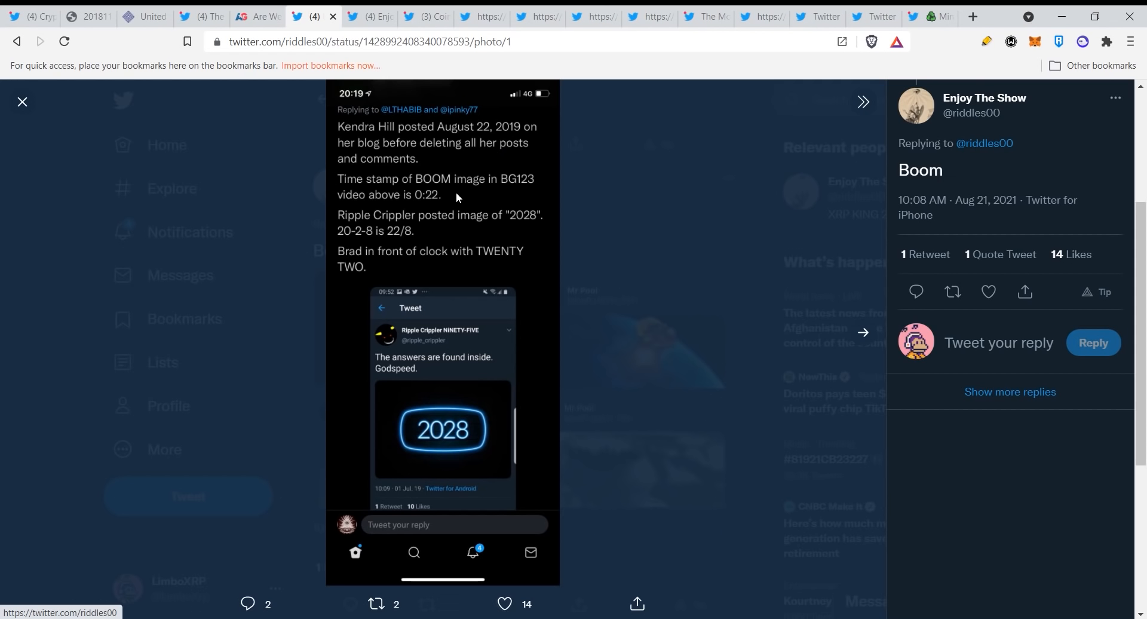
{"action": "mouse_move", "coordinate": [363, 211]}
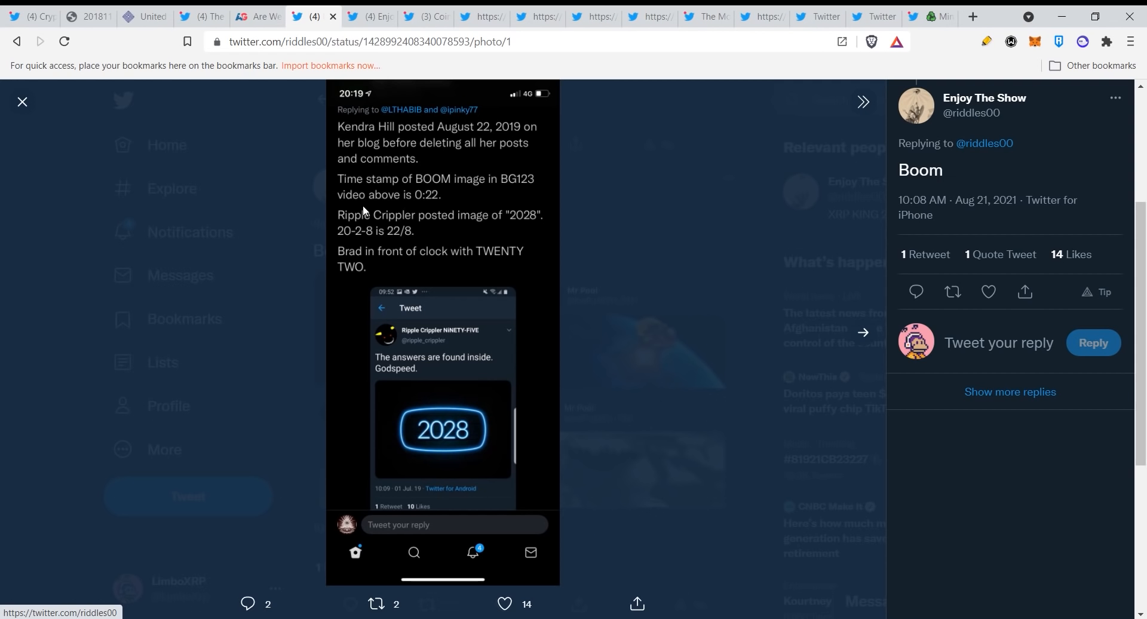
{"action": "mouse_move", "coordinate": [493, 262]}
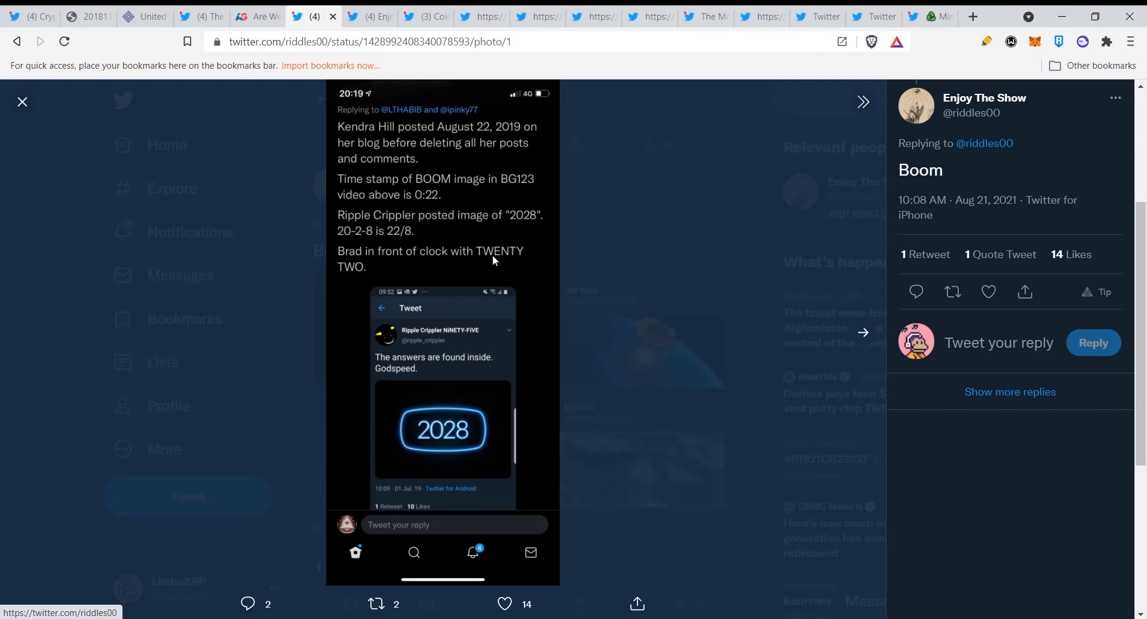
{"action": "mouse_move", "coordinate": [535, 306]}
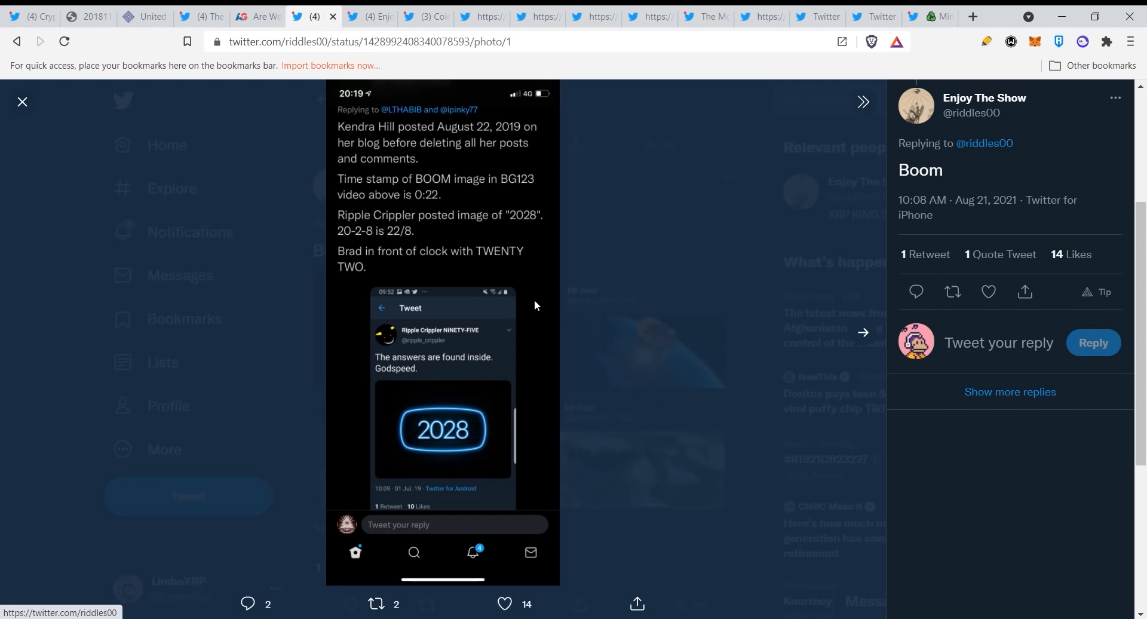
{"action": "mouse_move", "coordinate": [468, 412]}
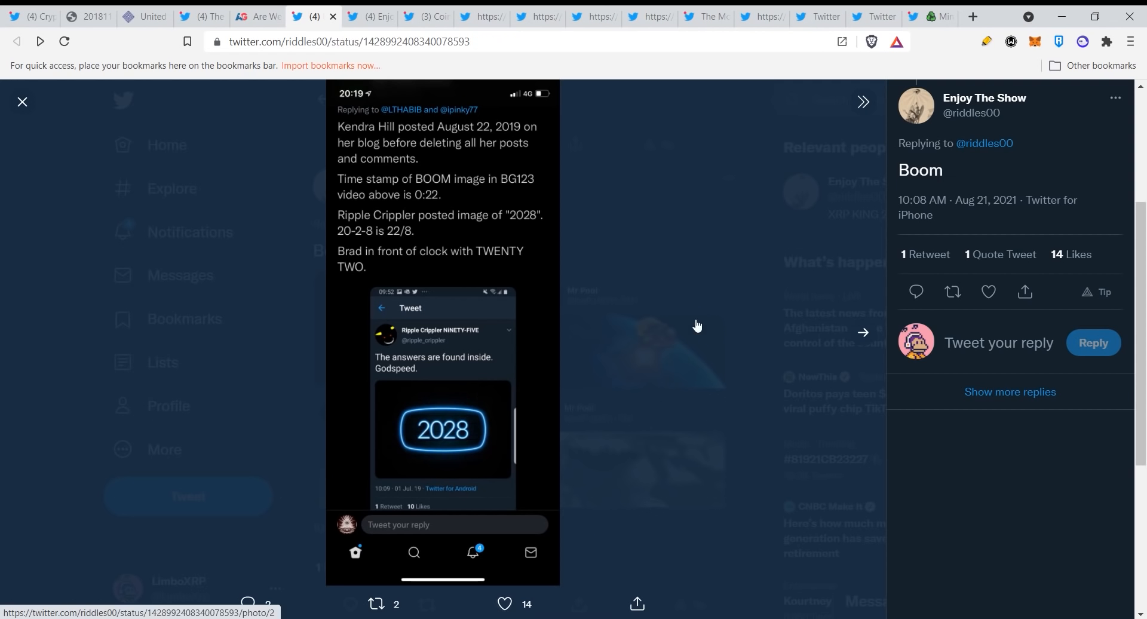
{"action": "left_click", "coordinate": [22, 102]}
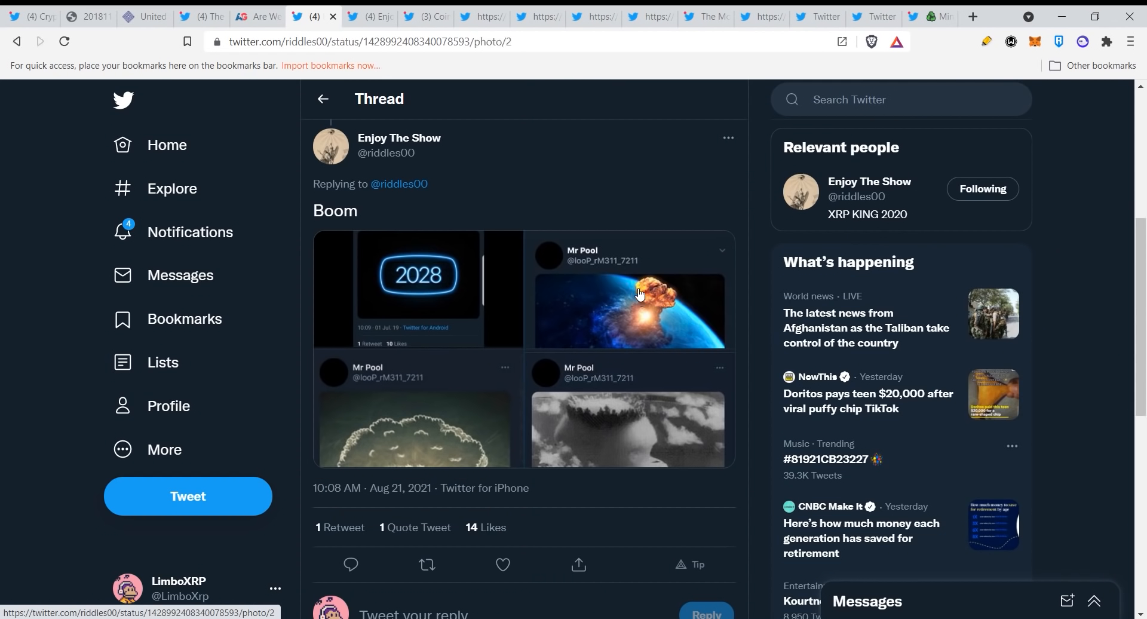
{"action": "left_click", "coordinate": [641, 294]}
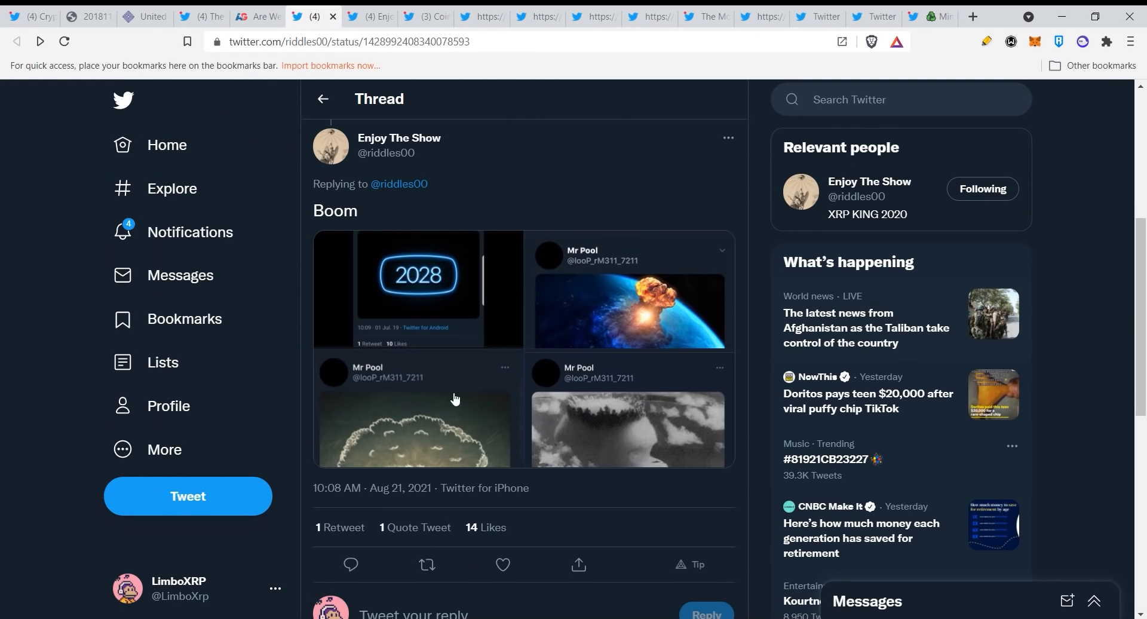
{"action": "mouse_move", "coordinate": [621, 407]}
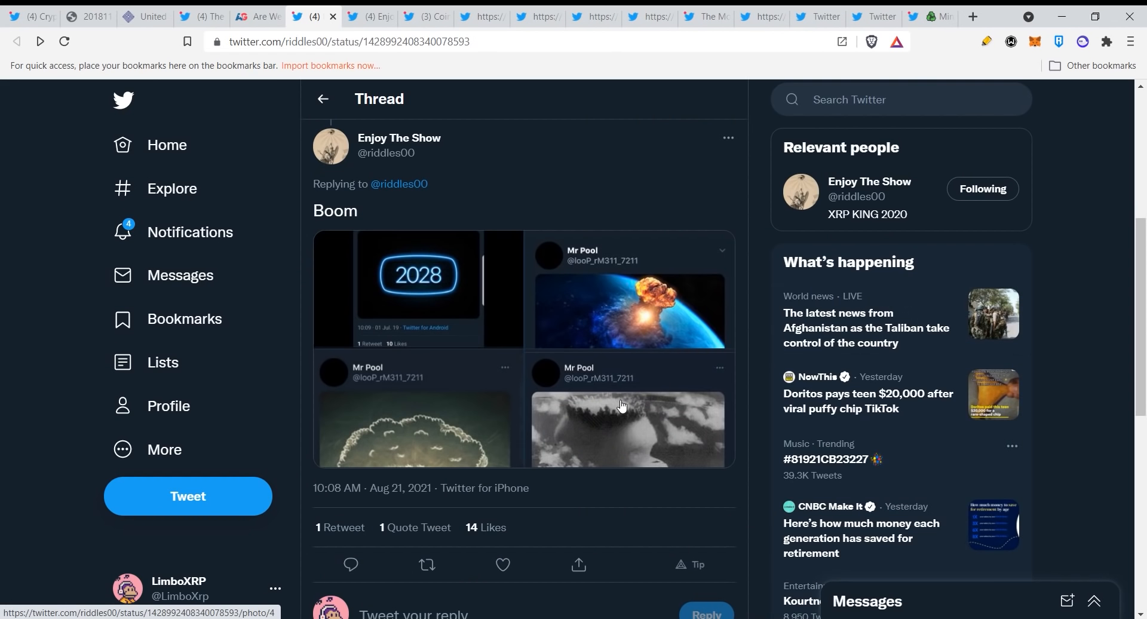
{"action": "mouse_move", "coordinate": [745, 321]}
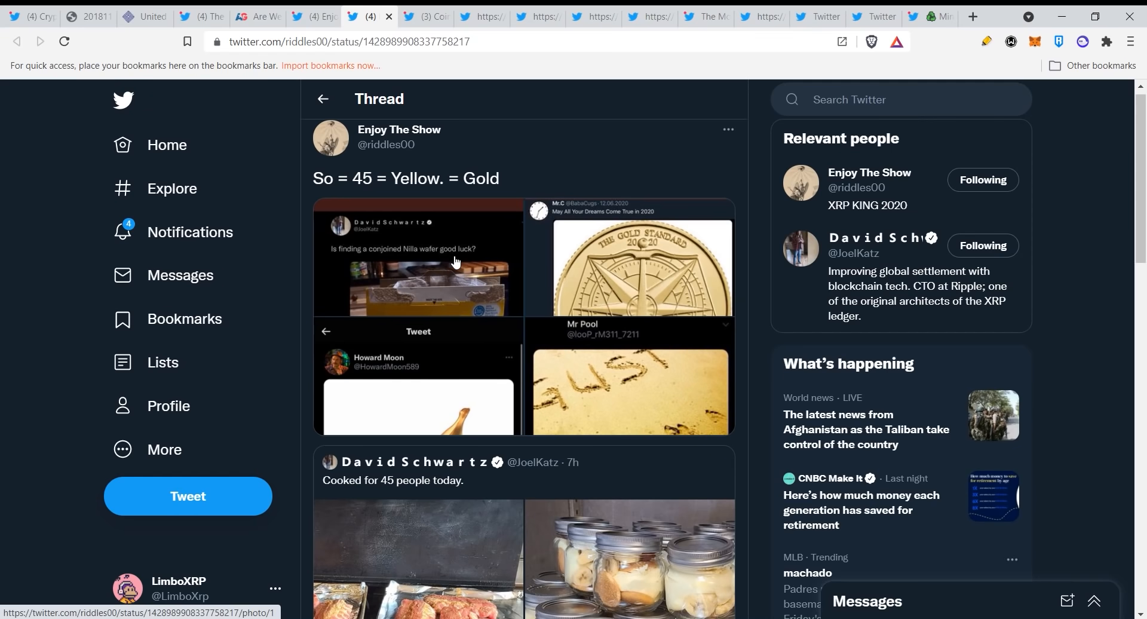
{"action": "left_click", "coordinate": [454, 263]}
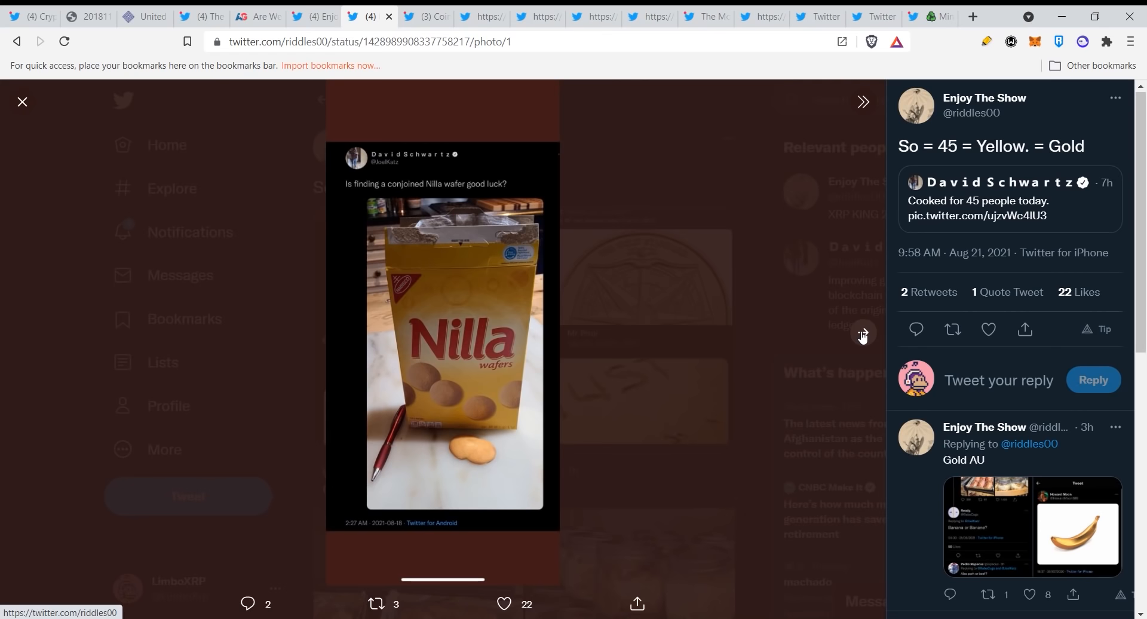
{"action": "mouse_move", "coordinate": [889, 198]}
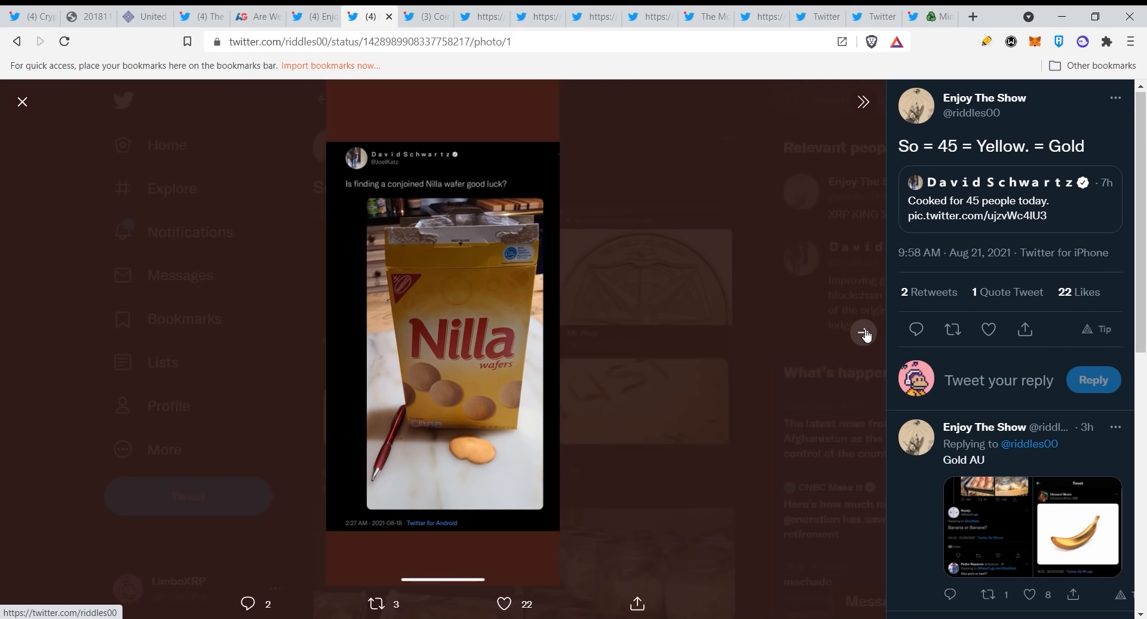
{"action": "left_click", "coordinate": [865, 332]}
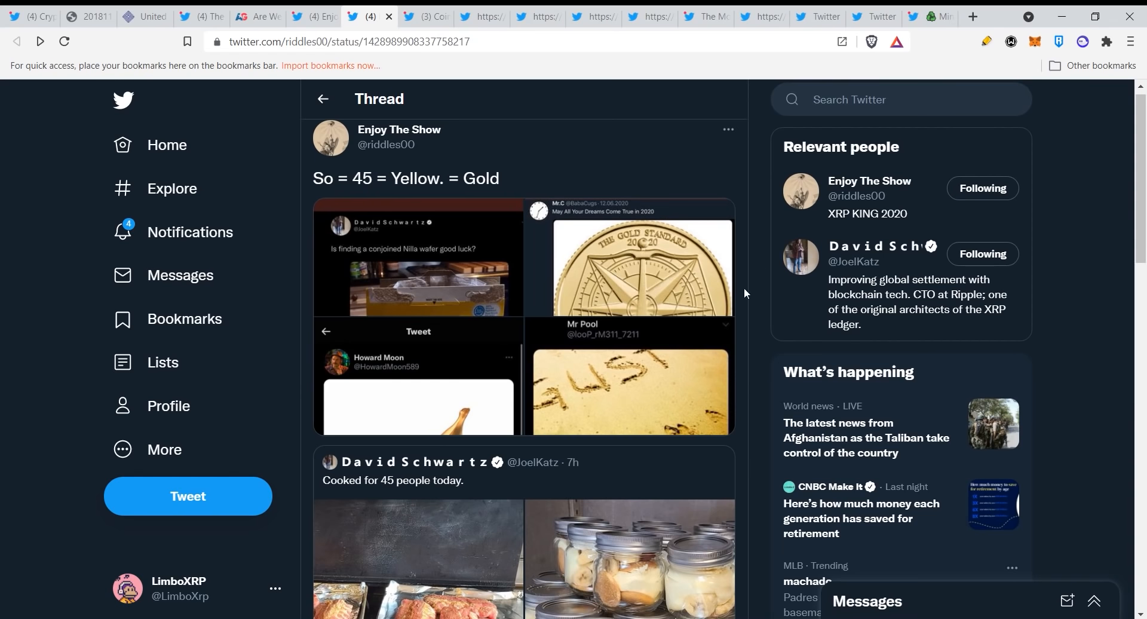
{"action": "scroll", "scroll_direction": "down", "scroll_amount": 3}
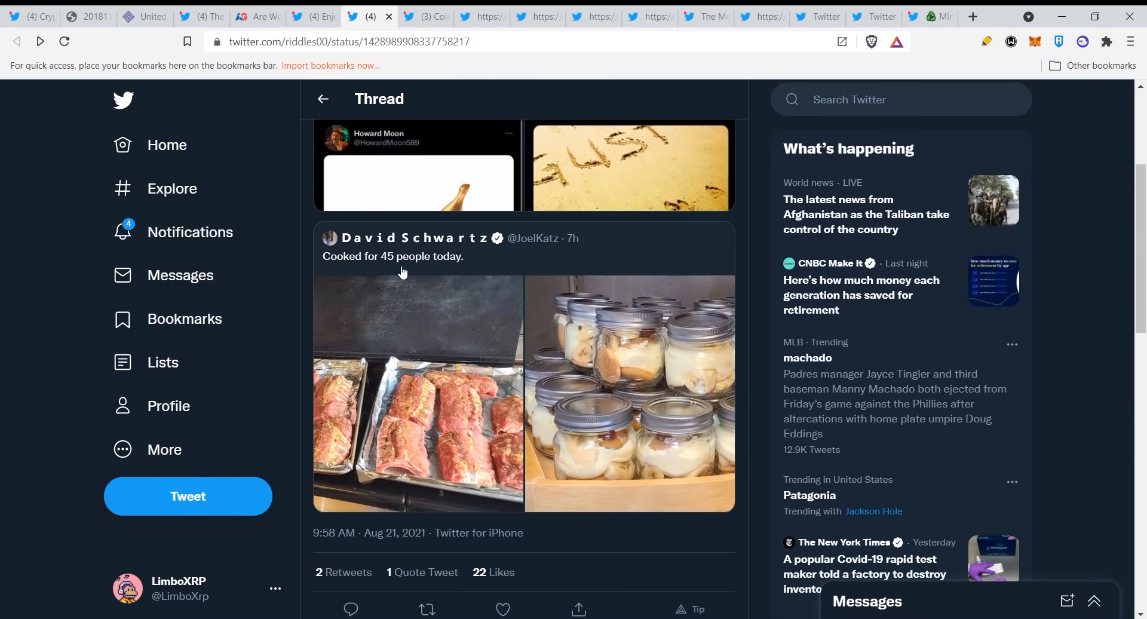
{"action": "left_click", "coordinate": [430, 17]}
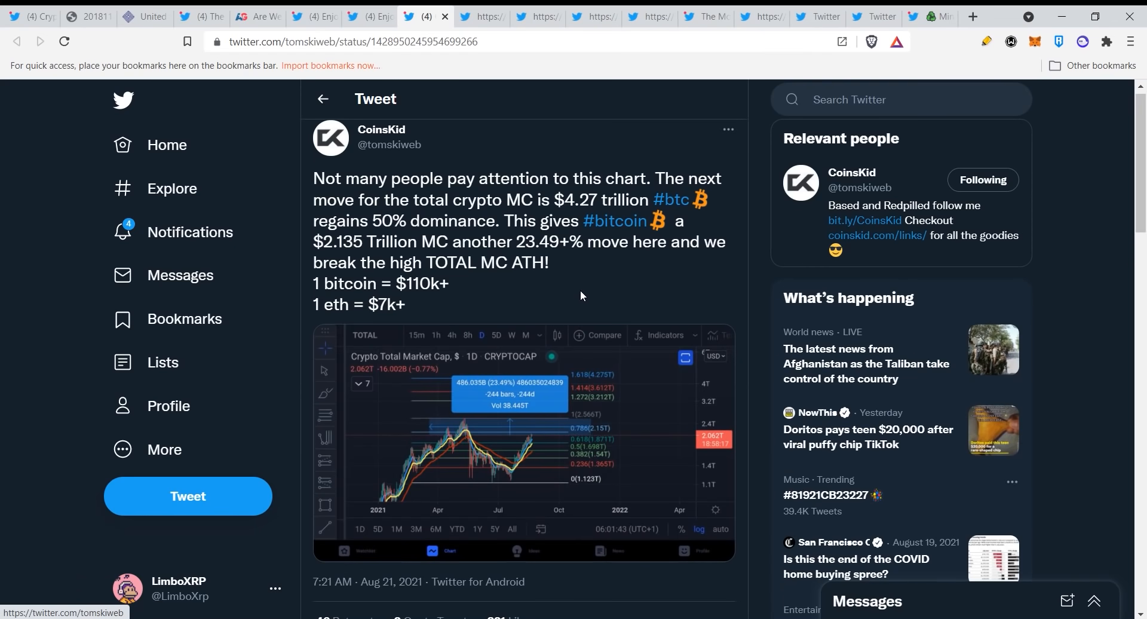
{"action": "mouse_move", "coordinate": [595, 294]}
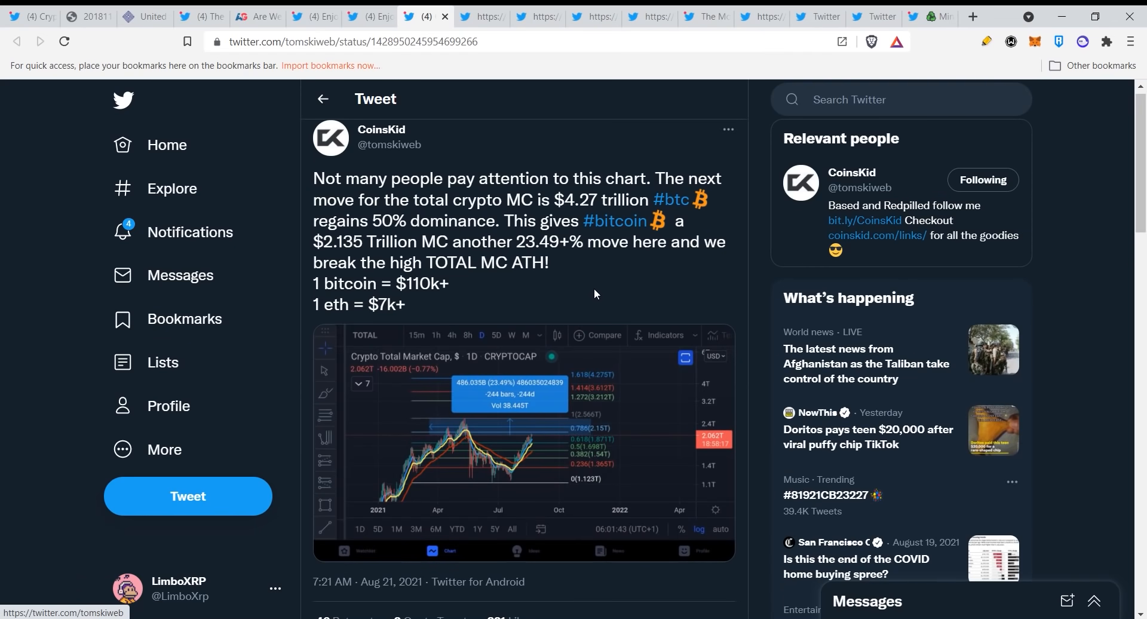
{"action": "mouse_move", "coordinate": [596, 293]}
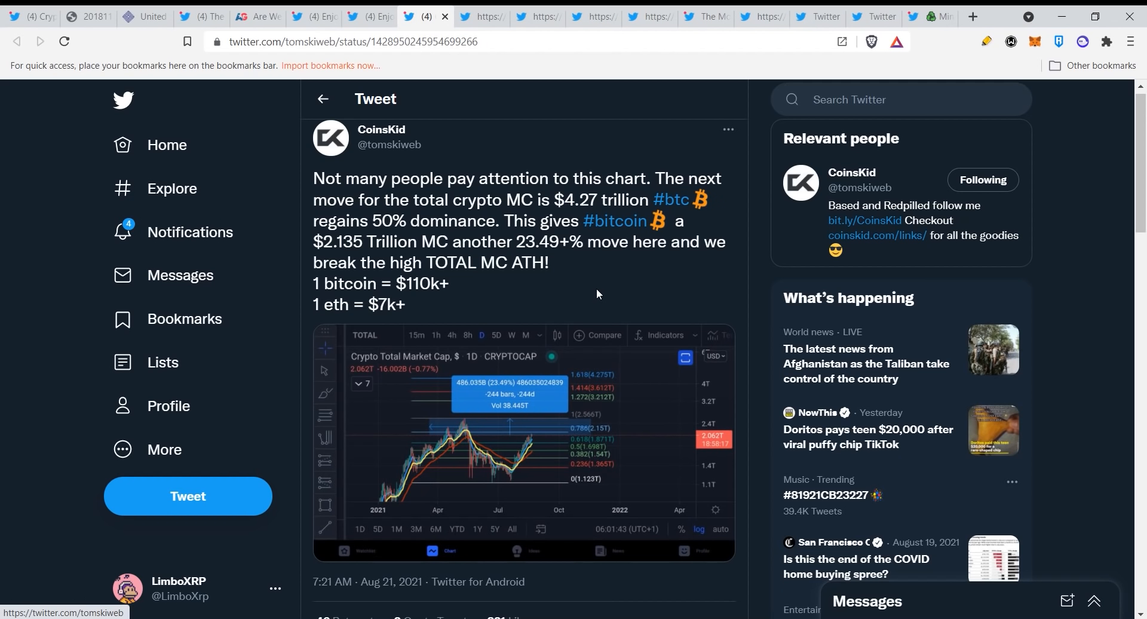
{"action": "mouse_move", "coordinate": [605, 290]}
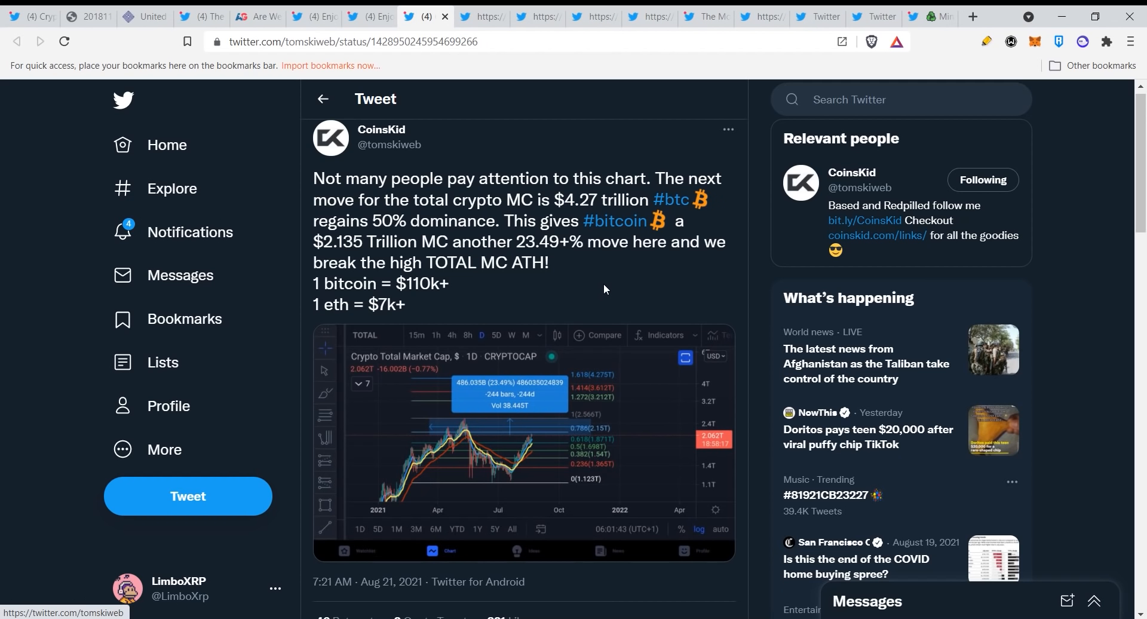
{"action": "mouse_move", "coordinate": [585, 283]}
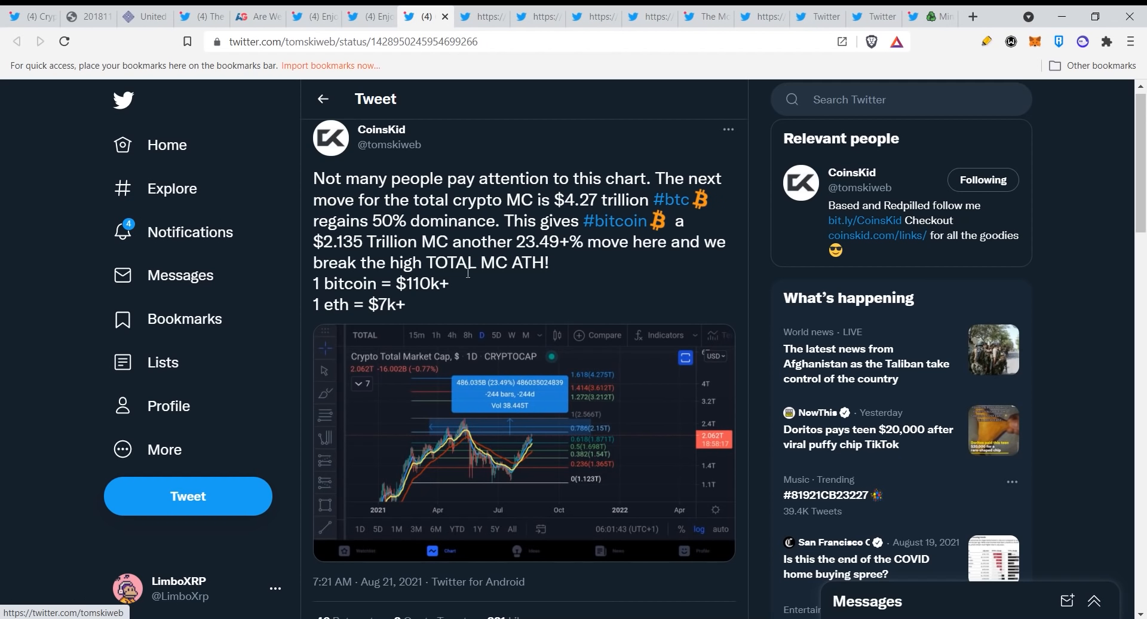
{"action": "mouse_move", "coordinate": [572, 280]}
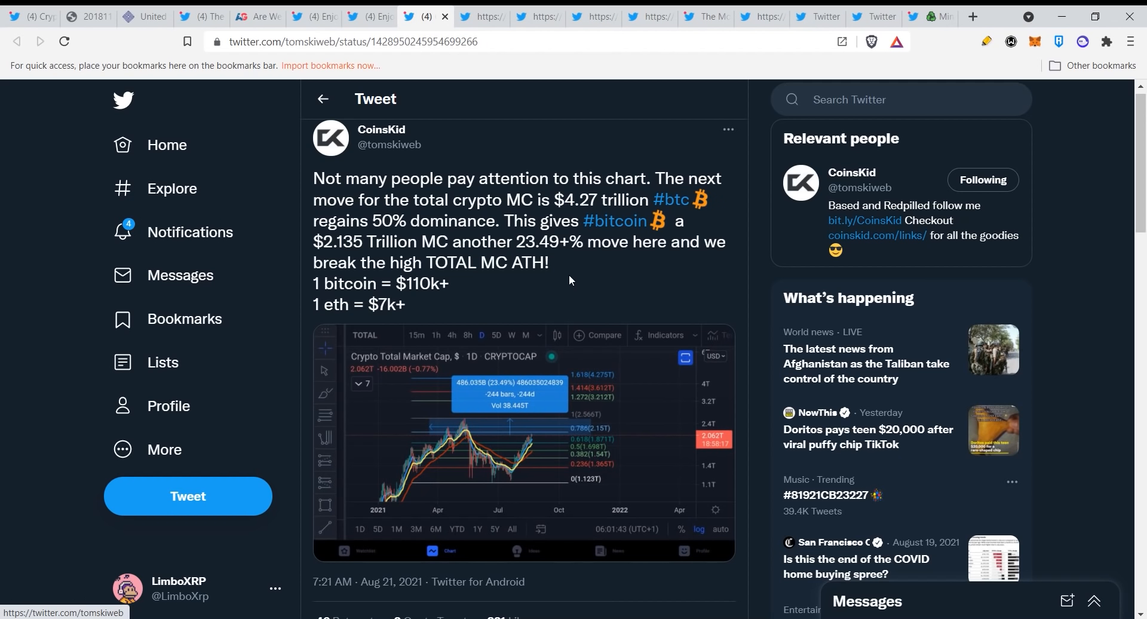
{"action": "mouse_move", "coordinate": [641, 293]}
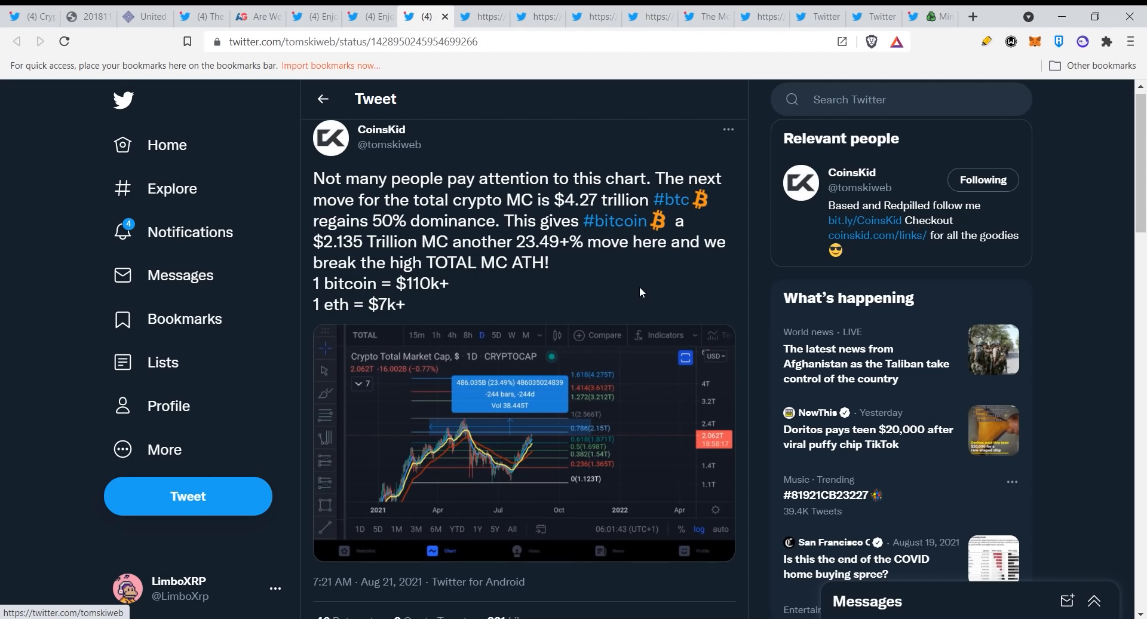
{"action": "mouse_move", "coordinate": [571, 283]}
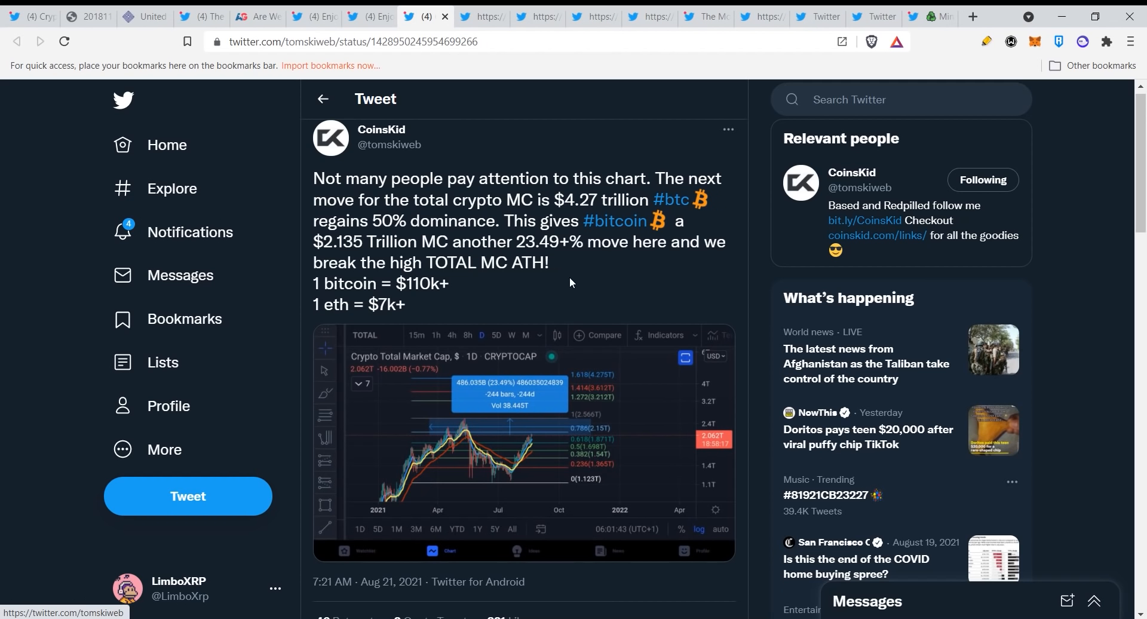
{"action": "mouse_move", "coordinate": [566, 298]}
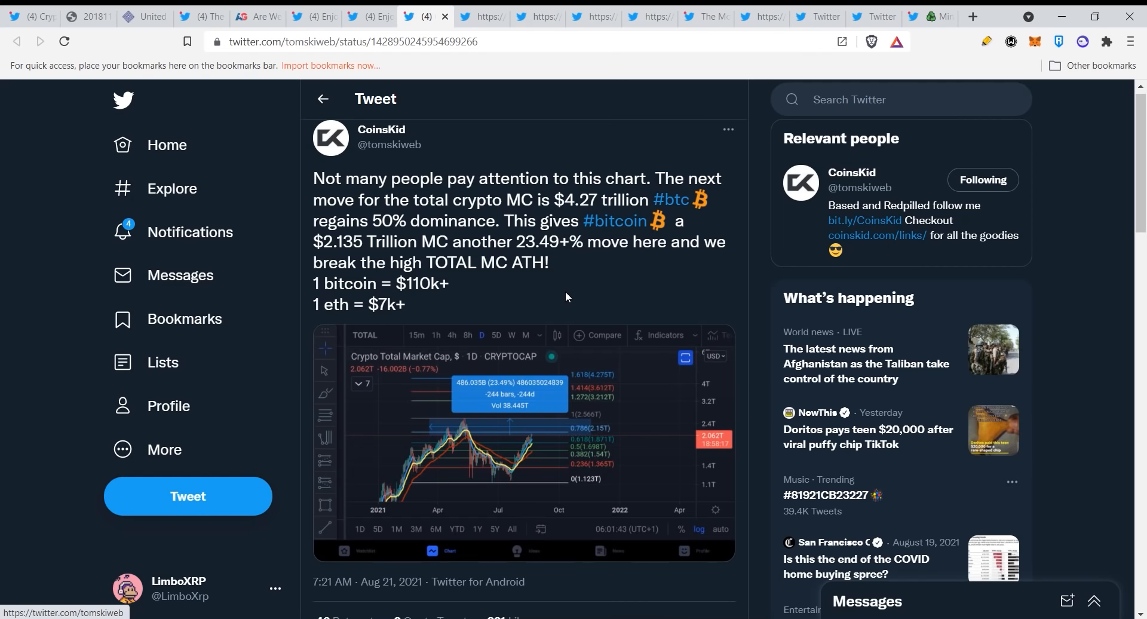
{"action": "mouse_move", "coordinate": [588, 297]}
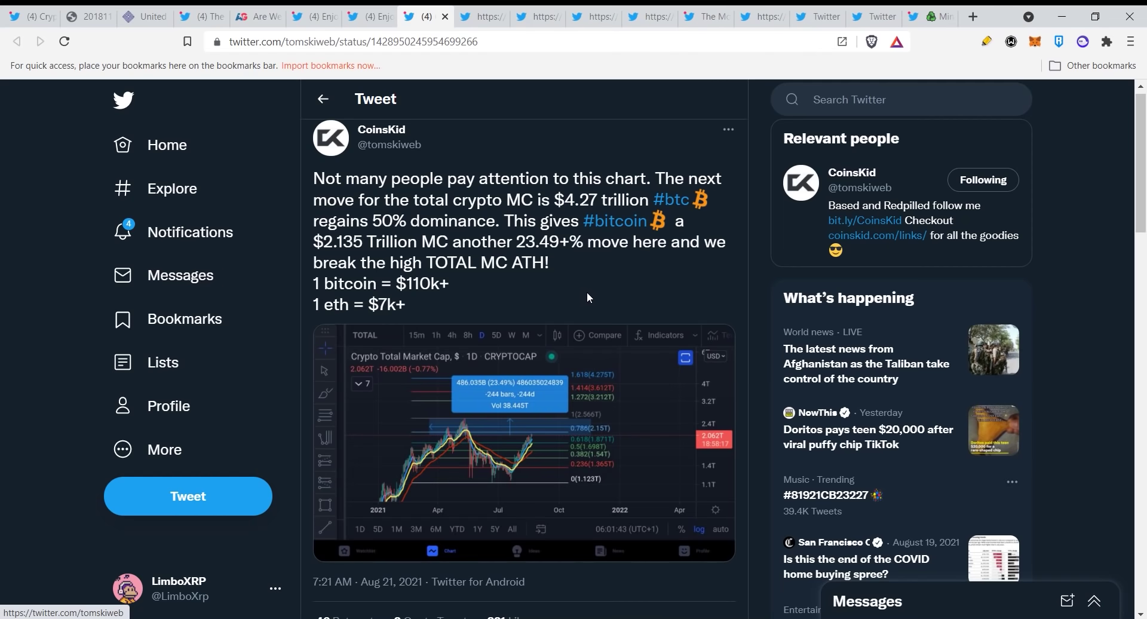
{"action": "mouse_move", "coordinate": [593, 291]}
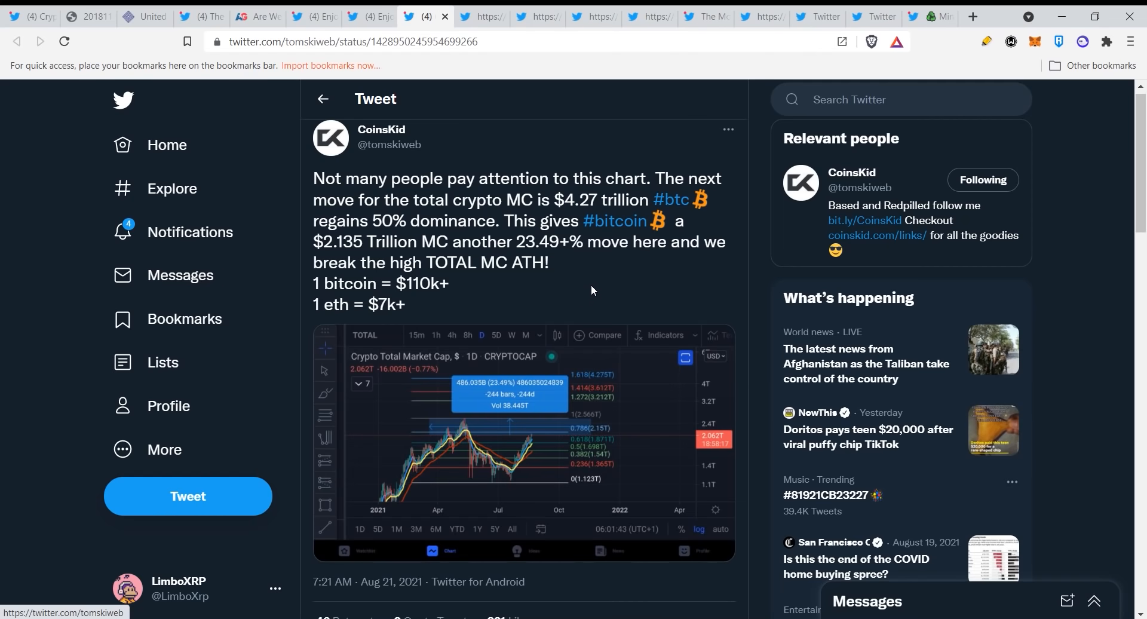
Scroll the CoinsKid market-cap tweet down to its replies, including the 33% XRP dominance math.
{"action": "scroll", "scroll_direction": "down", "scroll_amount": 3}
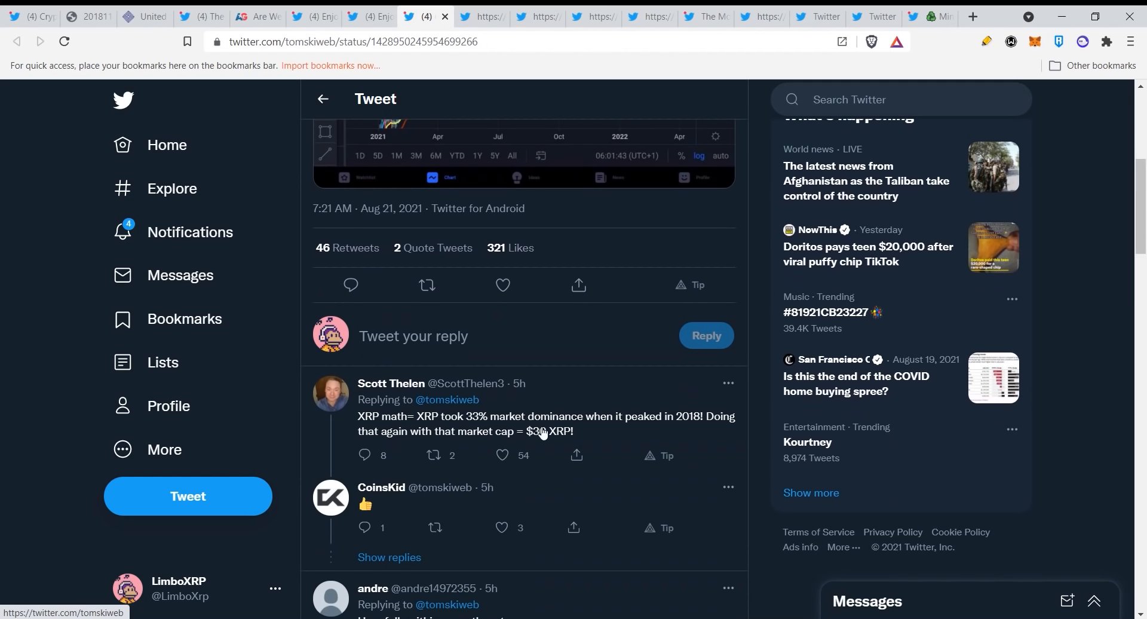
{"action": "mouse_move", "coordinate": [399, 438]}
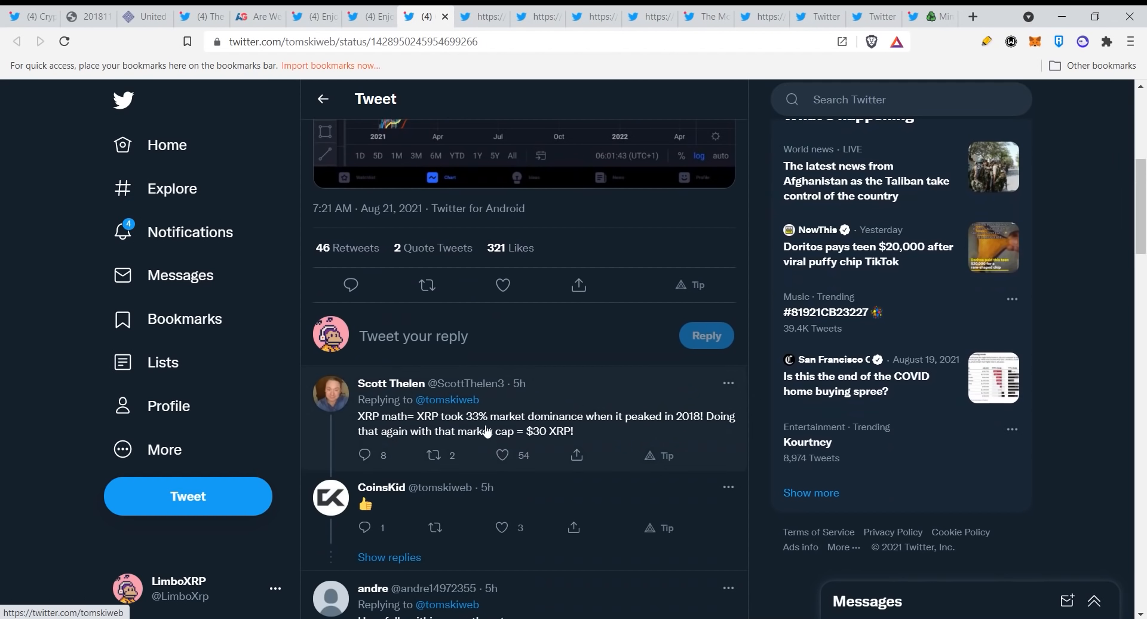
{"action": "mouse_move", "coordinate": [573, 426]}
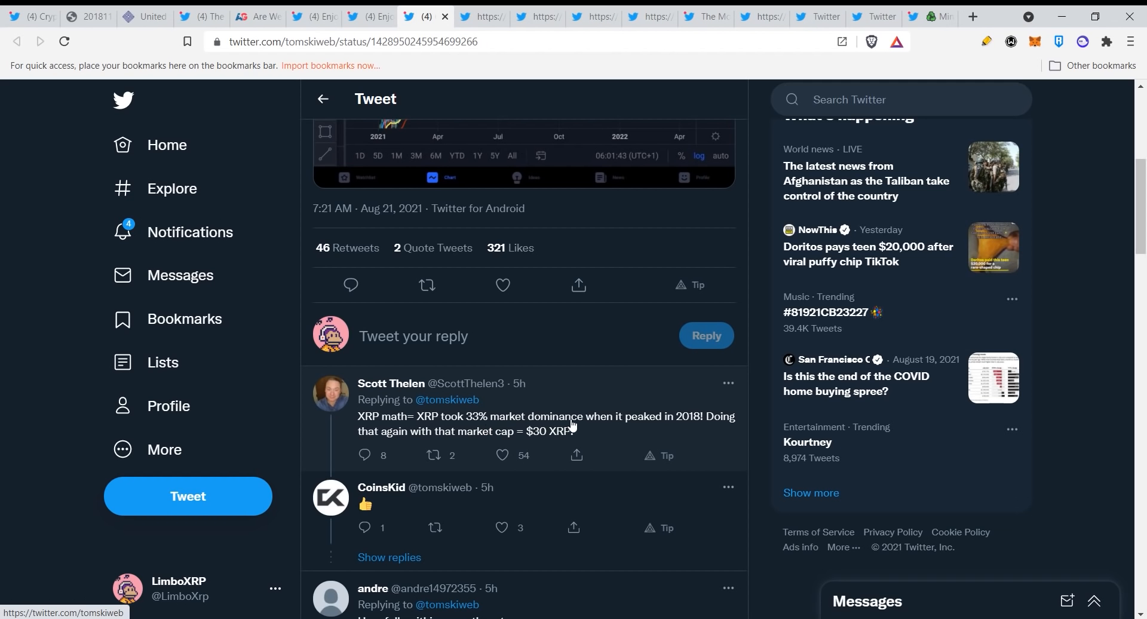
{"action": "mouse_move", "coordinate": [594, 433]}
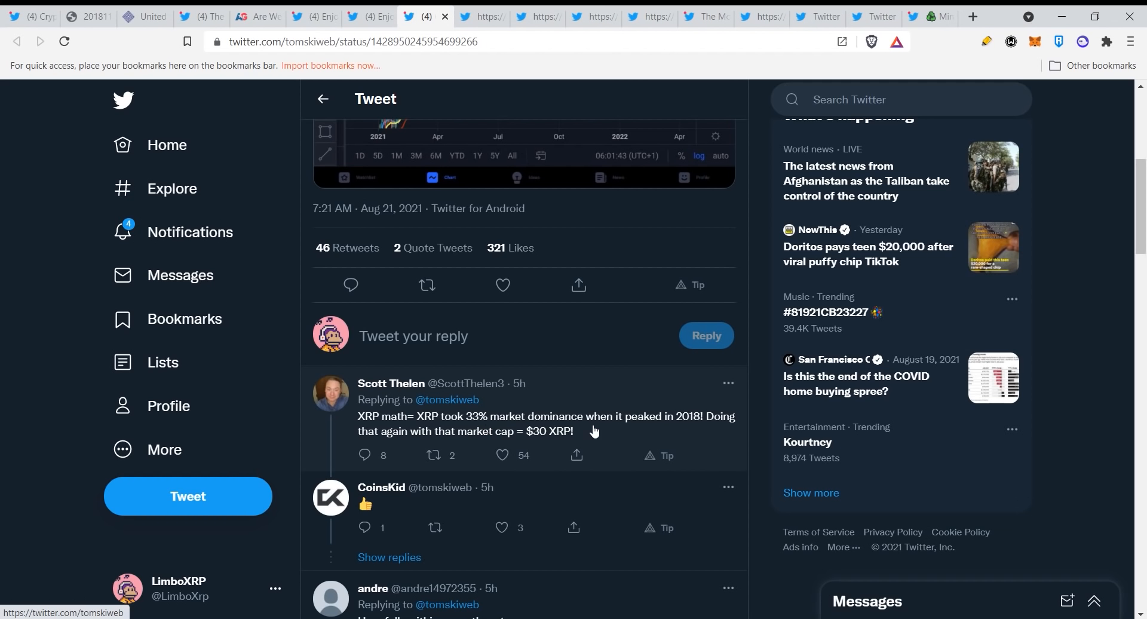
{"action": "mouse_move", "coordinate": [634, 433]}
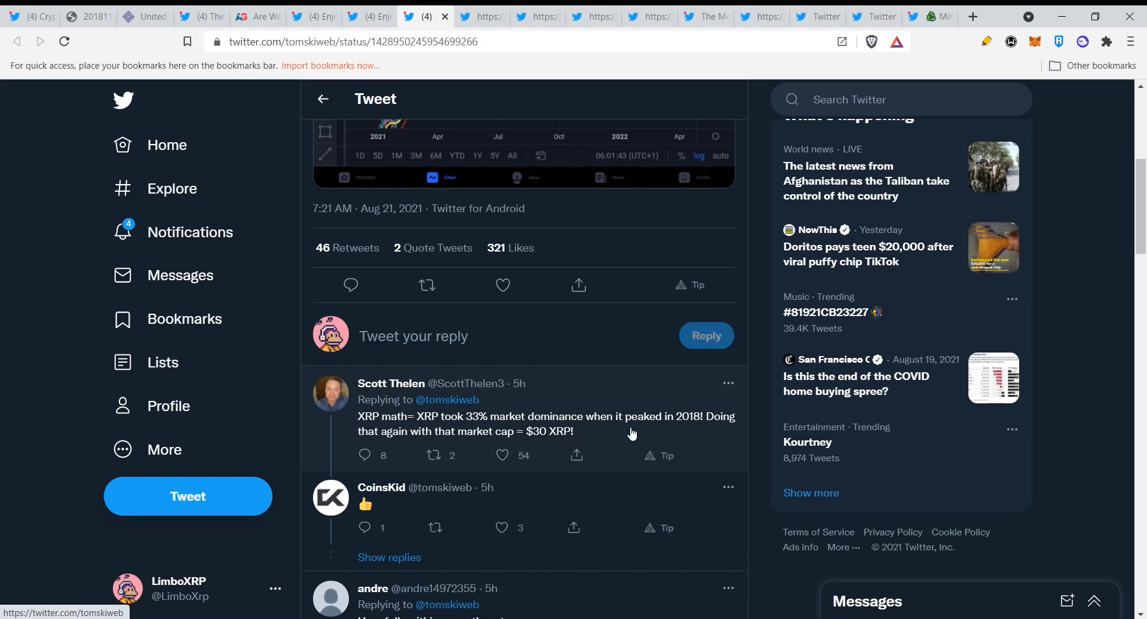
{"action": "mouse_move", "coordinate": [645, 436]}
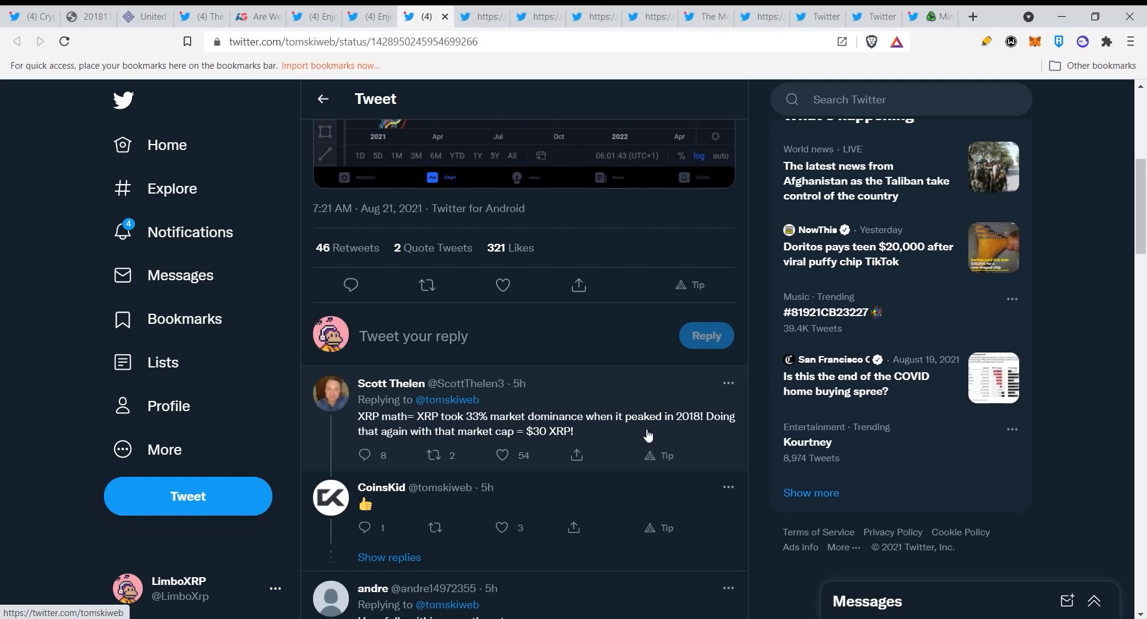
{"action": "mouse_move", "coordinate": [583, 435]}
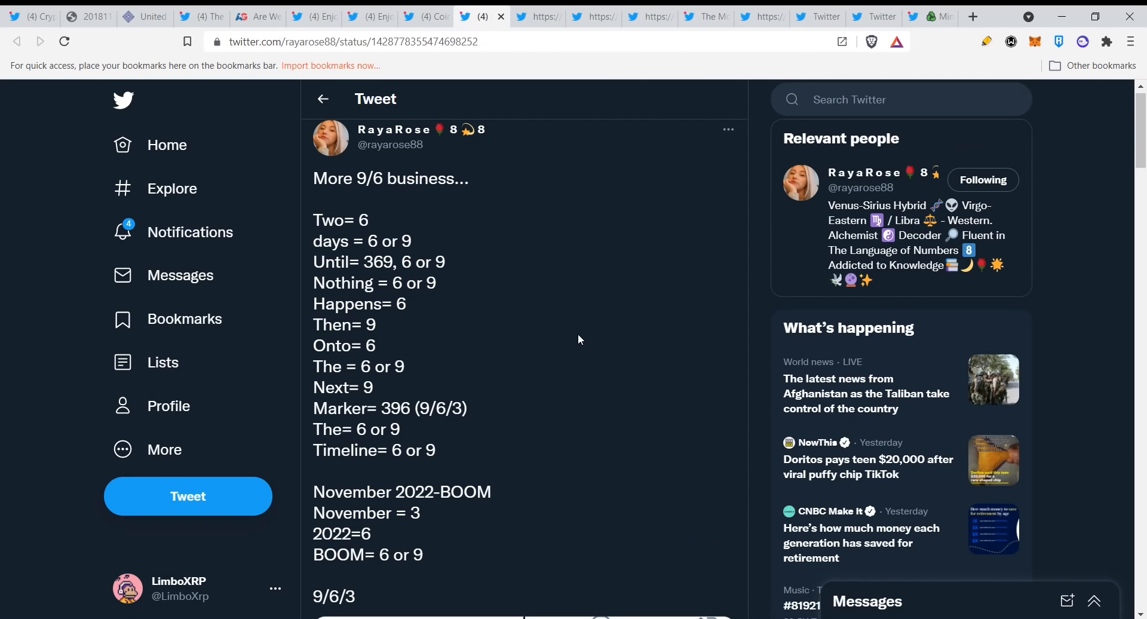
{"action": "mouse_move", "coordinate": [634, 367]}
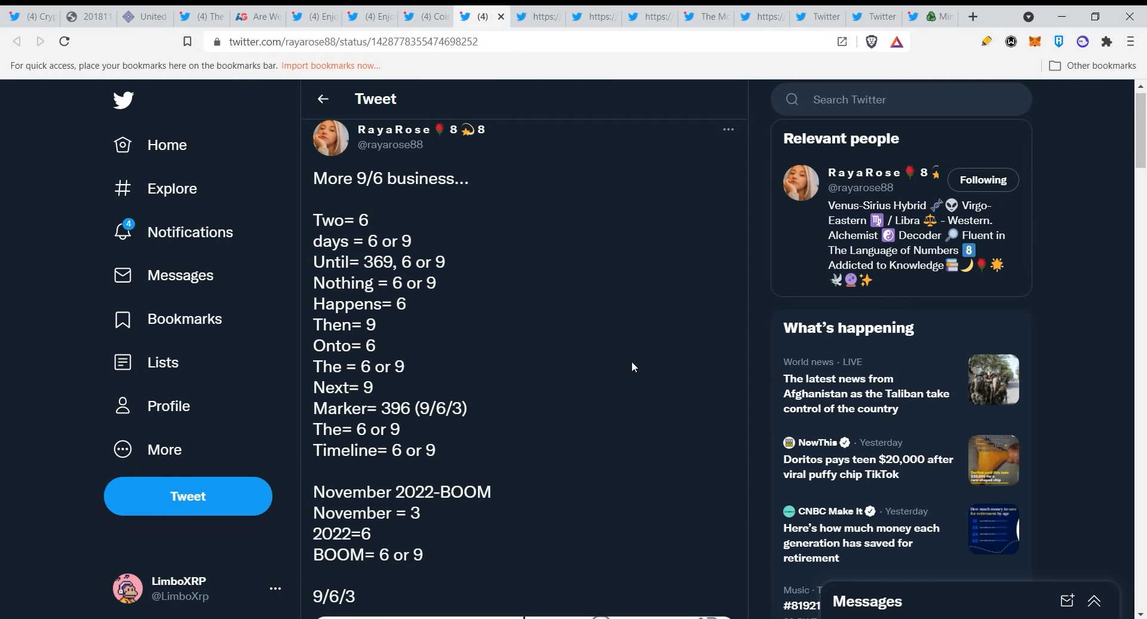
{"action": "mouse_move", "coordinate": [606, 340]}
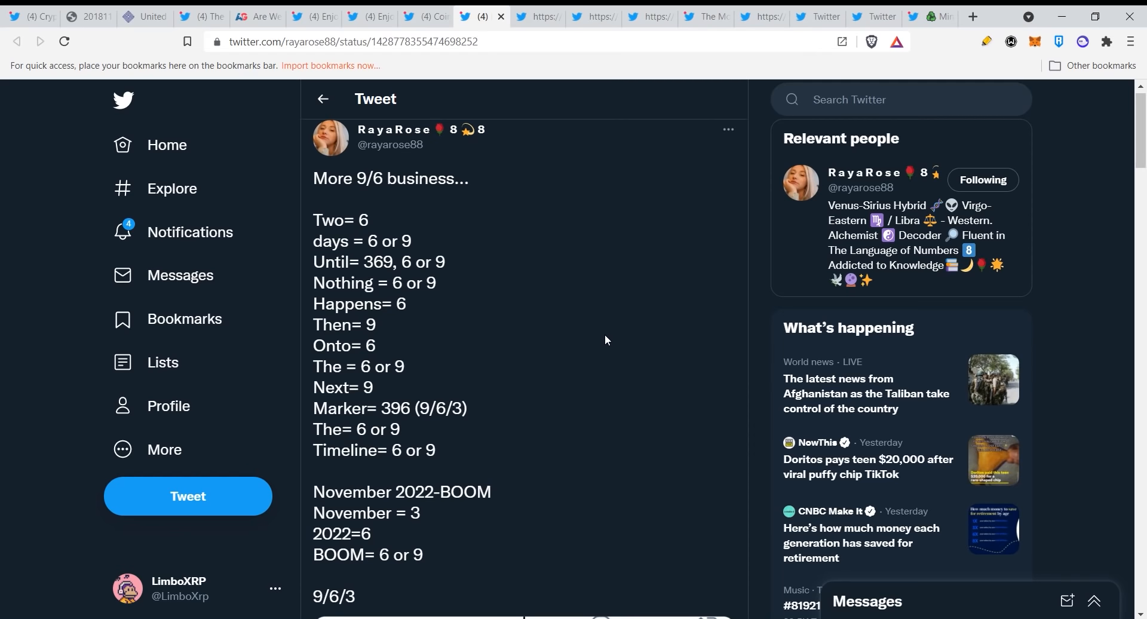
{"action": "mouse_move", "coordinate": [561, 333]}
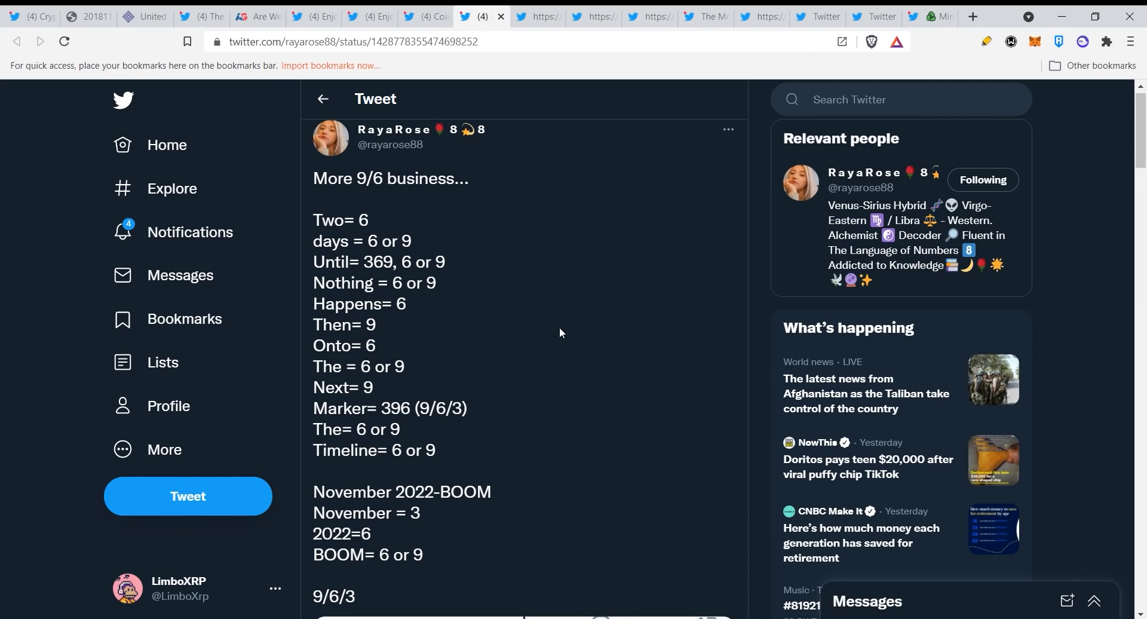
Scroll down RayaRose's '9/6 business' tweet toward its attached 'November 2022 BOOM' screenshot.
{"action": "scroll", "scroll_direction": "down", "scroll_amount": 3}
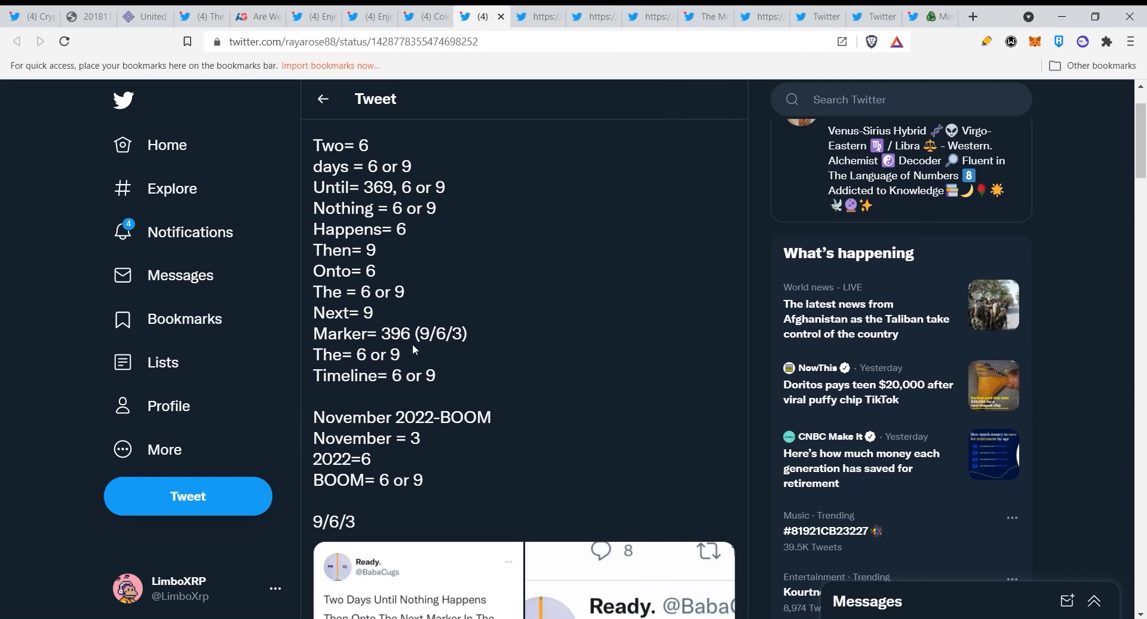
{"action": "scroll", "scroll_direction": "down", "scroll_amount": 3}
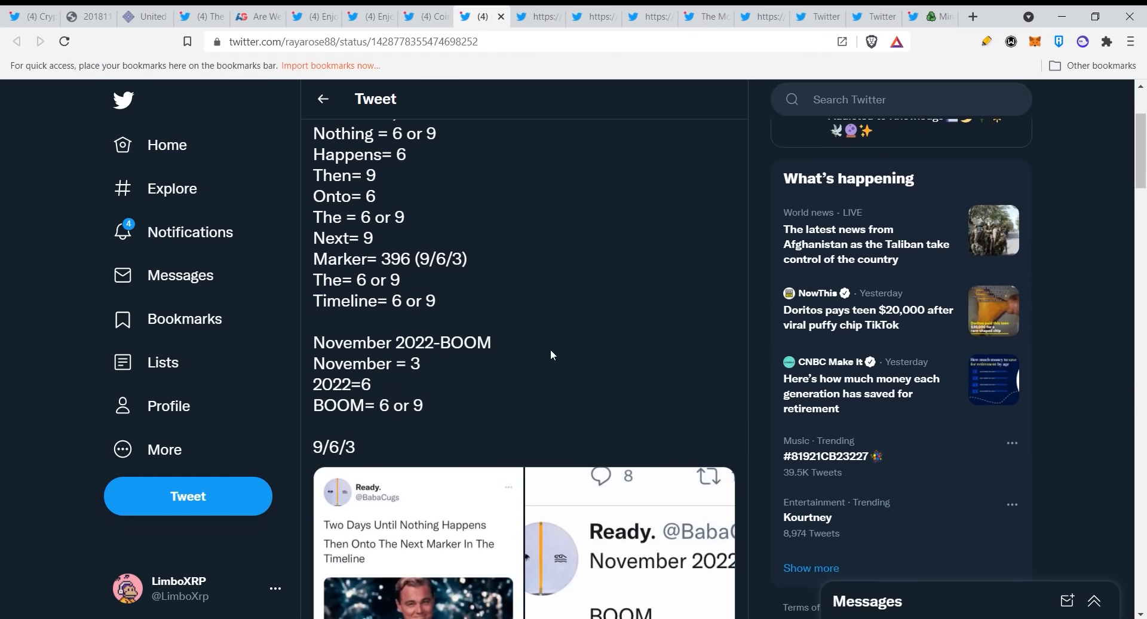
{"action": "scroll", "scroll_direction": "down", "scroll_amount": 3}
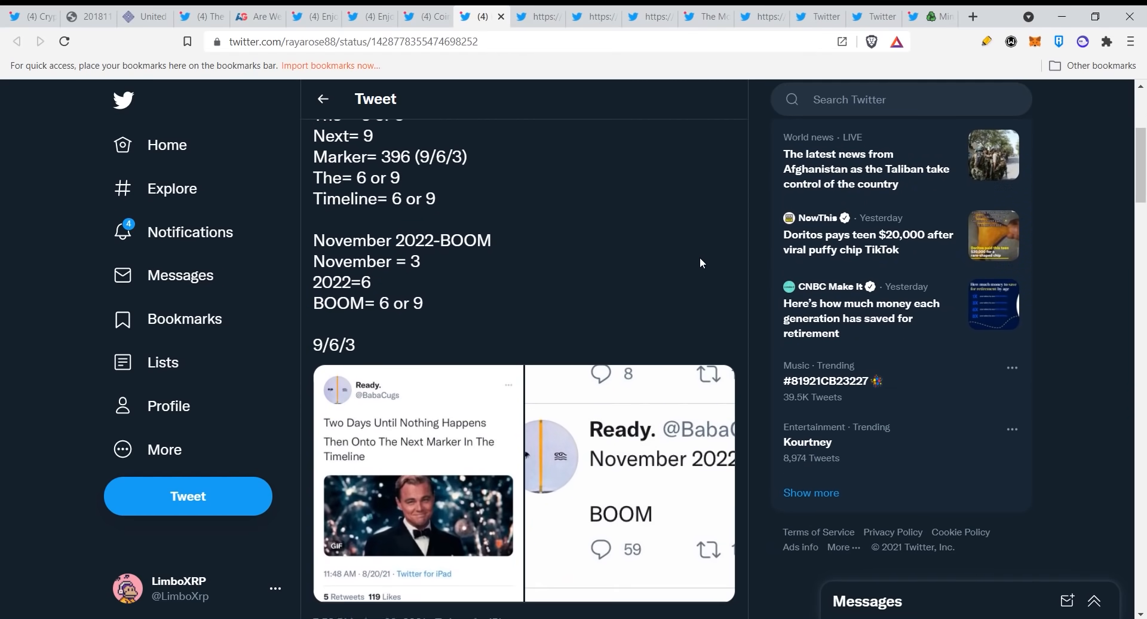
{"action": "scroll", "scroll_direction": "down", "scroll_amount": 3}
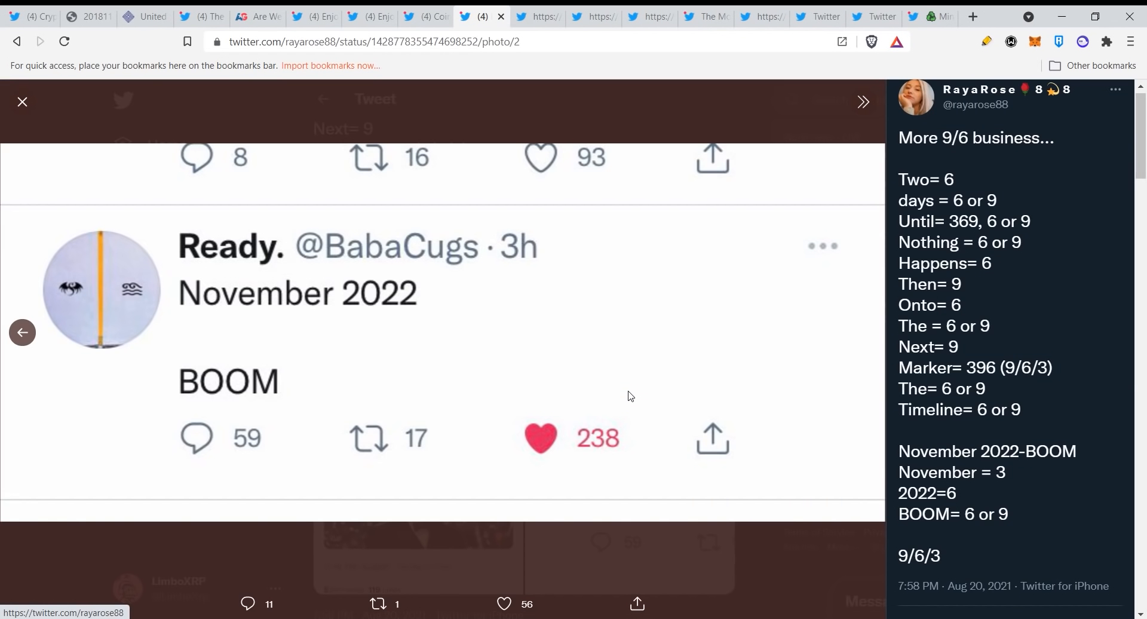
{"action": "mouse_move", "coordinate": [660, 545]}
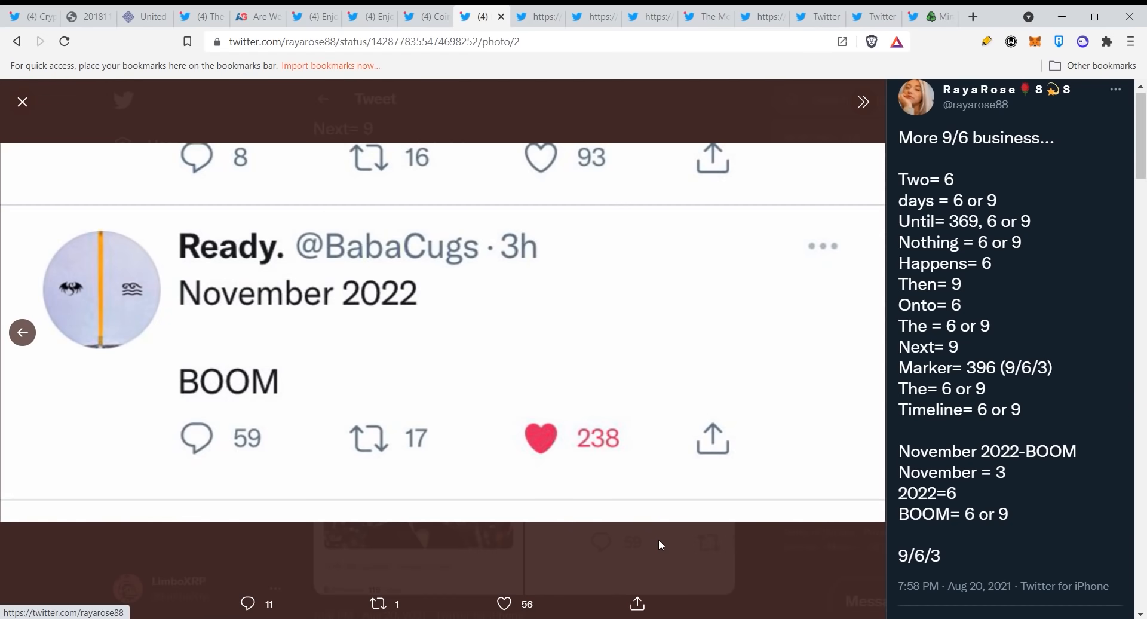
{"action": "mouse_move", "coordinate": [572, 62]}
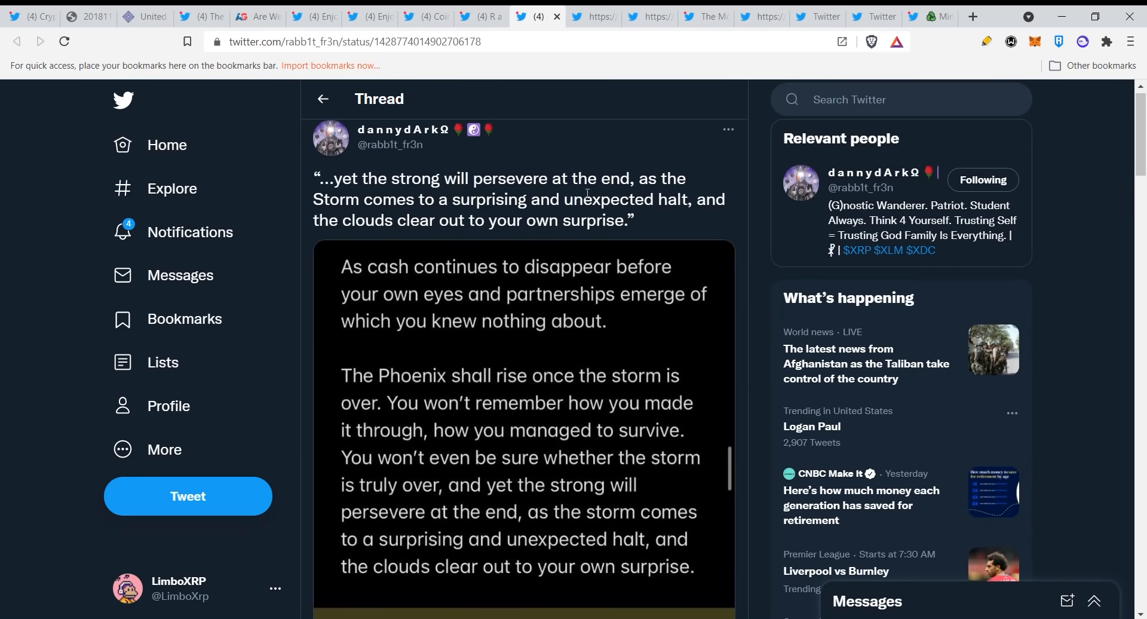
{"action": "mouse_move", "coordinate": [598, 216]}
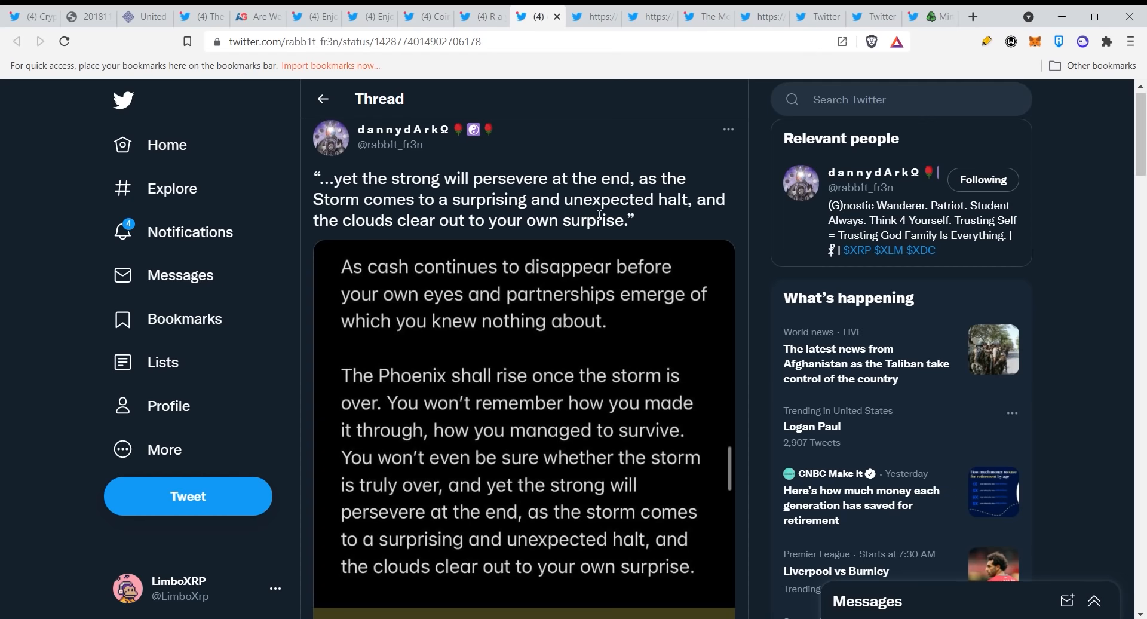
{"action": "mouse_move", "coordinate": [549, 311]}
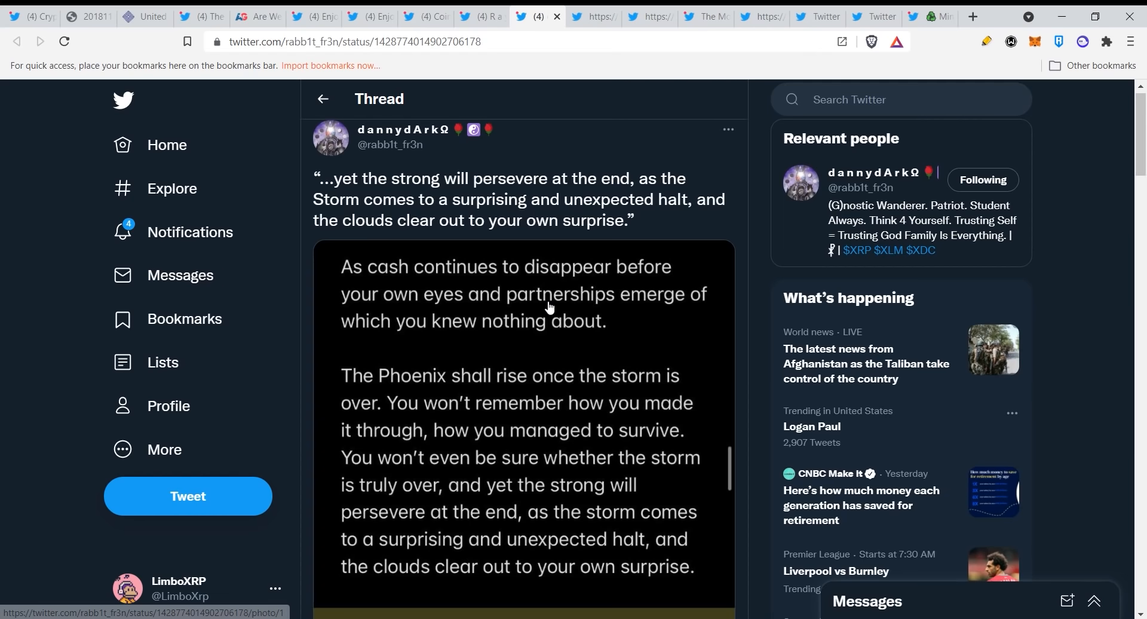
{"action": "scroll", "scroll_direction": "down", "scroll_amount": 3}
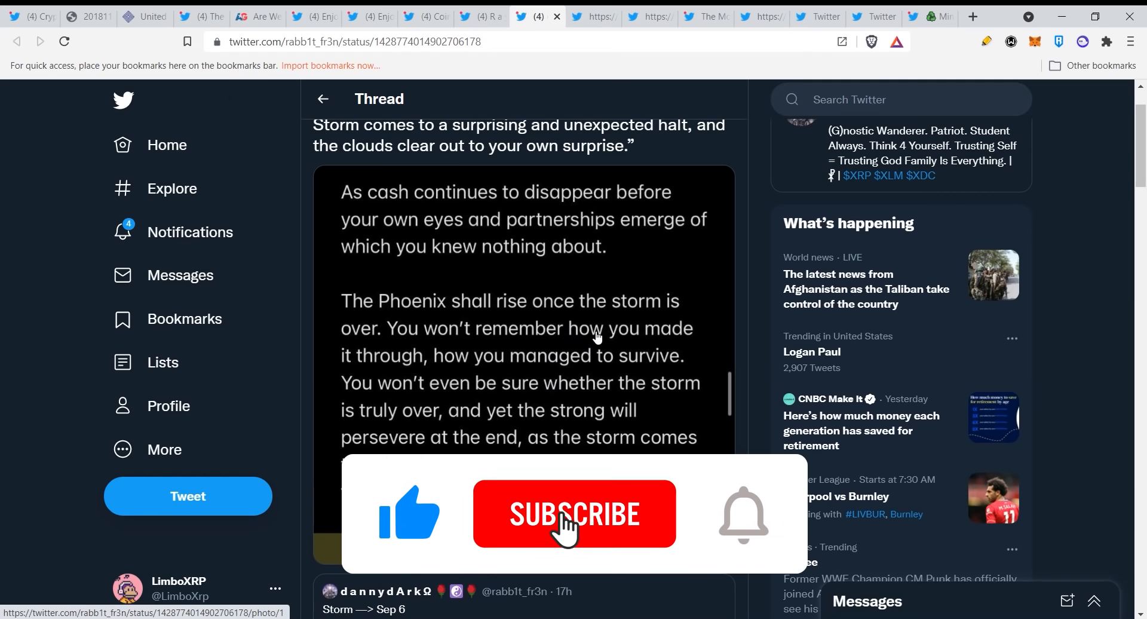
{"action": "left_click", "coordinate": [573, 514]}
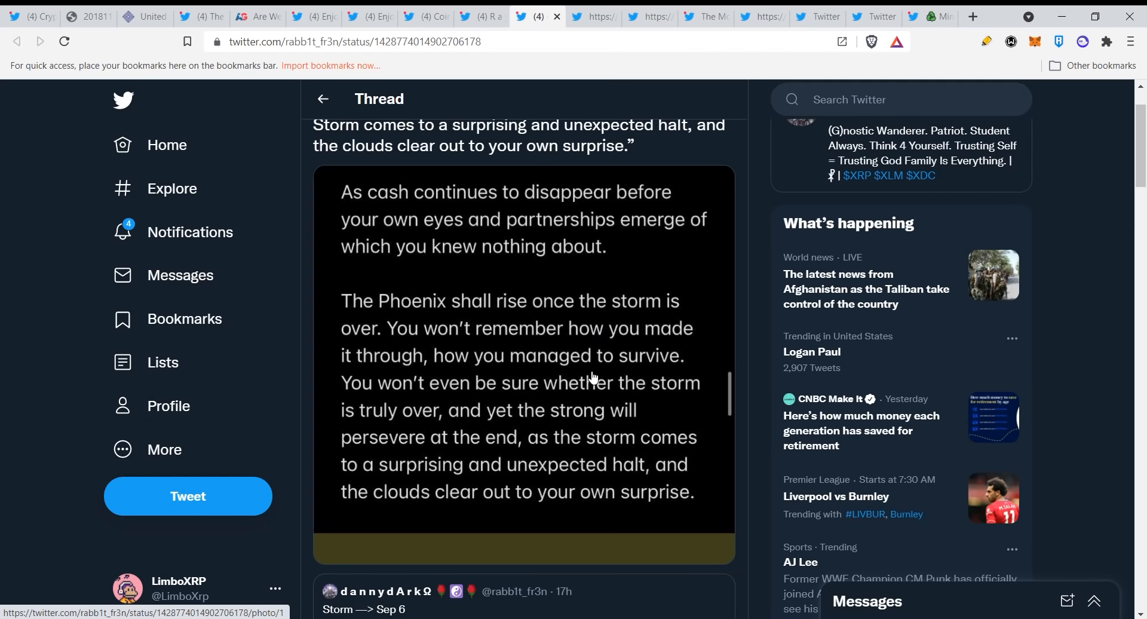
{"action": "mouse_move", "coordinate": [607, 405]}
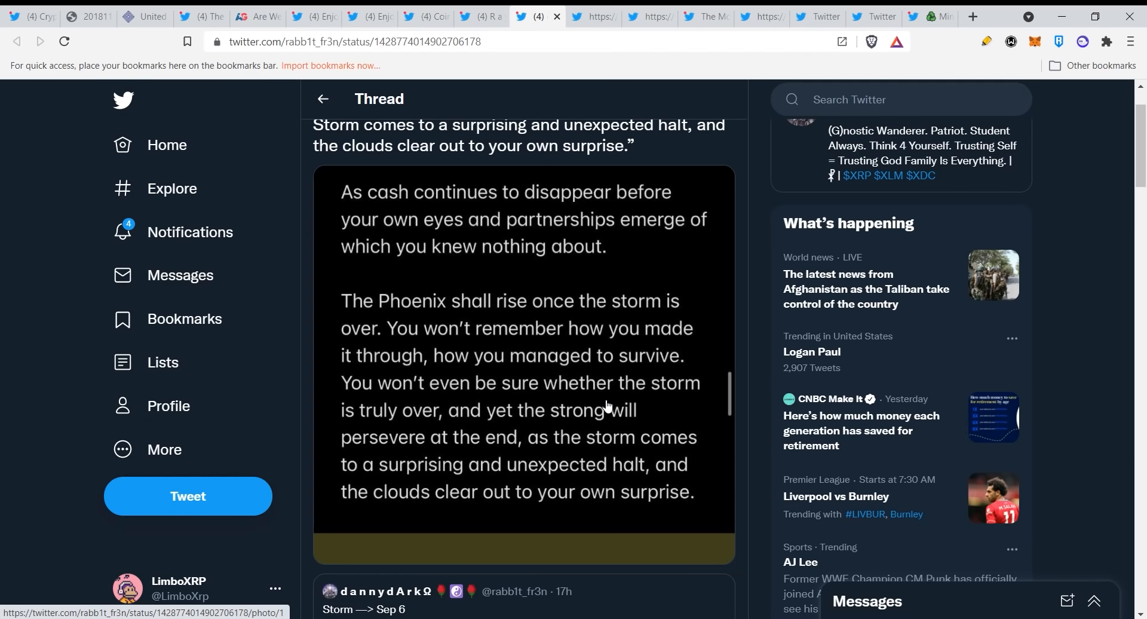
{"action": "mouse_move", "coordinate": [595, 430]}
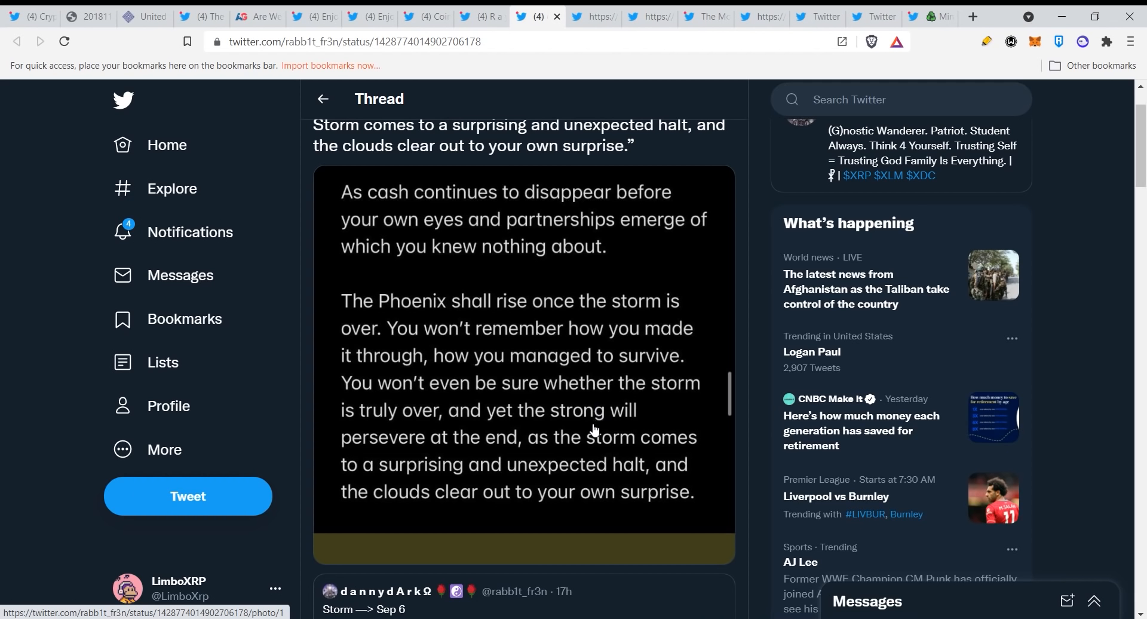
{"action": "mouse_move", "coordinate": [527, 457]}
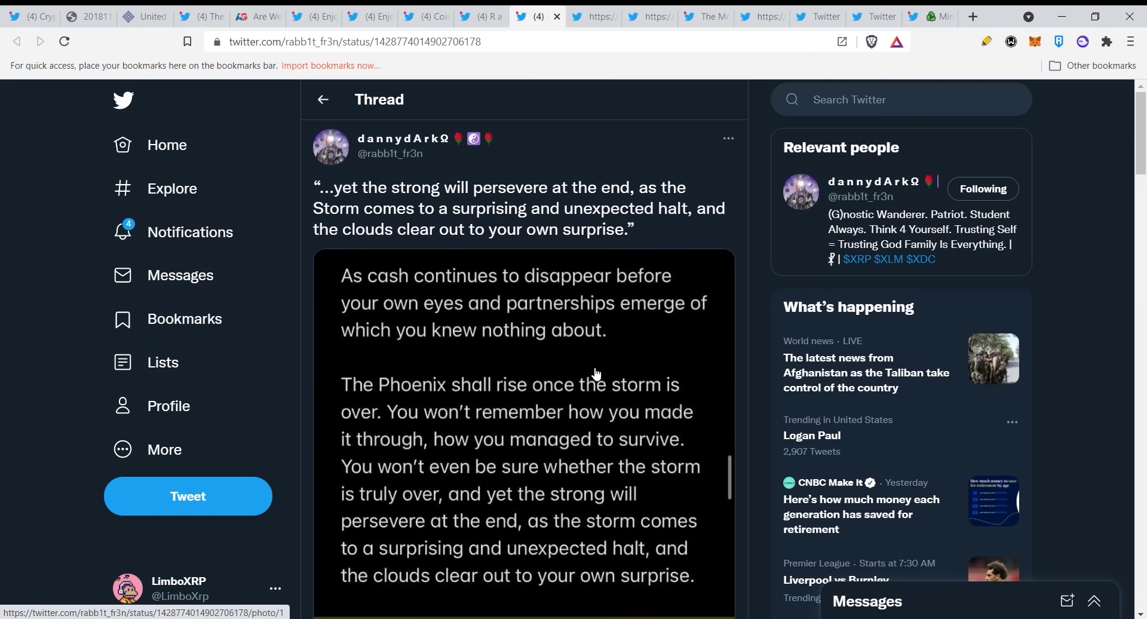
{"action": "mouse_move", "coordinate": [605, 352]}
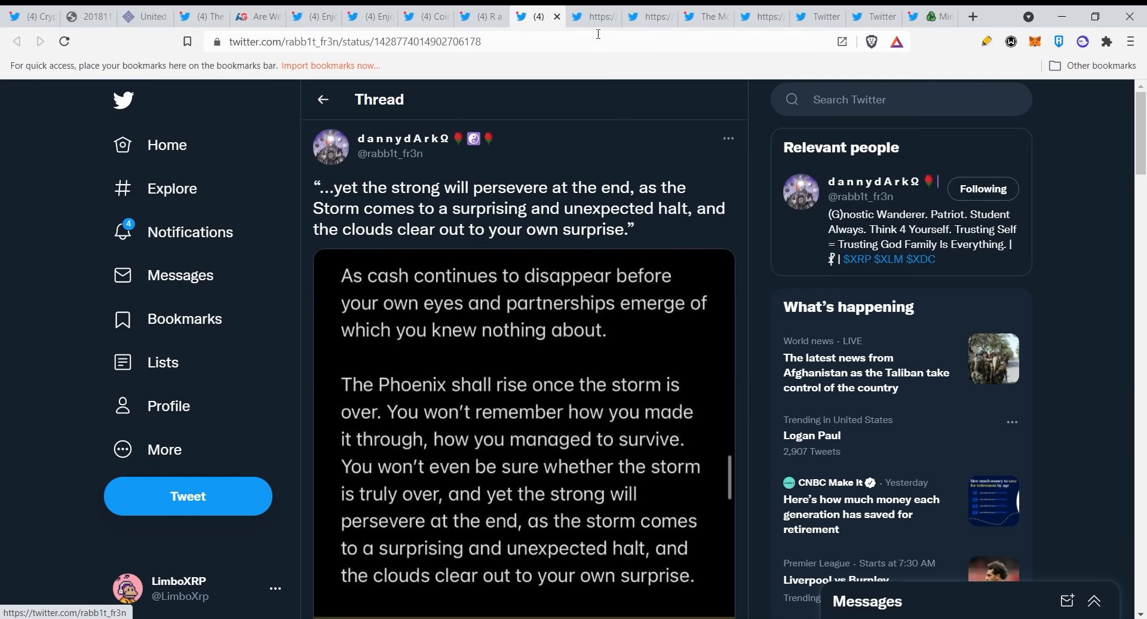
{"action": "mouse_move", "coordinate": [596, 16]}
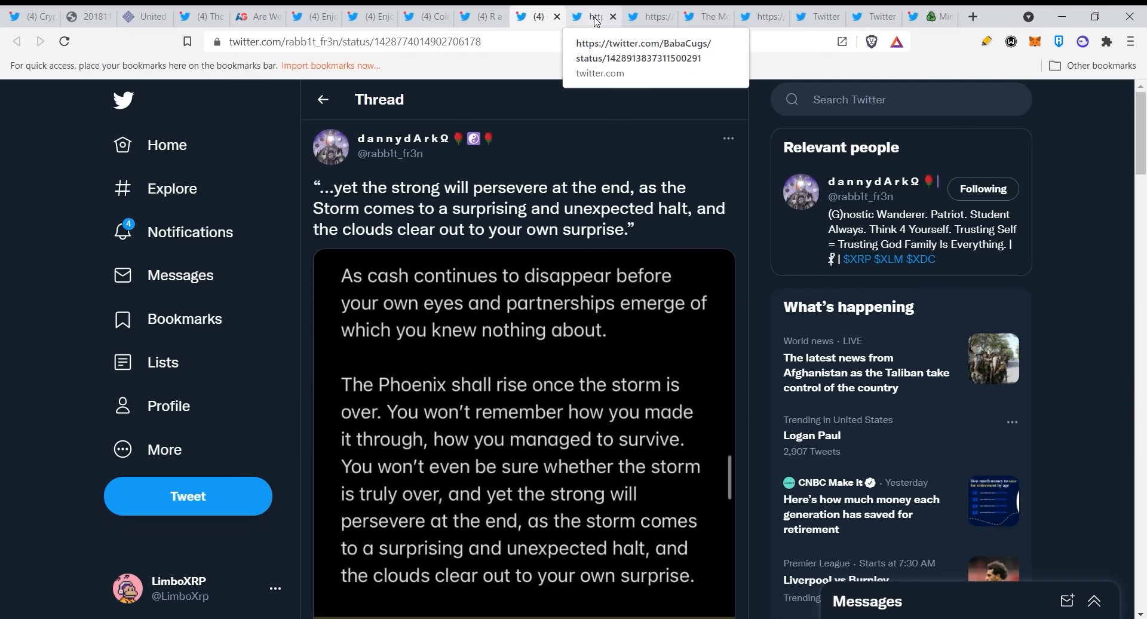
{"action": "left_click", "coordinate": [593, 17]}
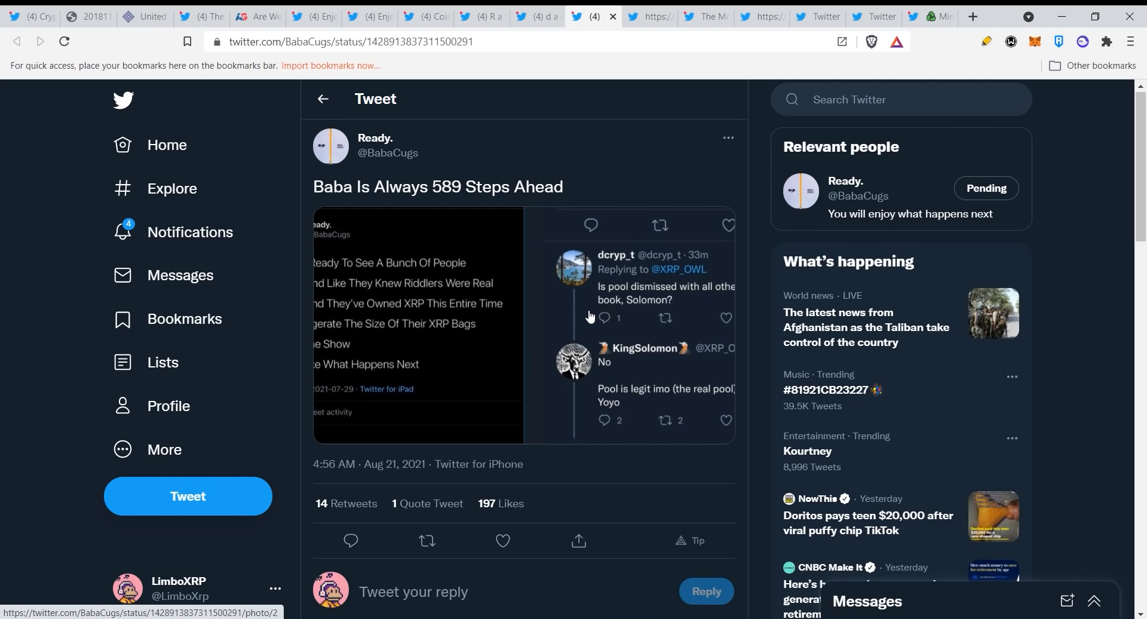
{"action": "mouse_move", "coordinate": [574, 316]}
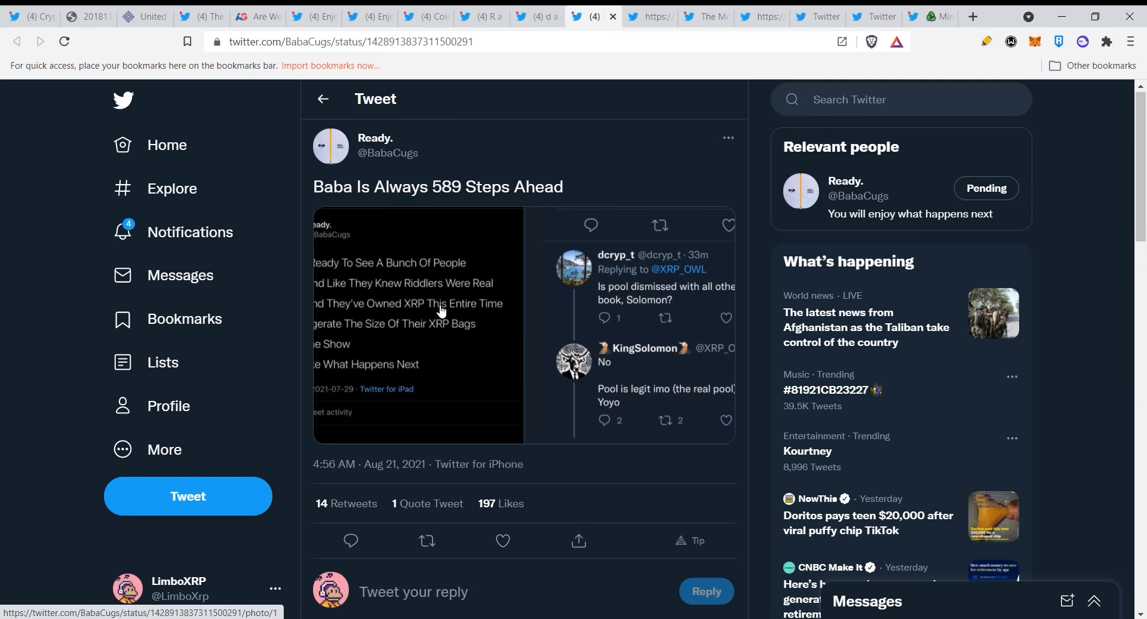
{"action": "mouse_move", "coordinate": [465, 324]}
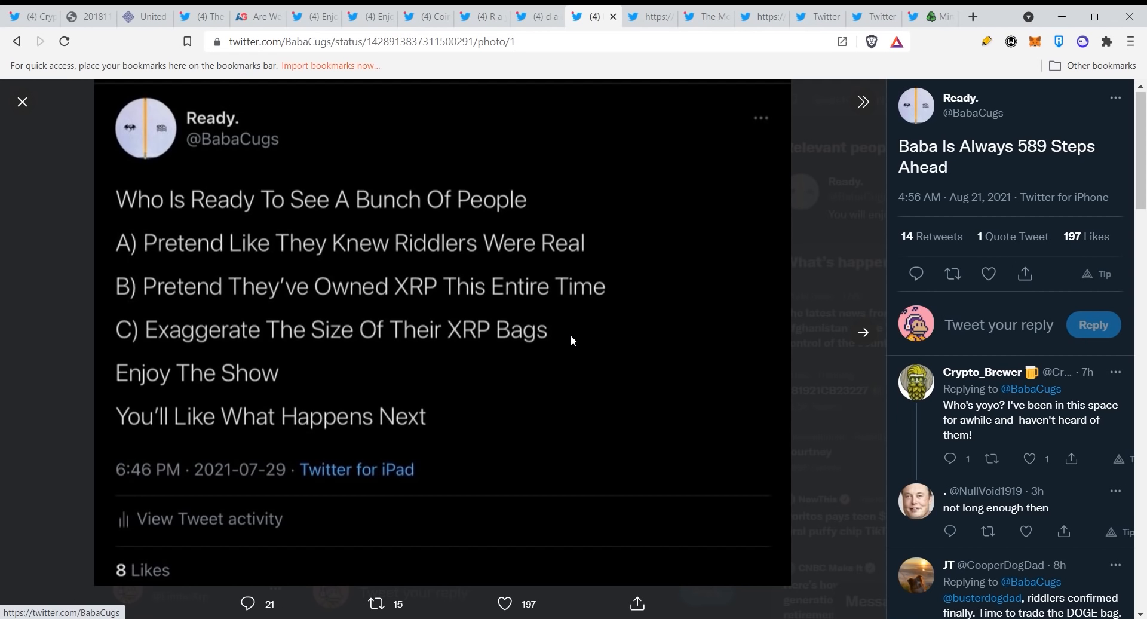
{"action": "mouse_move", "coordinate": [612, 302]}
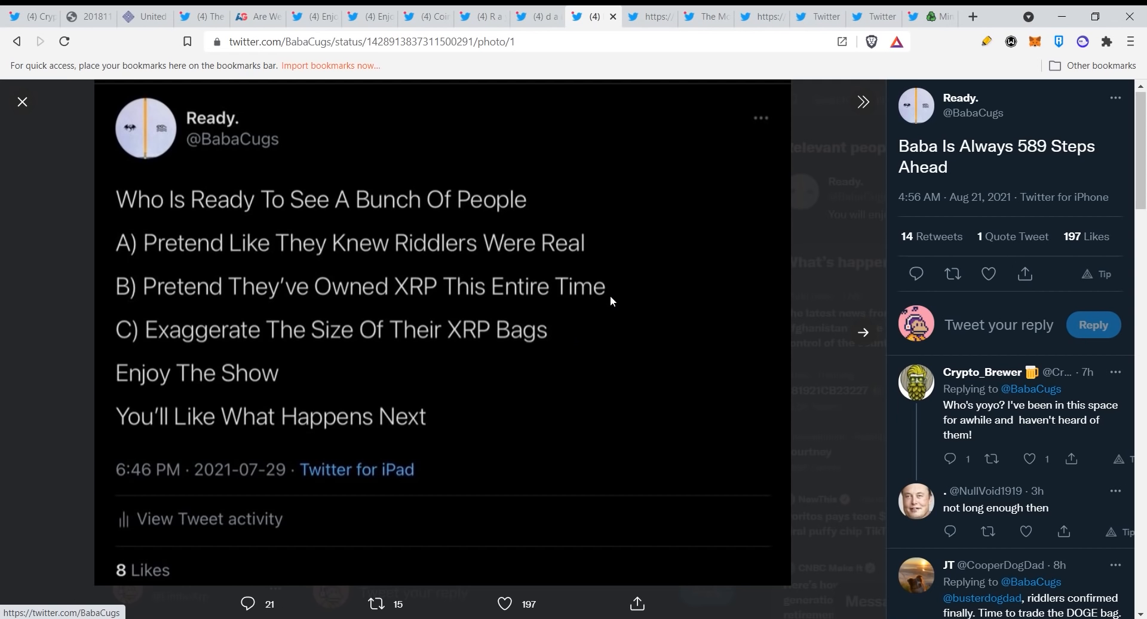
View the second 'Baba Is Always 589 Steps Ahead' image full size, close it, and switch to 'Cooked for 45 people today.'.
{"action": "left_click", "coordinate": [862, 103]}
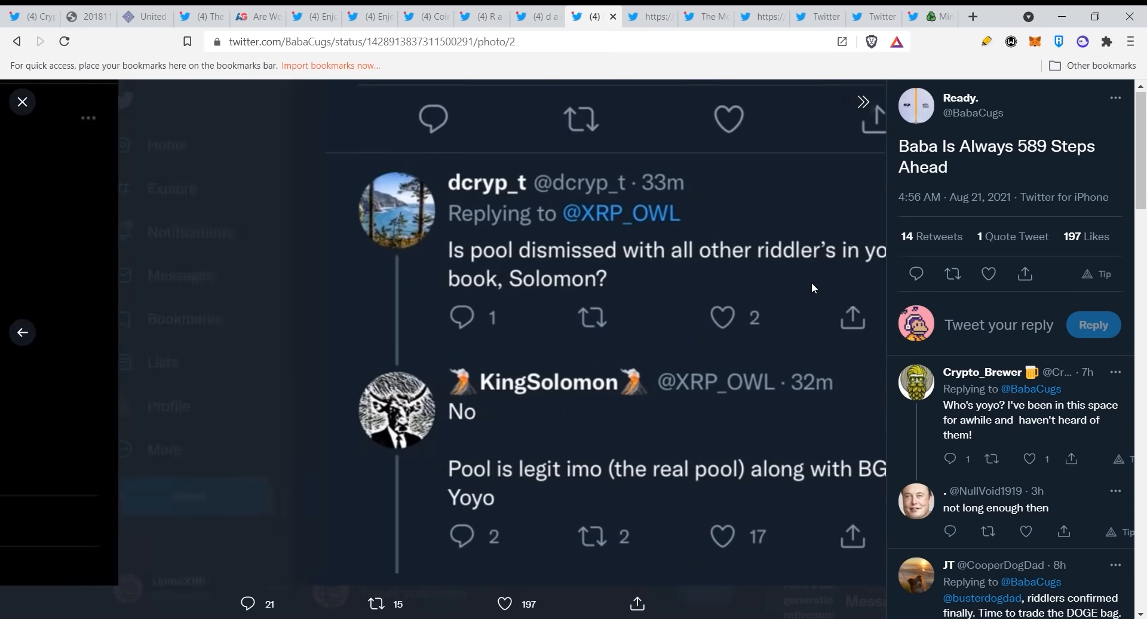
{"action": "left_click", "coordinate": [22, 102]}
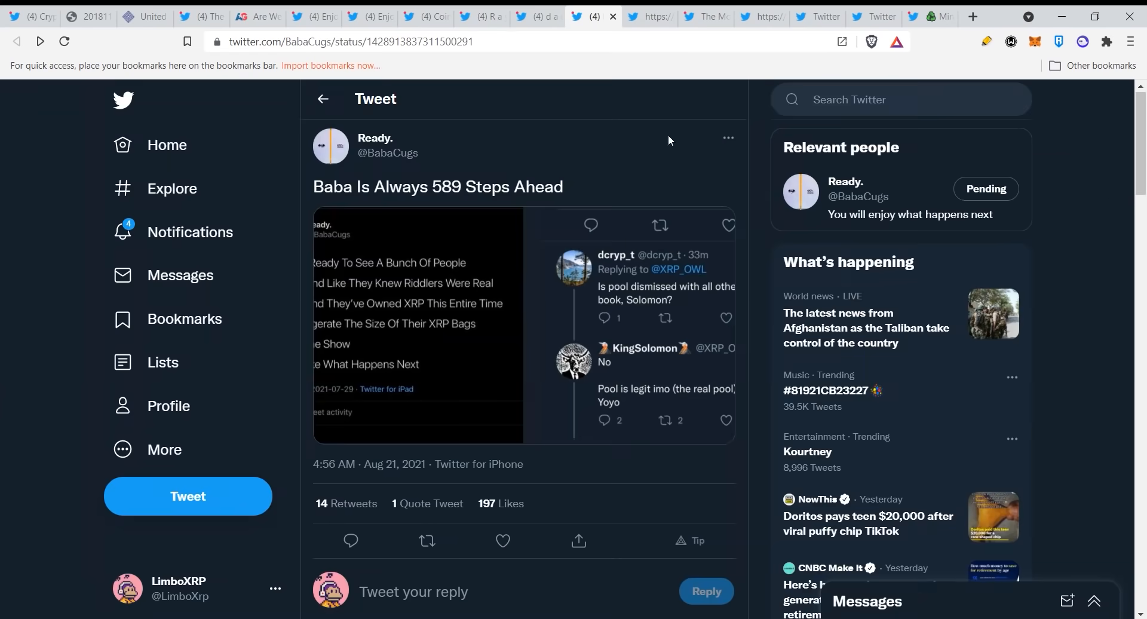
{"action": "left_click", "coordinate": [641, 17]}
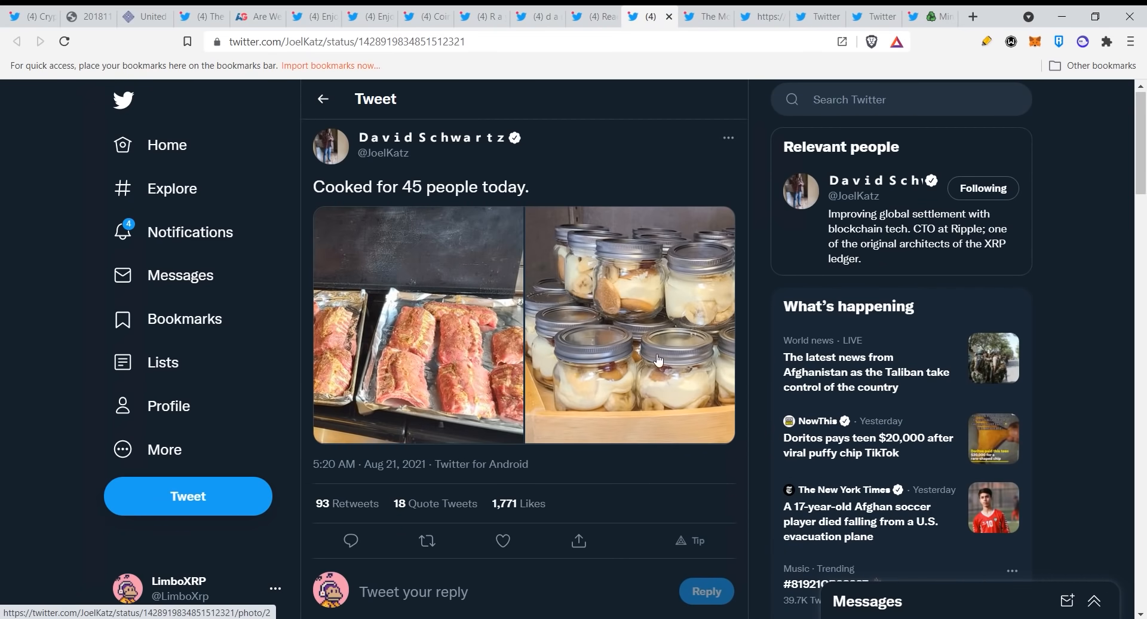
Scroll through David Schwartz's 'Cooked for 45 people' replies, then switch to the '$XRP to ATH is programmed' tweet.
{"action": "scroll", "scroll_direction": "down", "scroll_amount": 3}
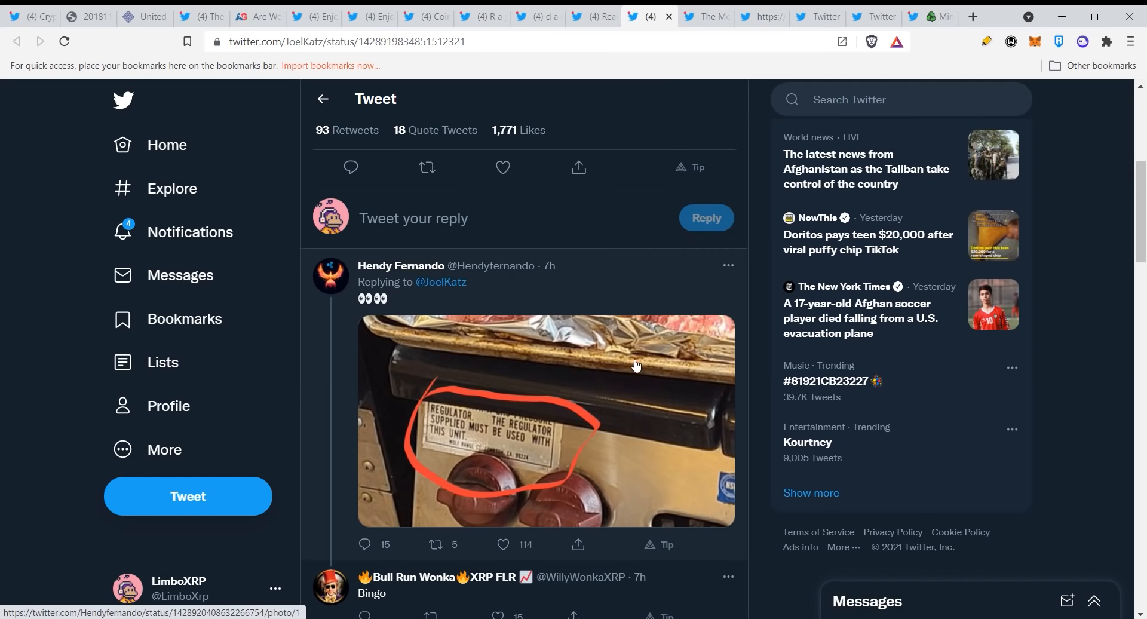
{"action": "scroll", "scroll_direction": "down", "scroll_amount": 3}
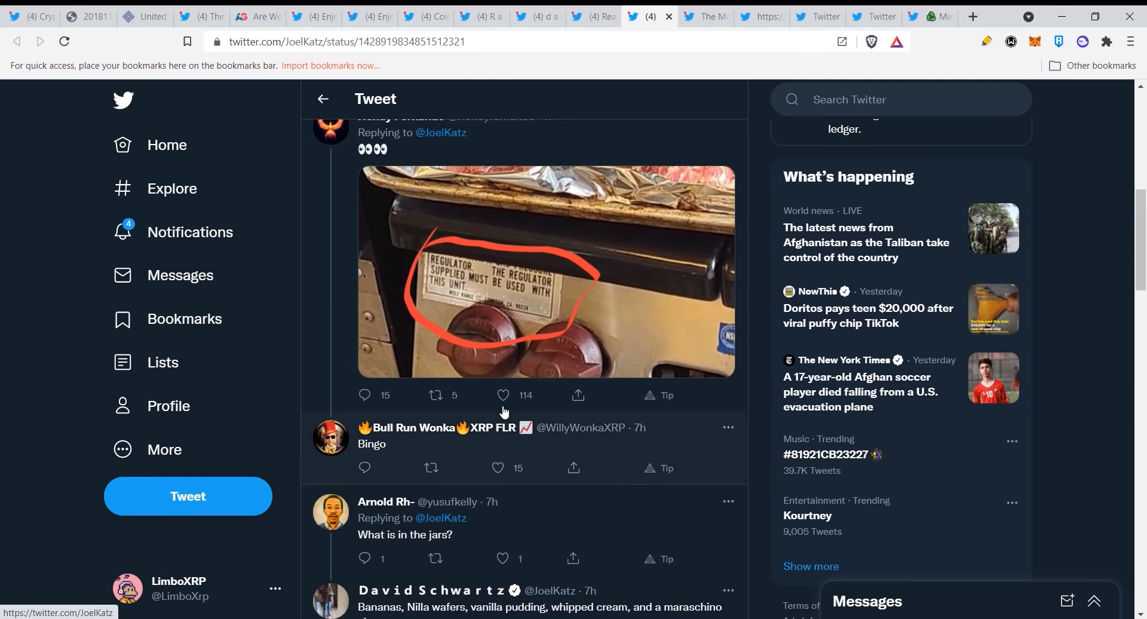
{"action": "mouse_move", "coordinate": [478, 298]}
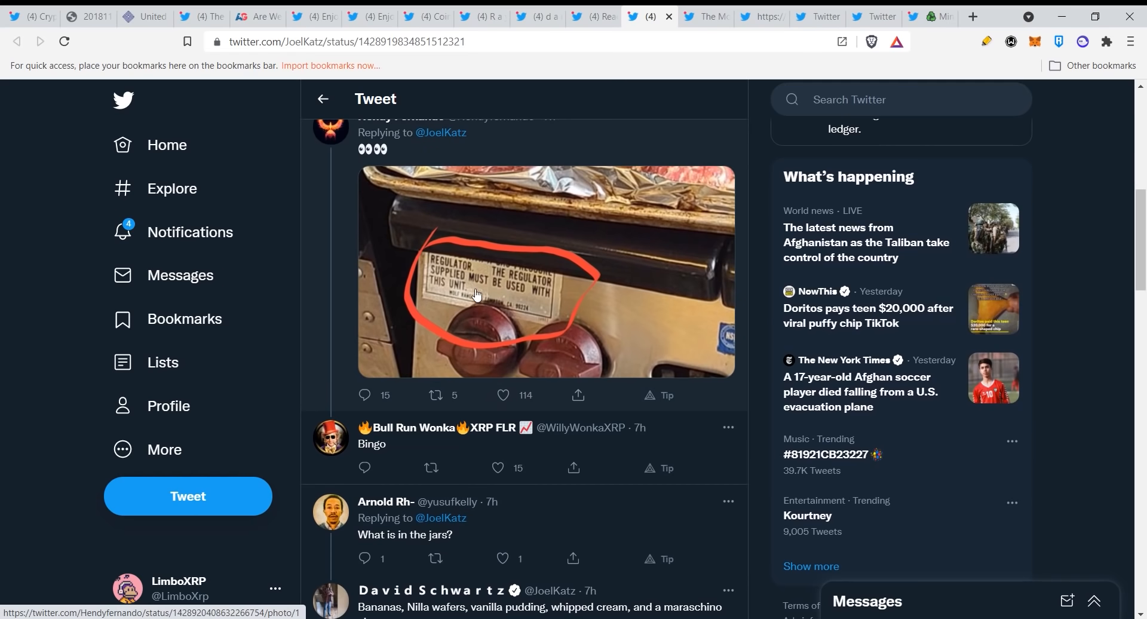
{"action": "mouse_move", "coordinate": [724, 366]}
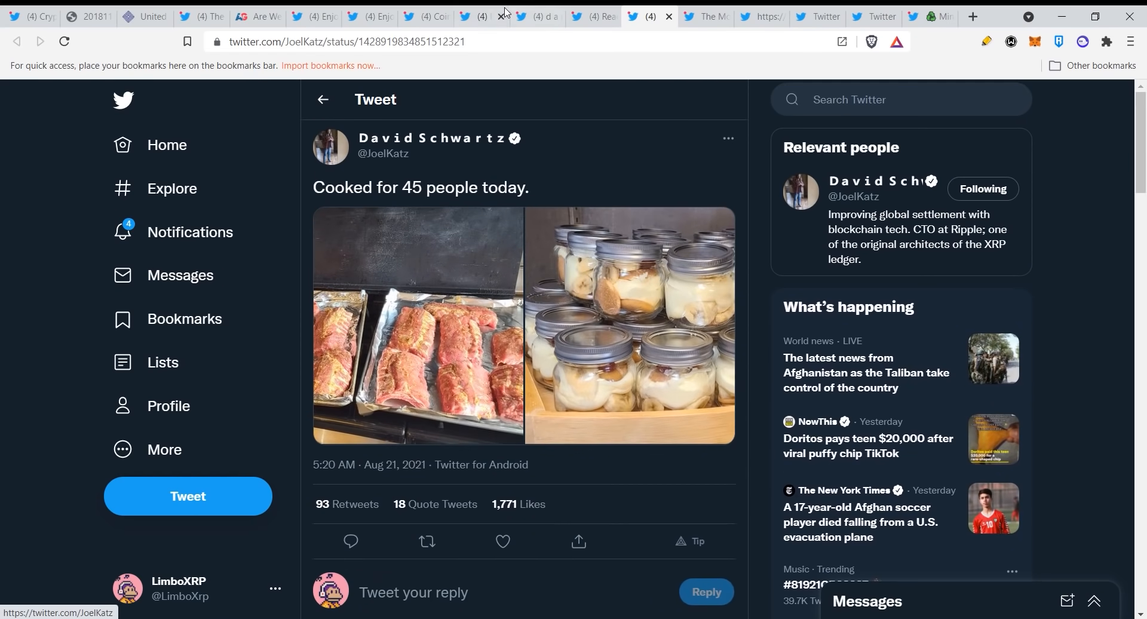
{"action": "left_click", "coordinate": [652, 16]}
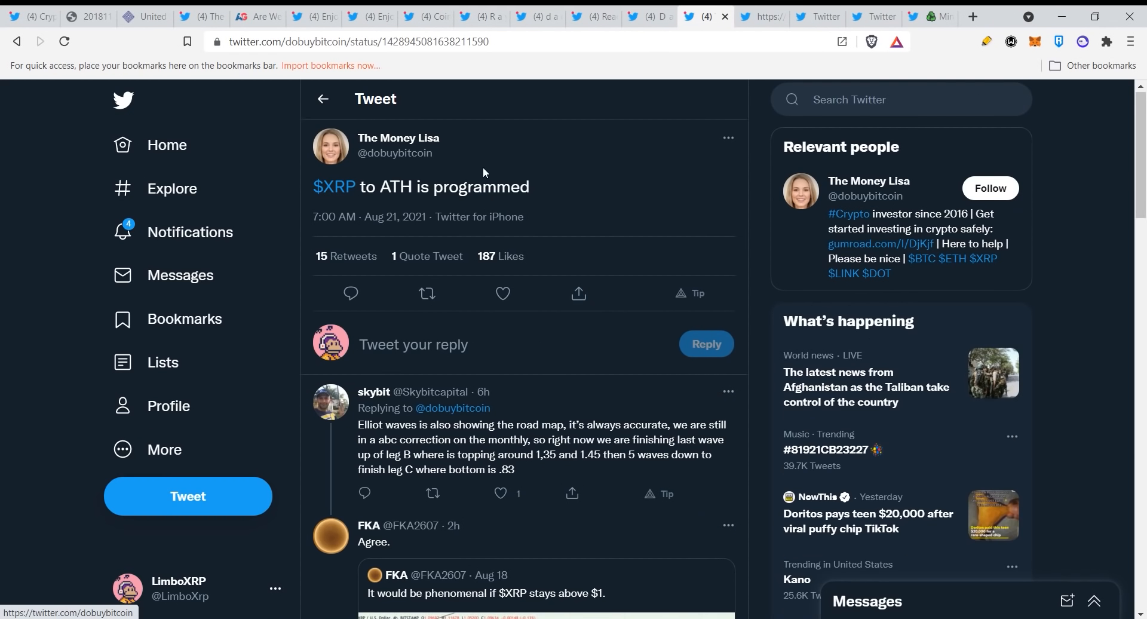
{"action": "mouse_move", "coordinate": [584, 275]}
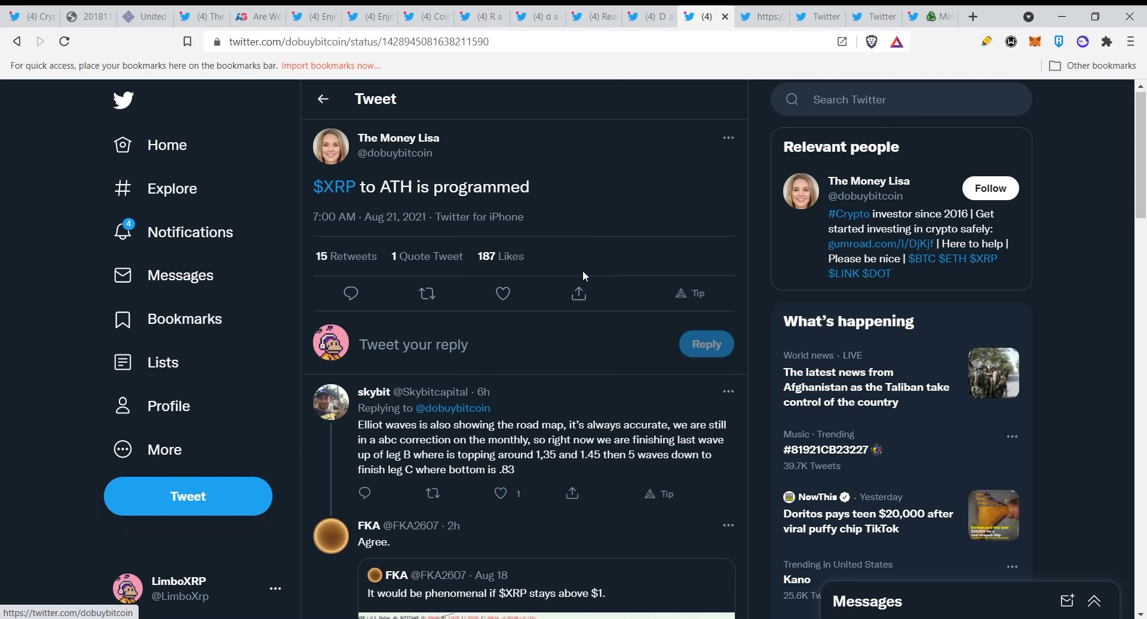
{"action": "scroll", "scroll_direction": "down", "scroll_amount": 3}
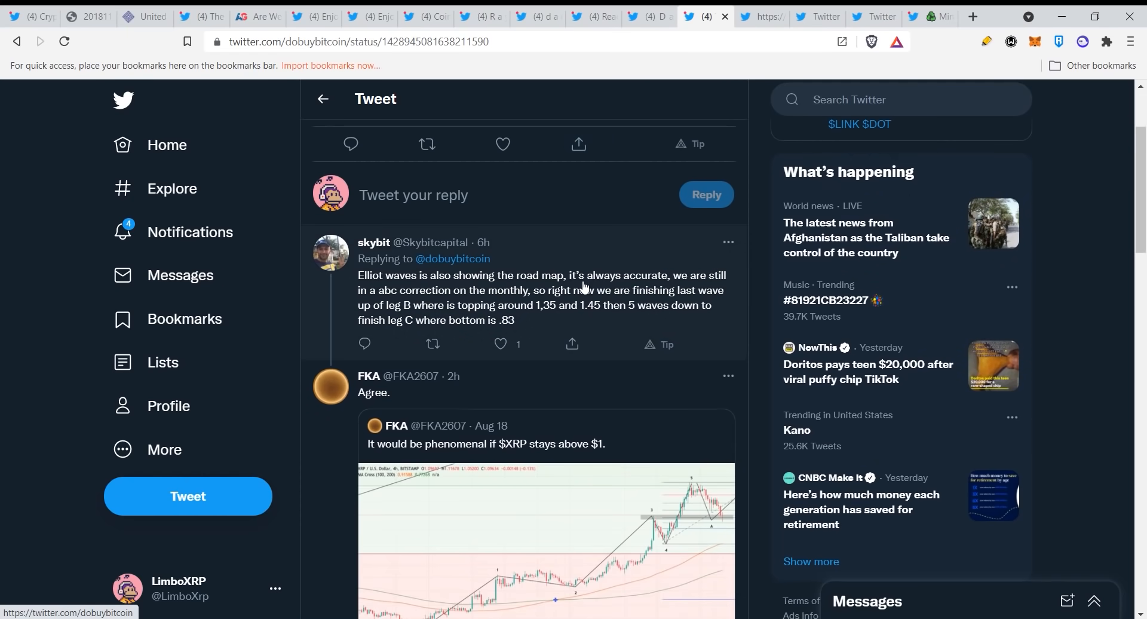
{"action": "scroll", "scroll_direction": "down", "scroll_amount": 3}
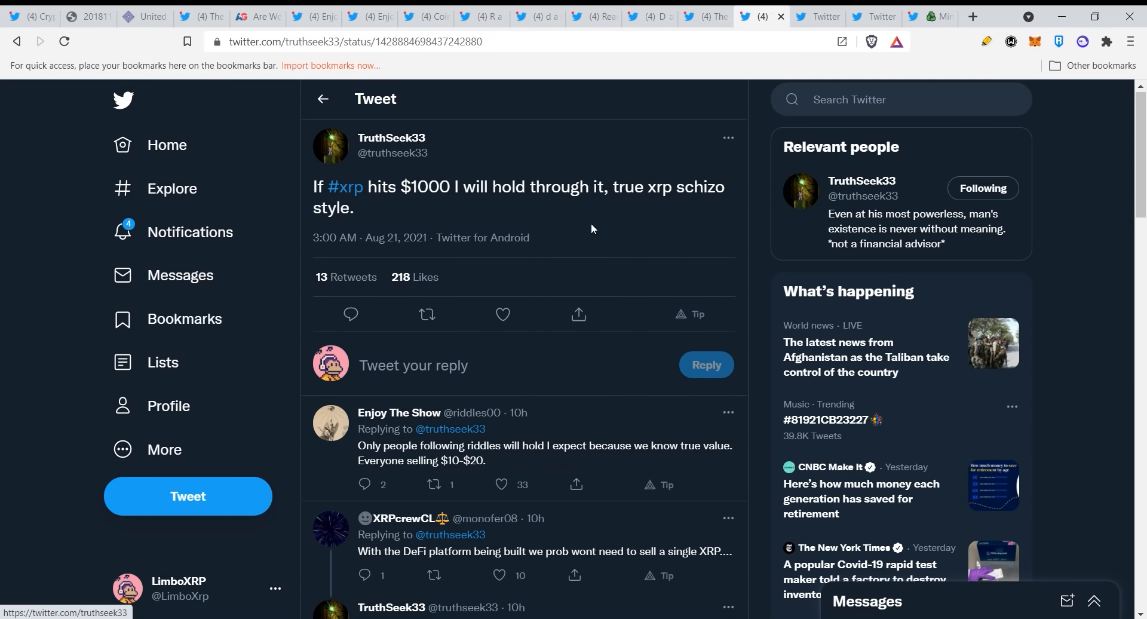
{"action": "mouse_move", "coordinate": [685, 220]}
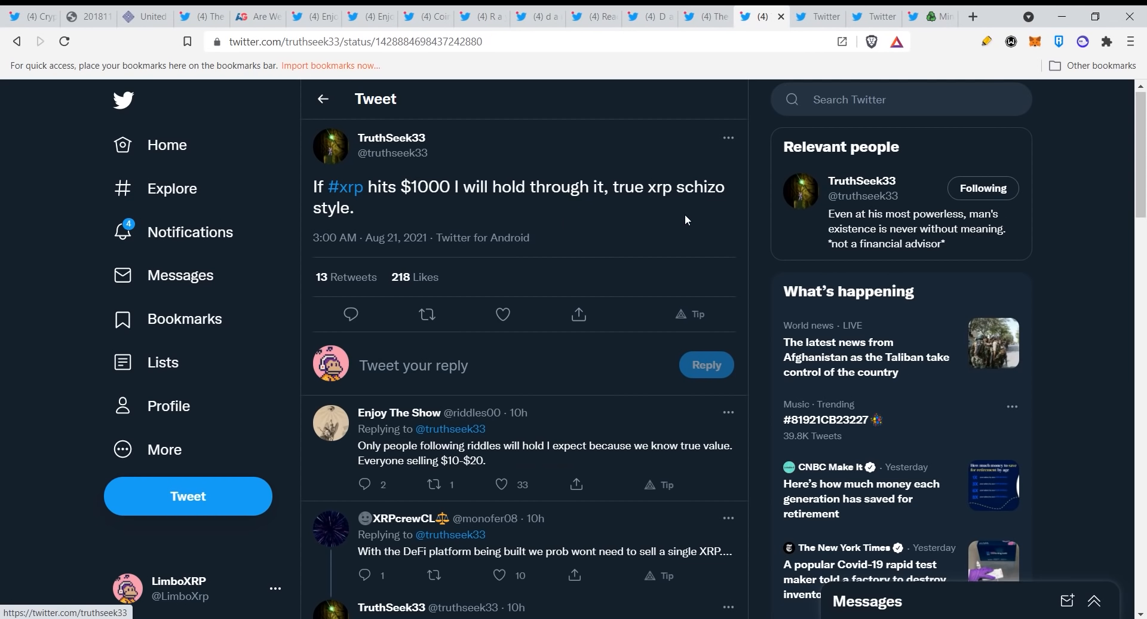
{"action": "scroll", "scroll_direction": "down", "scroll_amount": 3}
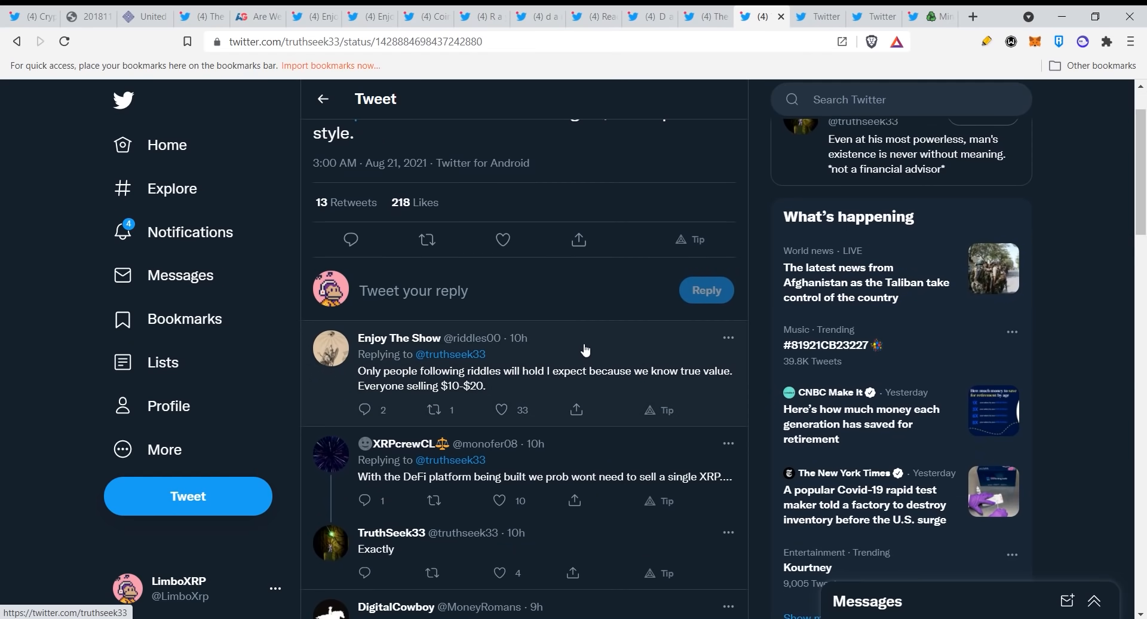
{"action": "mouse_move", "coordinate": [571, 374]}
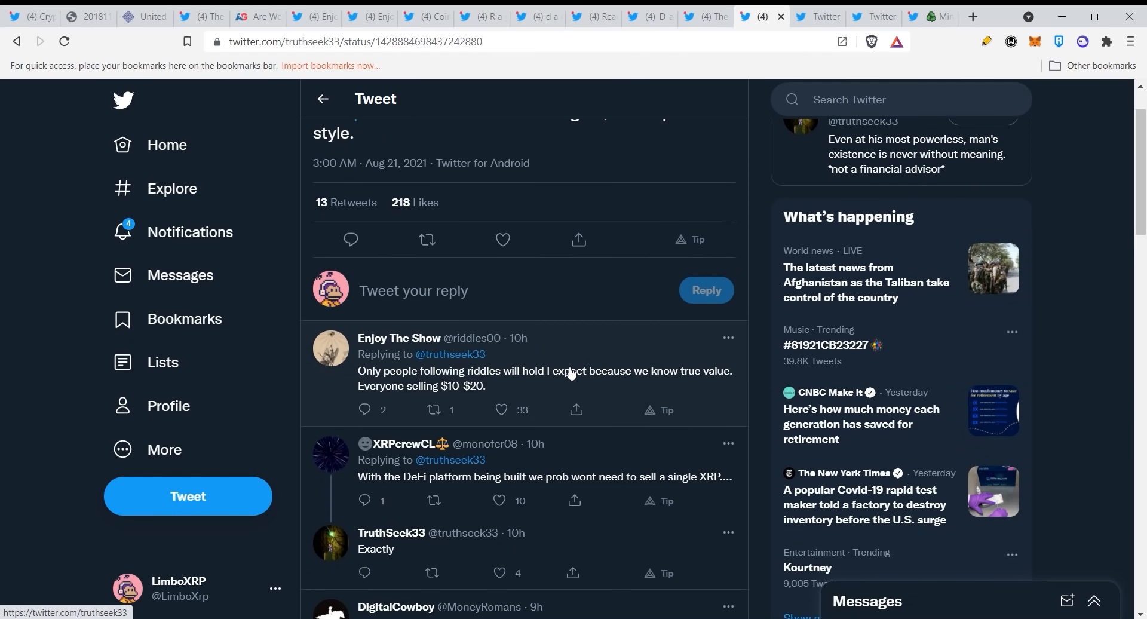
{"action": "mouse_move", "coordinate": [554, 380]}
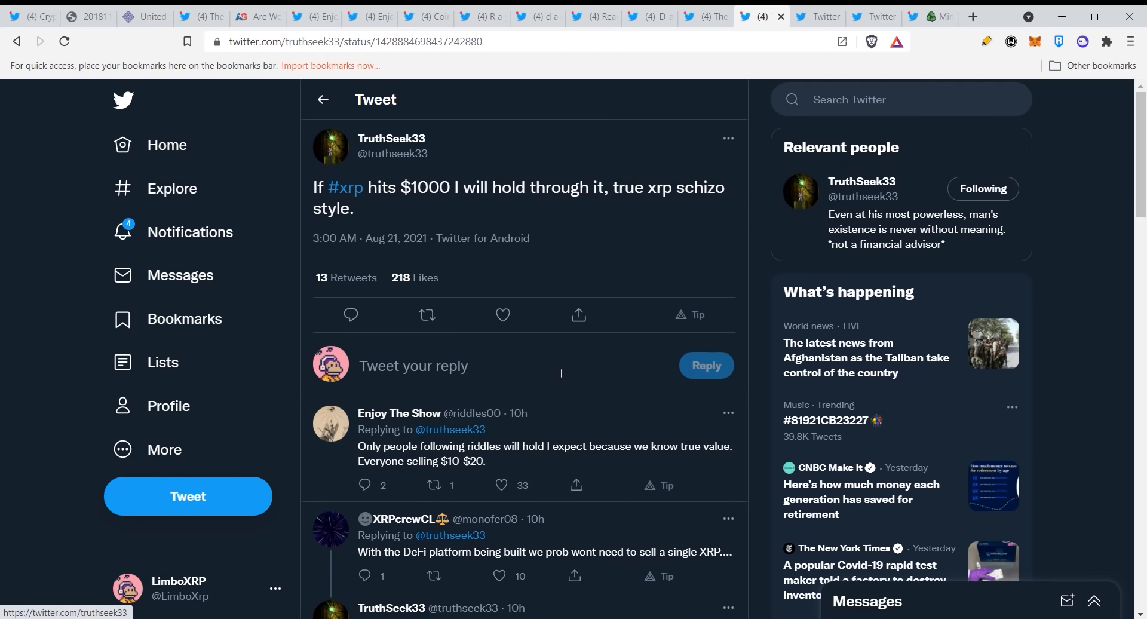
{"action": "scroll", "scroll_direction": "down", "scroll_amount": 3}
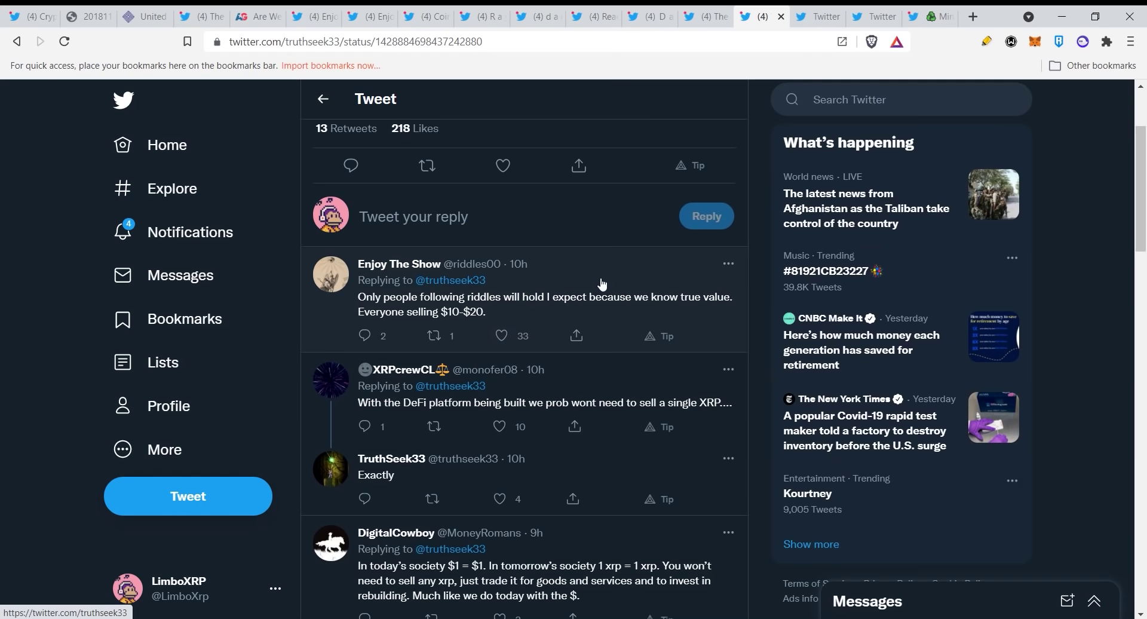
{"action": "mouse_move", "coordinate": [569, 294]}
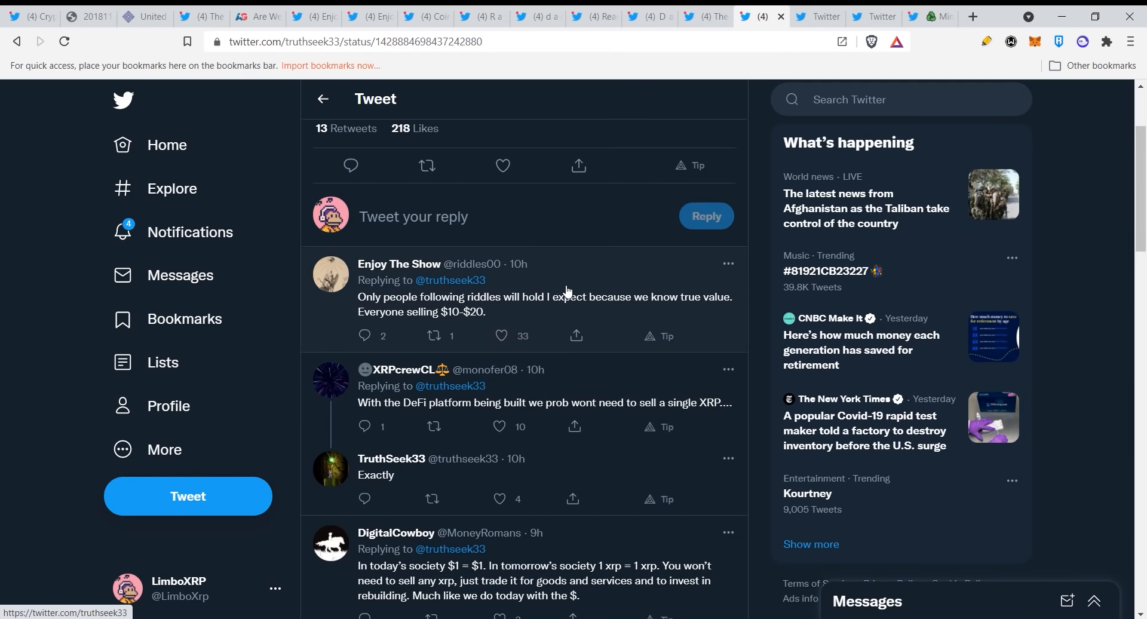
{"action": "mouse_move", "coordinate": [810, 12]}
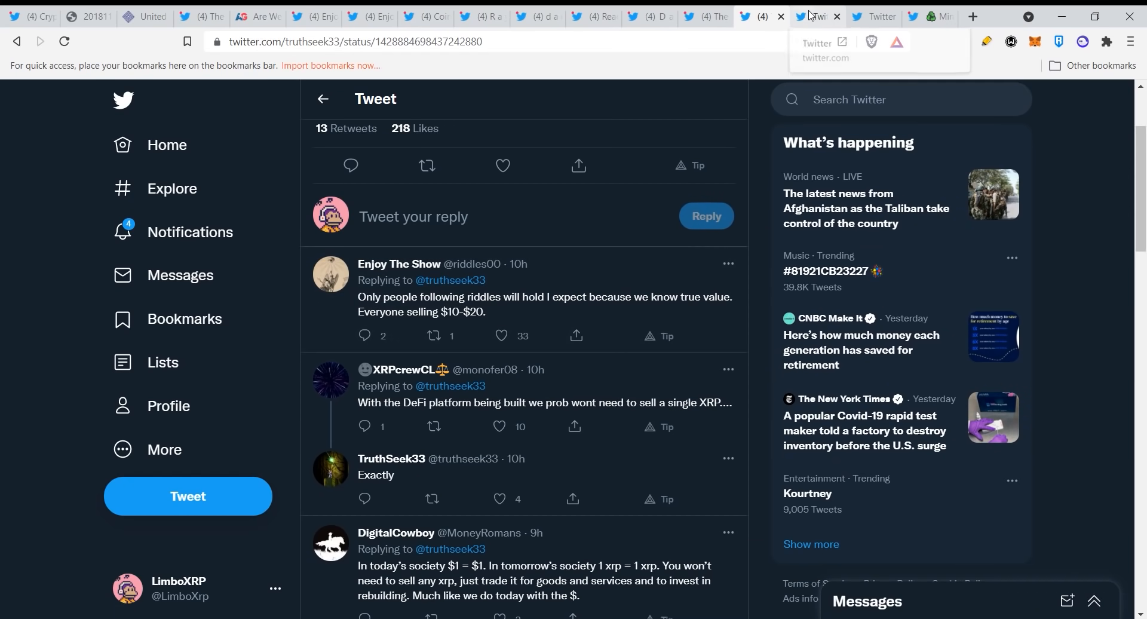
Switch to XRP CAPTAIN 590's central banks RippleNet tweet and scroll to its 'Based on what?' reply.
{"action": "left_click", "coordinate": [810, 17]}
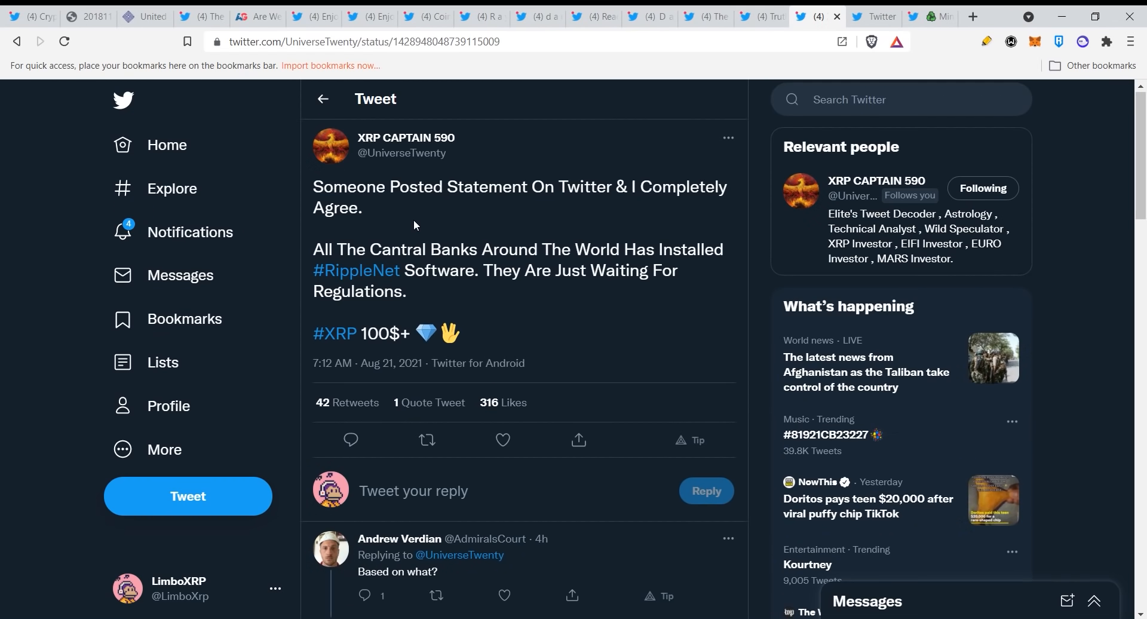
{"action": "mouse_move", "coordinate": [414, 214]}
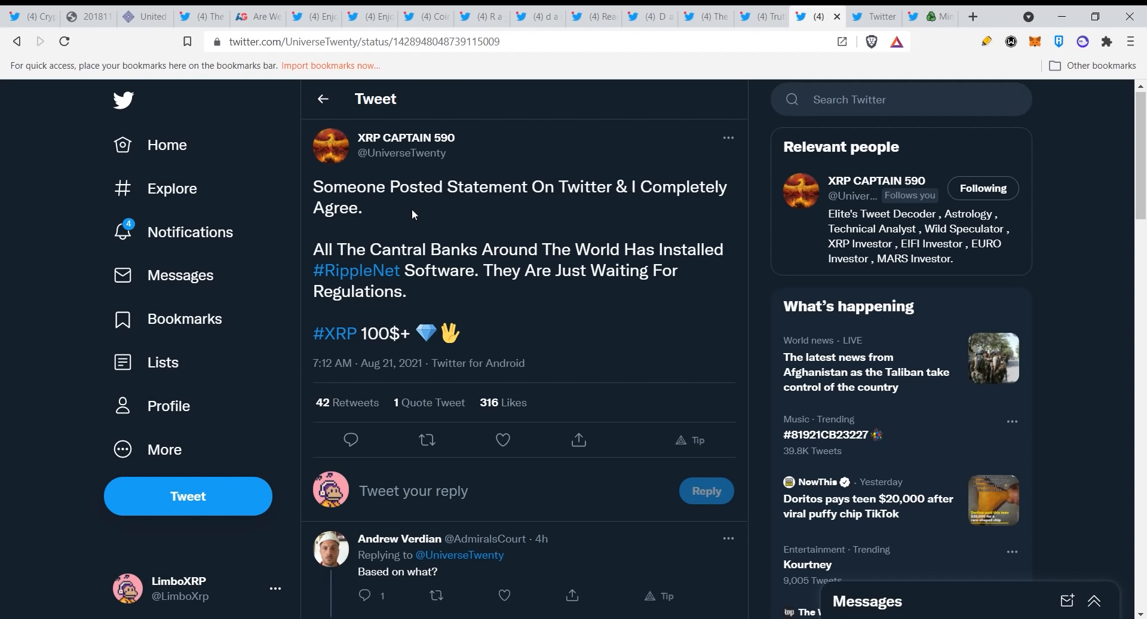
{"action": "mouse_move", "coordinate": [528, 218]}
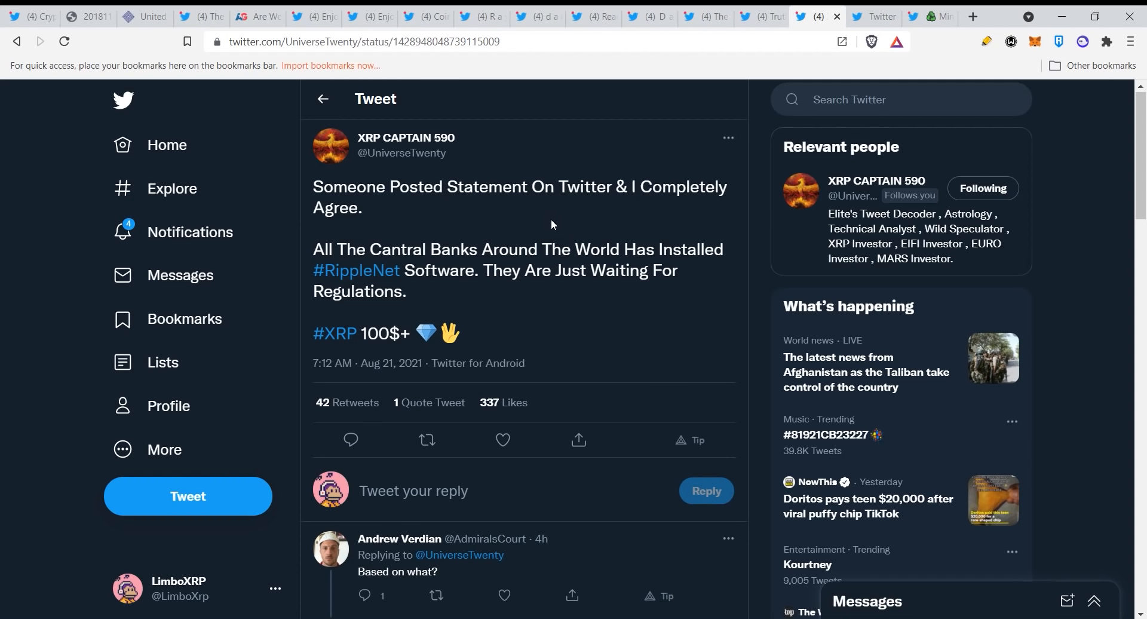
{"action": "mouse_move", "coordinate": [558, 221]}
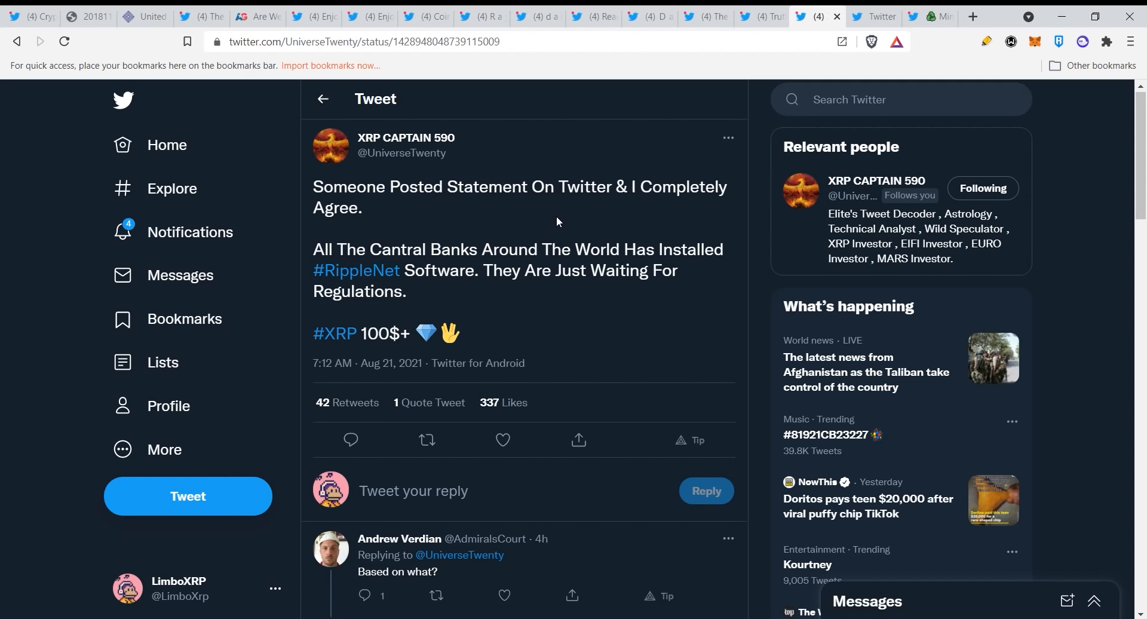
{"action": "mouse_move", "coordinate": [556, 205]}
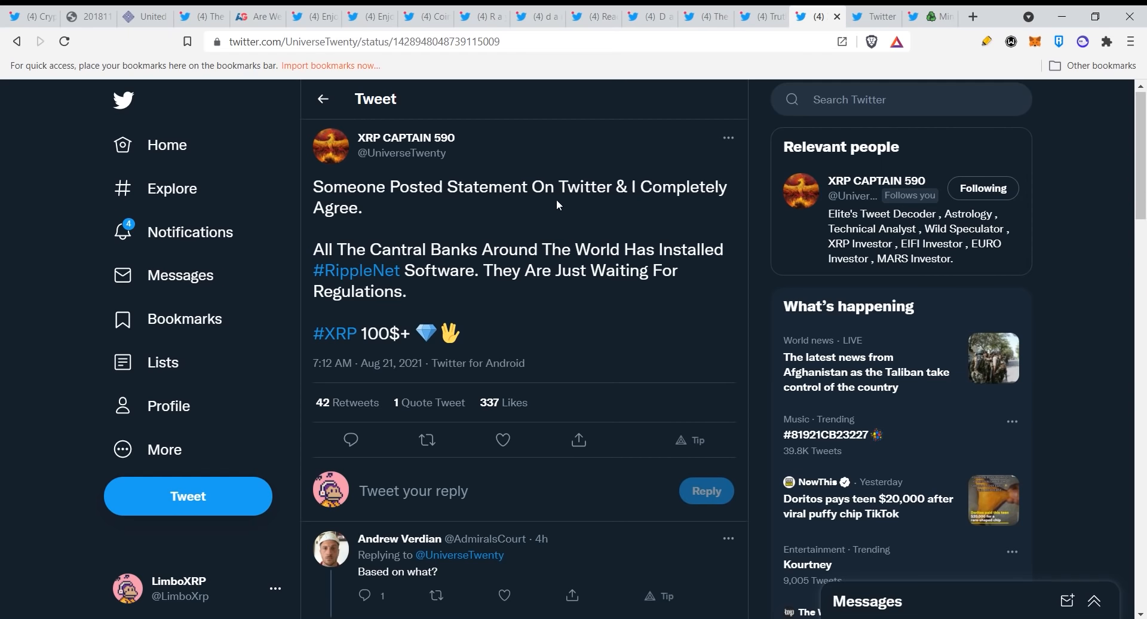
{"action": "scroll", "scroll_direction": "down", "scroll_amount": 3}
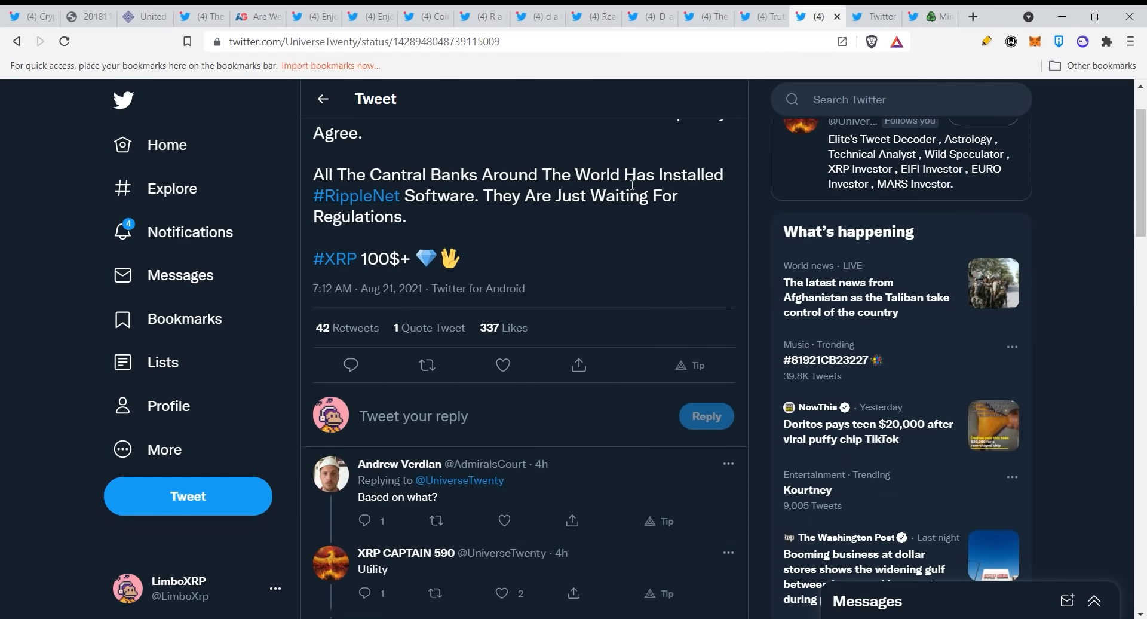
{"action": "scroll", "scroll_direction": "down", "scroll_amount": 3}
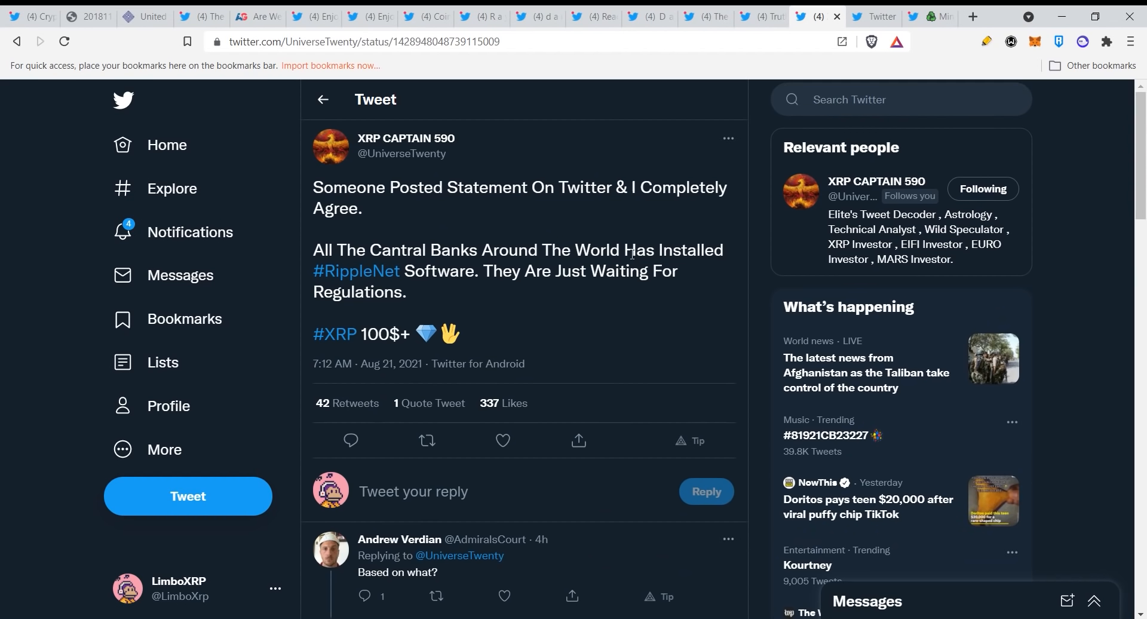
{"action": "mouse_move", "coordinate": [580, 281]}
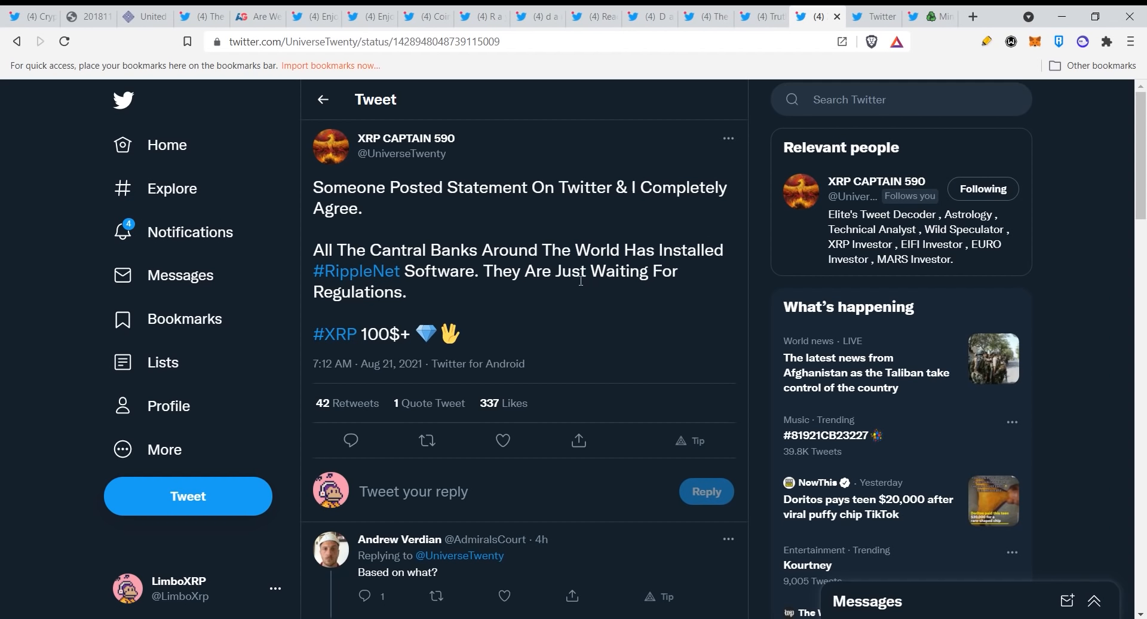
{"action": "mouse_move", "coordinate": [559, 301]}
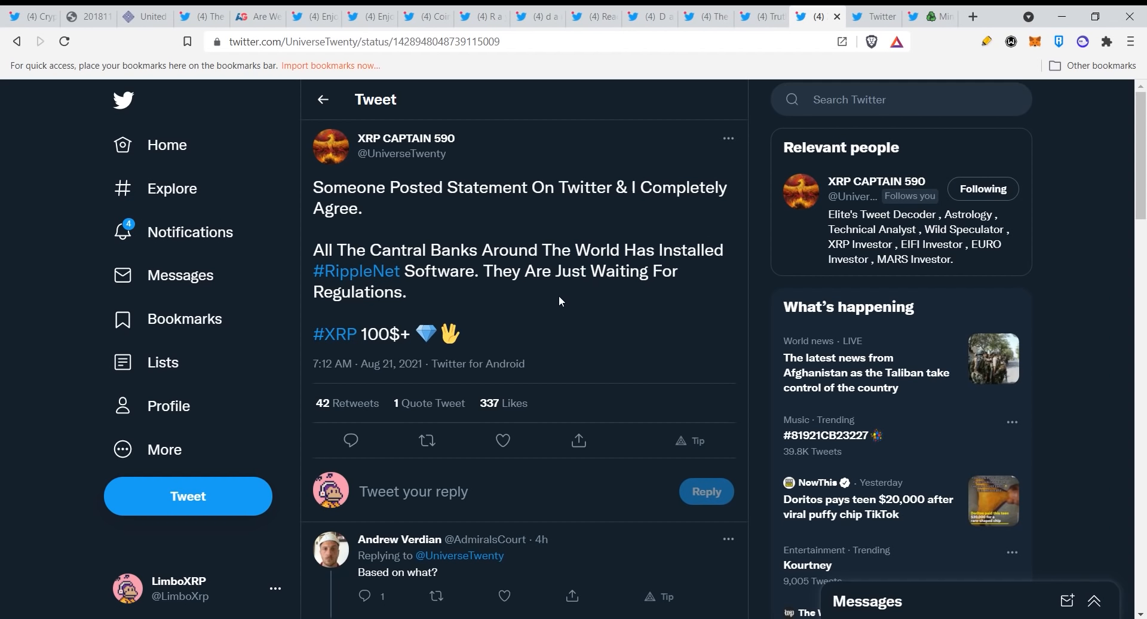
{"action": "mouse_move", "coordinate": [615, 287]}
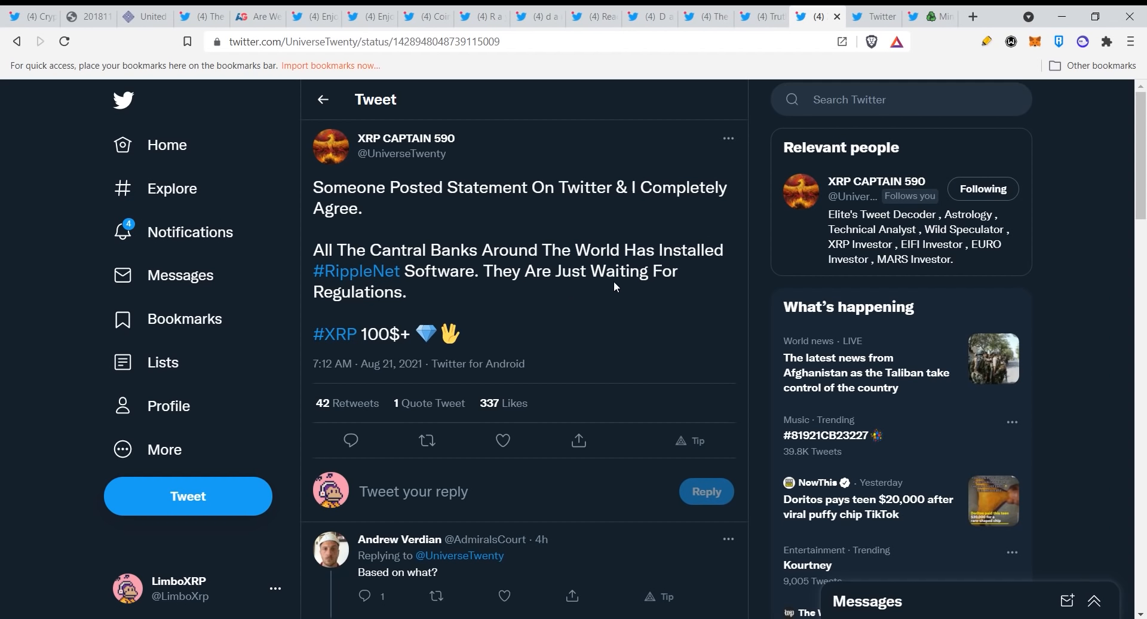
{"action": "mouse_move", "coordinate": [662, 209]}
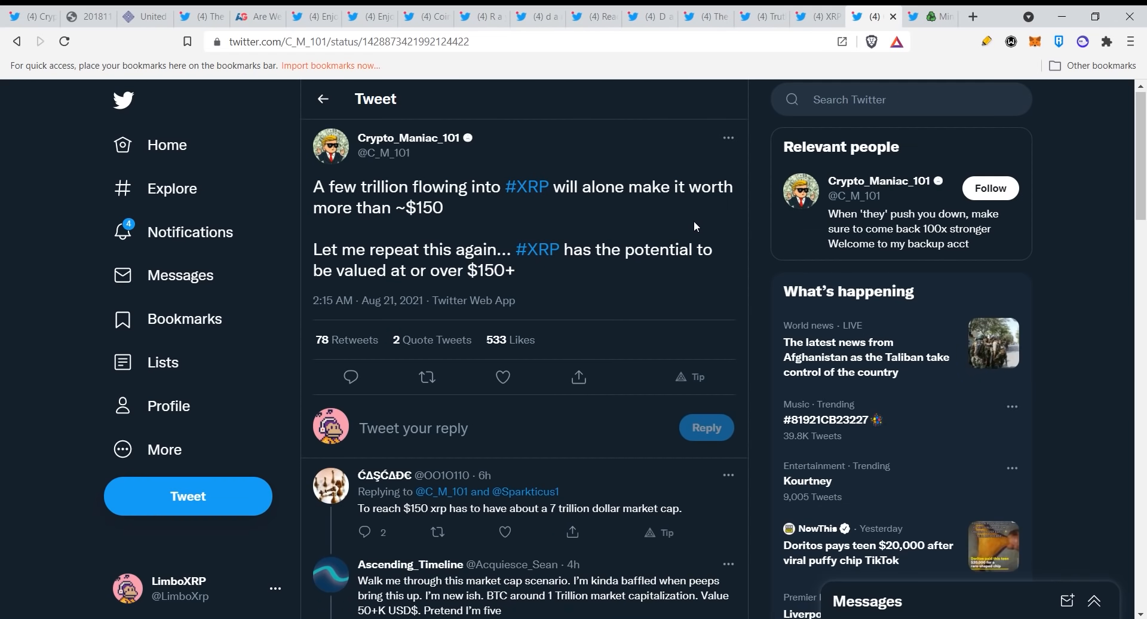
{"action": "mouse_move", "coordinate": [638, 312]}
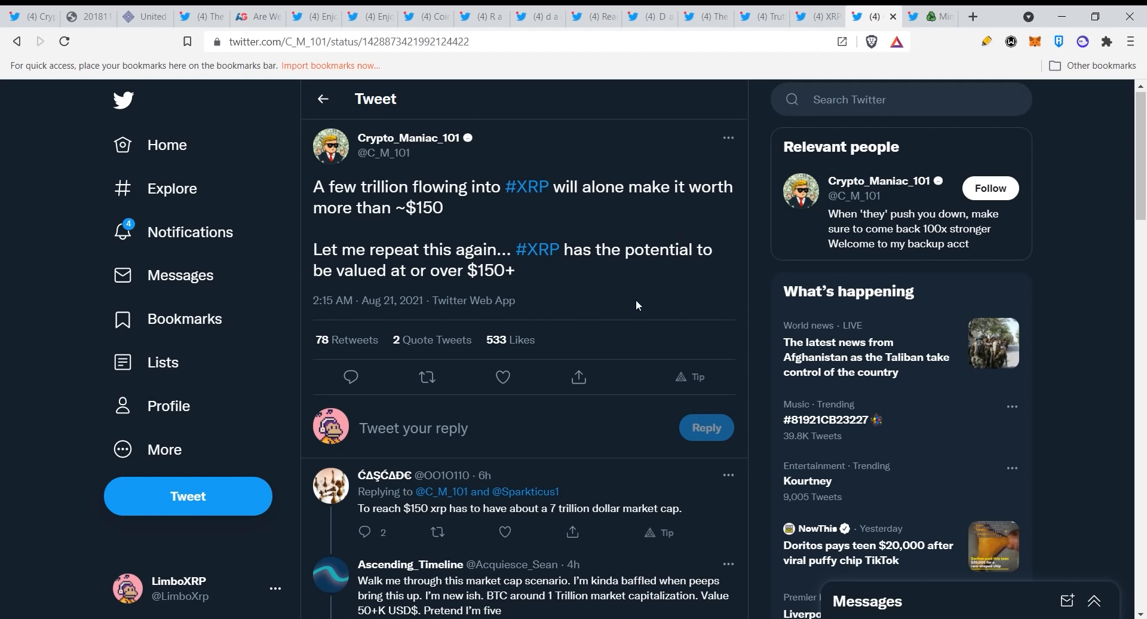
{"action": "mouse_move", "coordinate": [617, 294]}
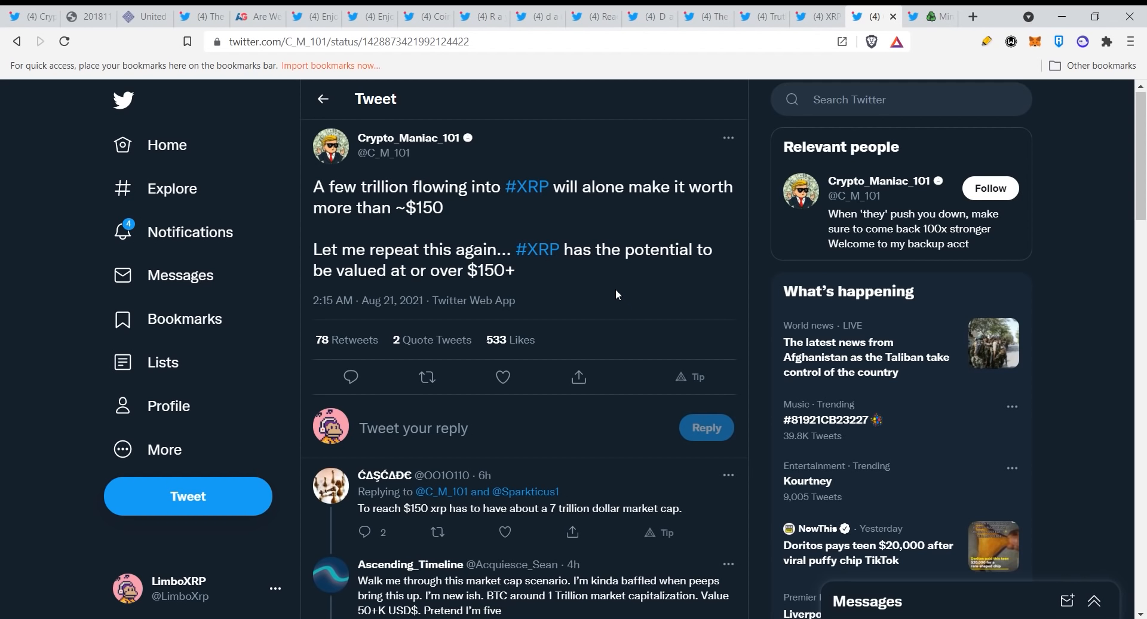
{"action": "scroll", "scroll_direction": "down", "scroll_amount": 3}
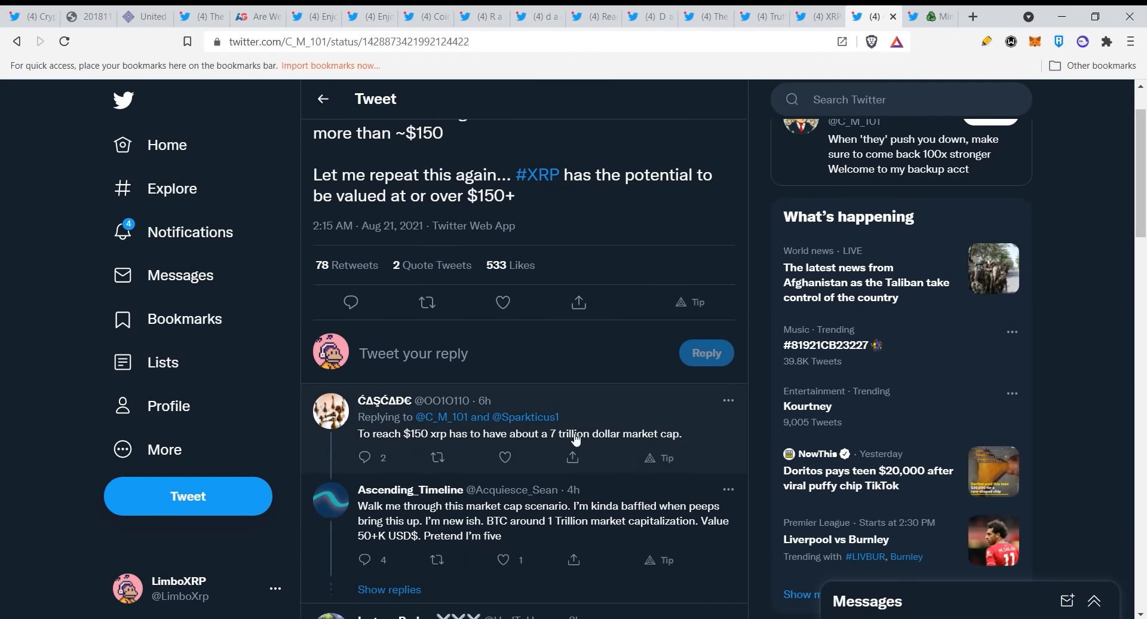
{"action": "mouse_move", "coordinate": [638, 284]}
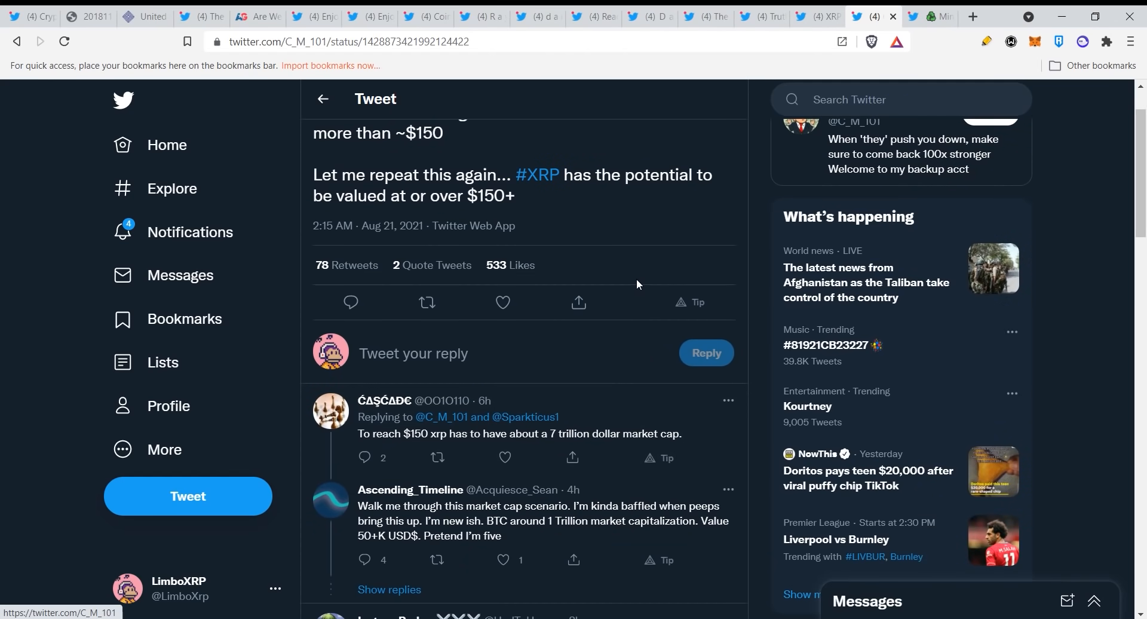
{"action": "mouse_move", "coordinate": [623, 277]}
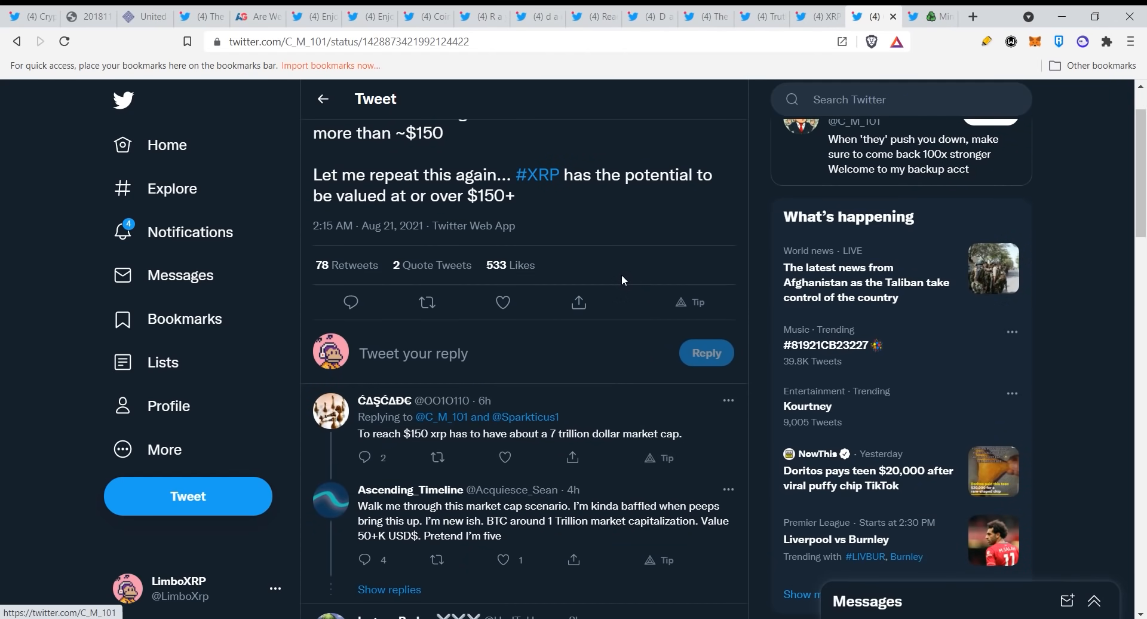
{"action": "mouse_move", "coordinate": [623, 271]}
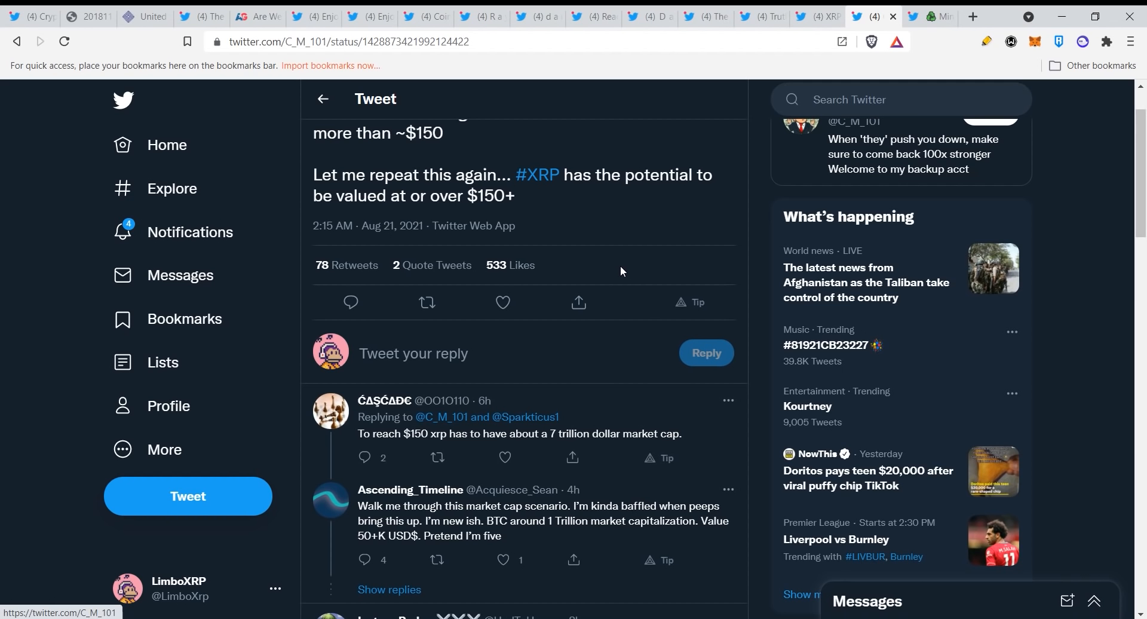
{"action": "mouse_move", "coordinate": [631, 268]}
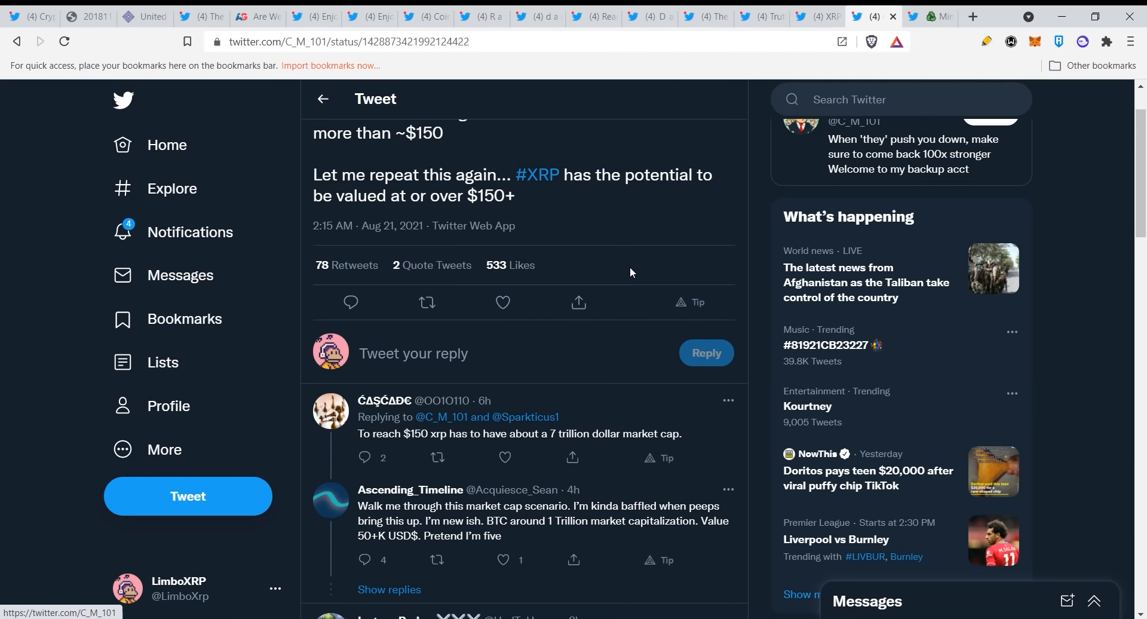
{"action": "scroll", "scroll_direction": "up", "scroll_amount": 3}
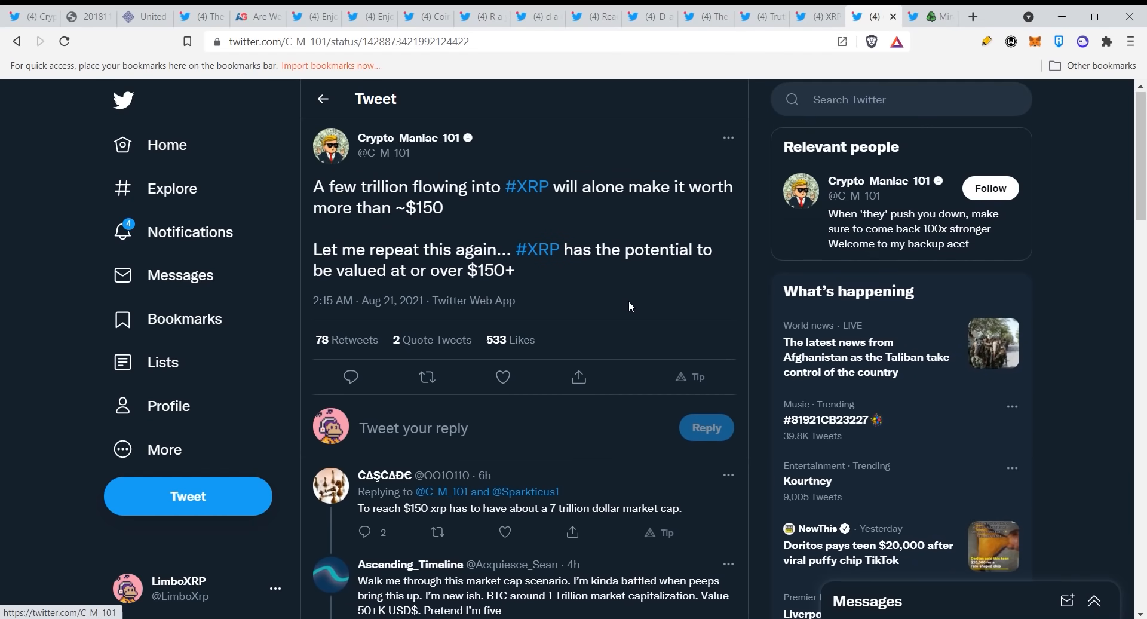
{"action": "mouse_move", "coordinate": [675, 225]}
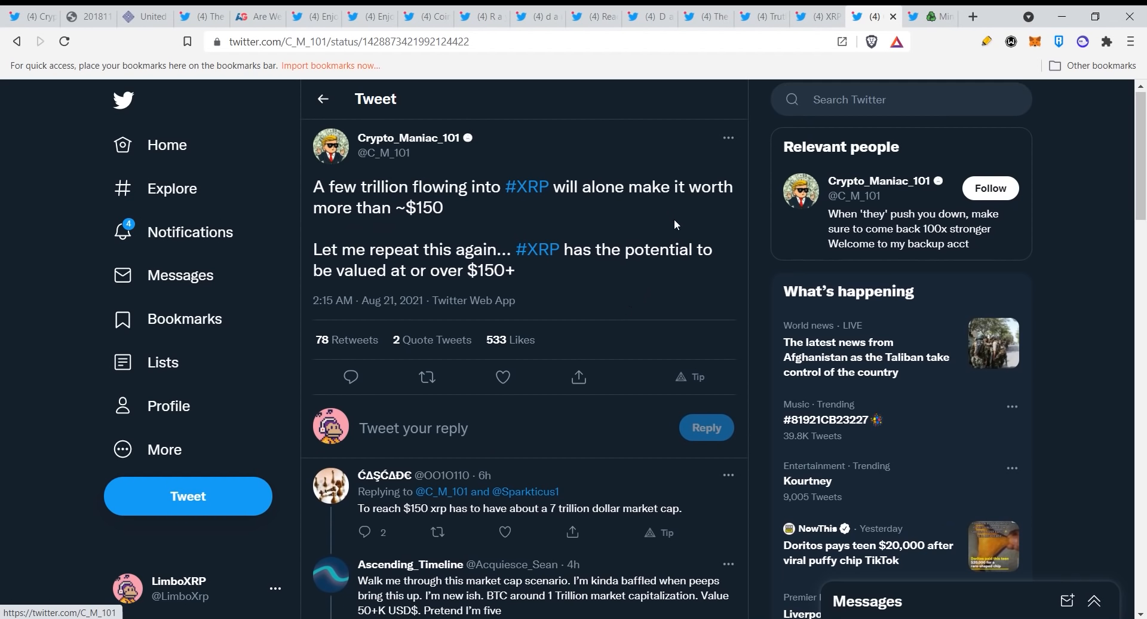
{"action": "mouse_move", "coordinate": [796, 145]}
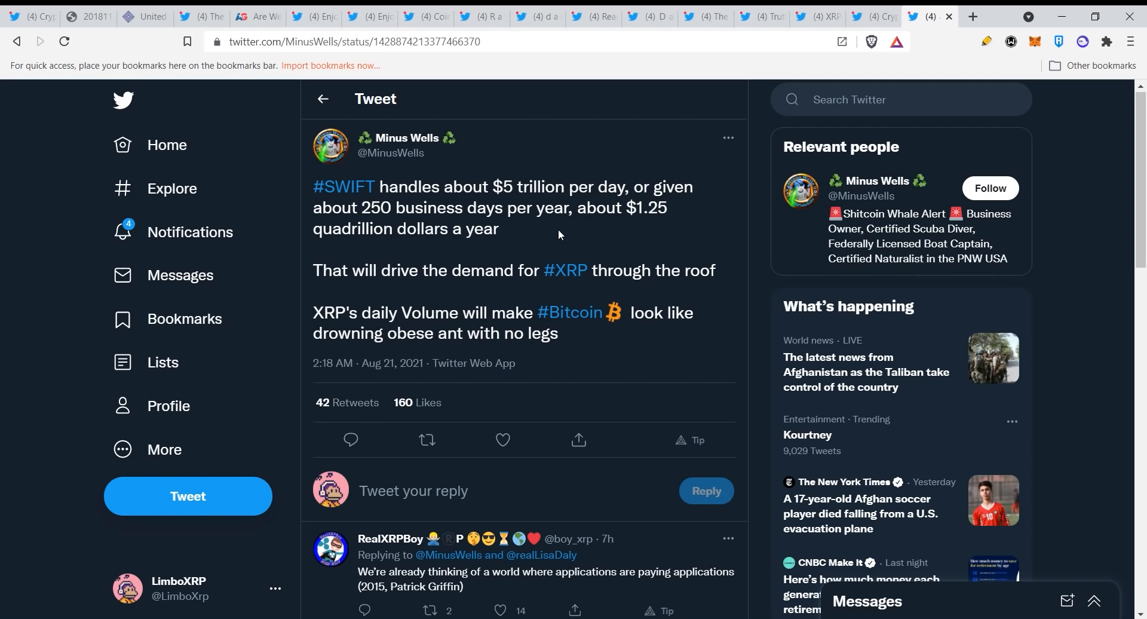
{"action": "mouse_move", "coordinate": [547, 245]}
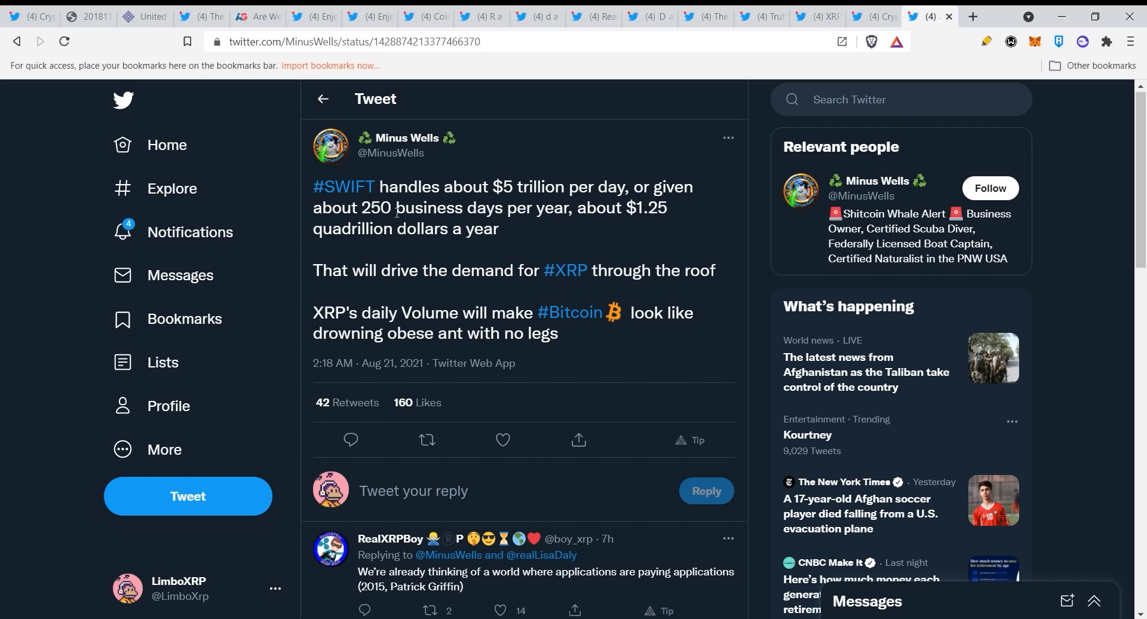
{"action": "mouse_move", "coordinate": [510, 230]}
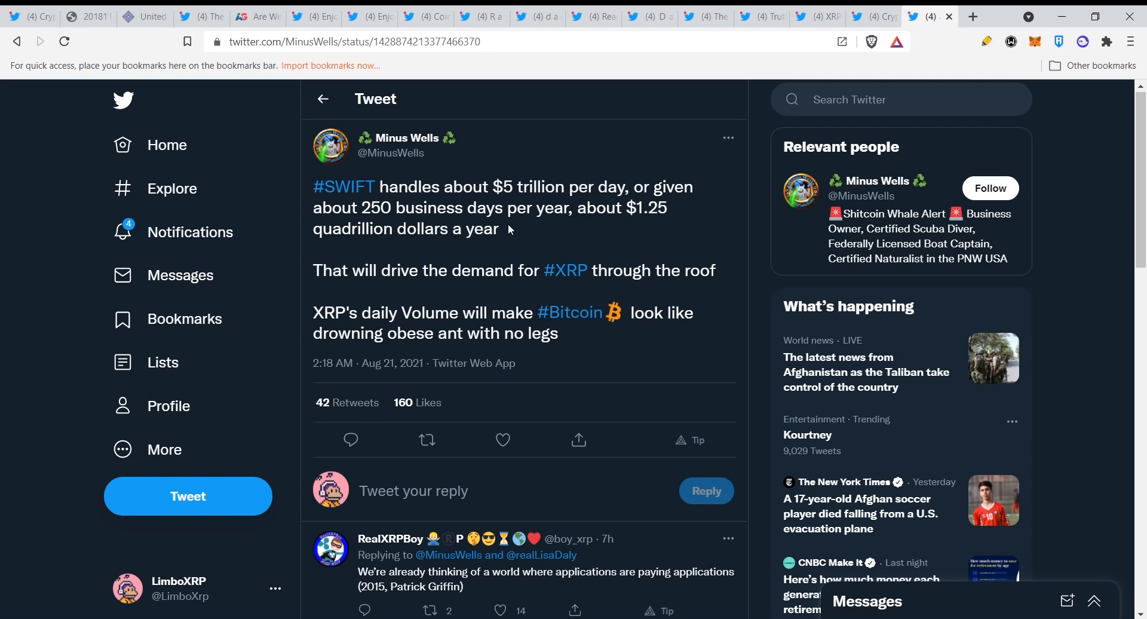
{"action": "mouse_move", "coordinate": [644, 230]}
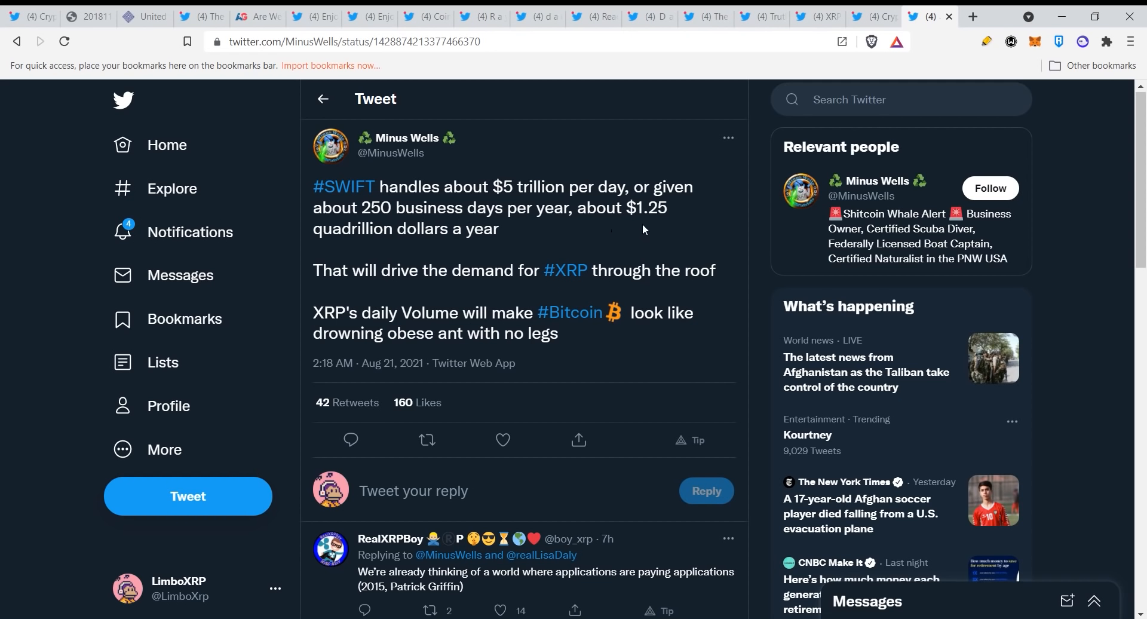
{"action": "mouse_move", "coordinate": [404, 238]}
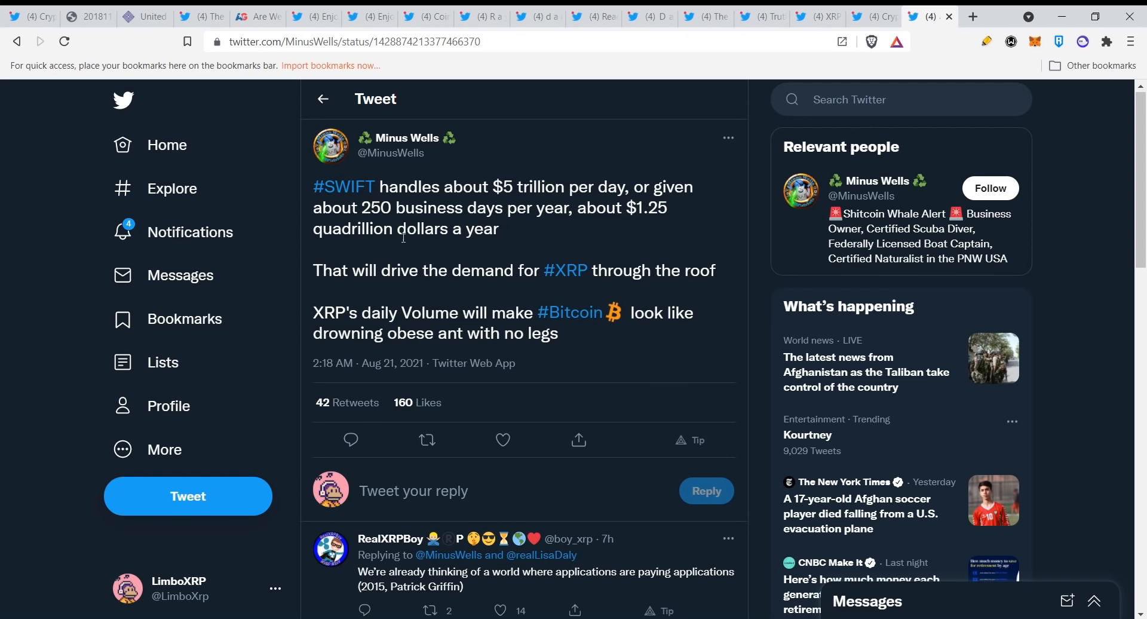
{"action": "mouse_move", "coordinate": [424, 275]}
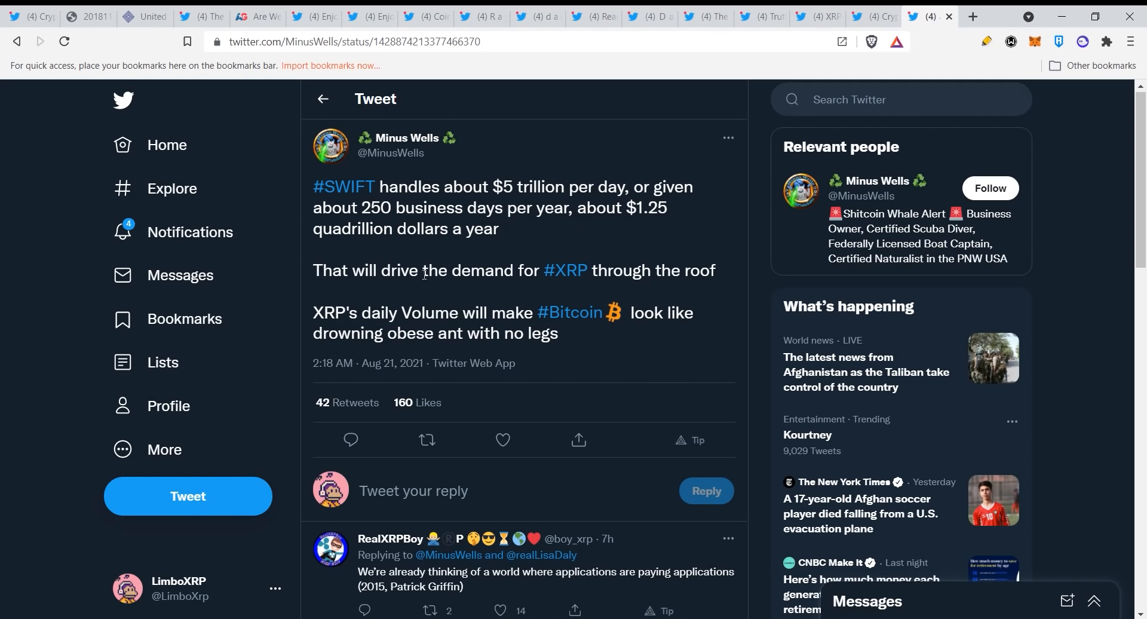
{"action": "mouse_move", "coordinate": [449, 278]}
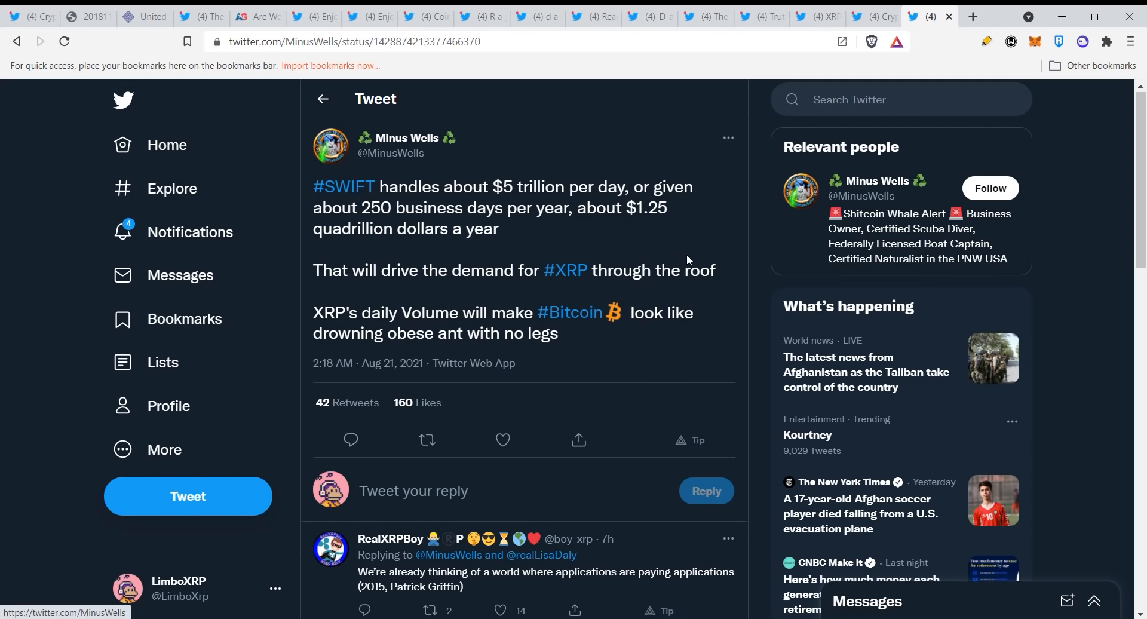
{"action": "mouse_move", "coordinate": [680, 258]}
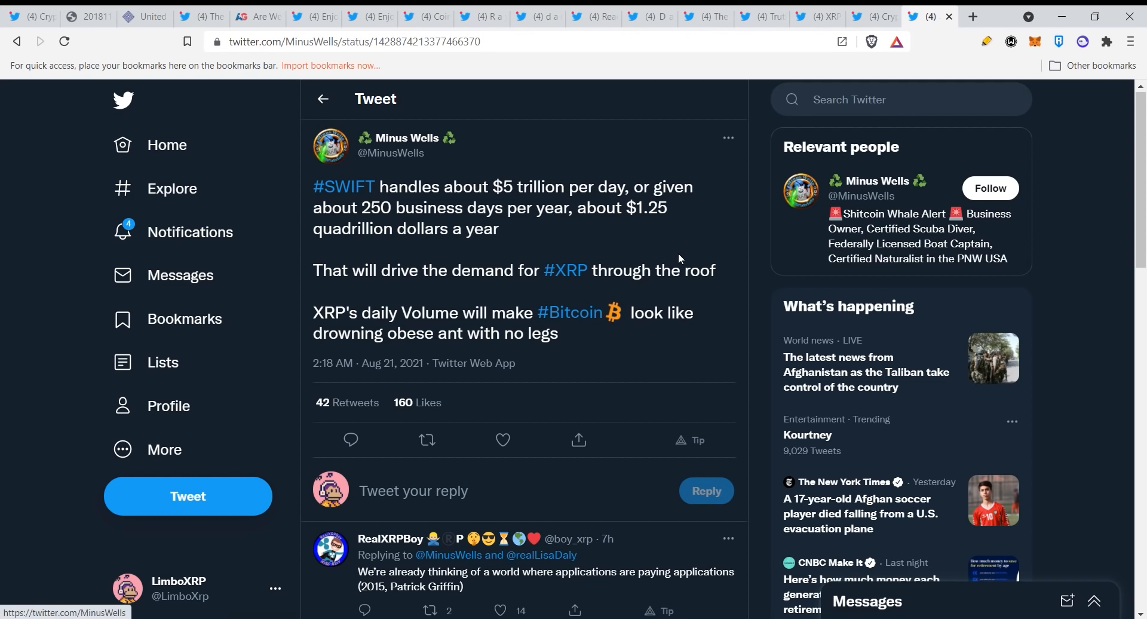
{"action": "mouse_move", "coordinate": [674, 247]}
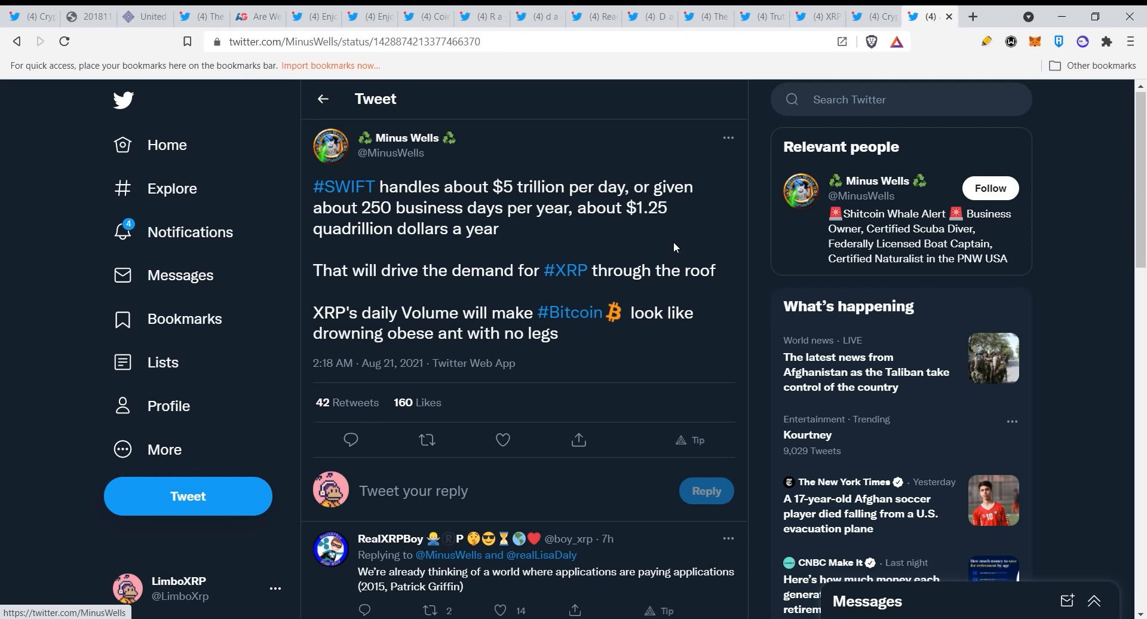
{"action": "mouse_move", "coordinate": [669, 275]}
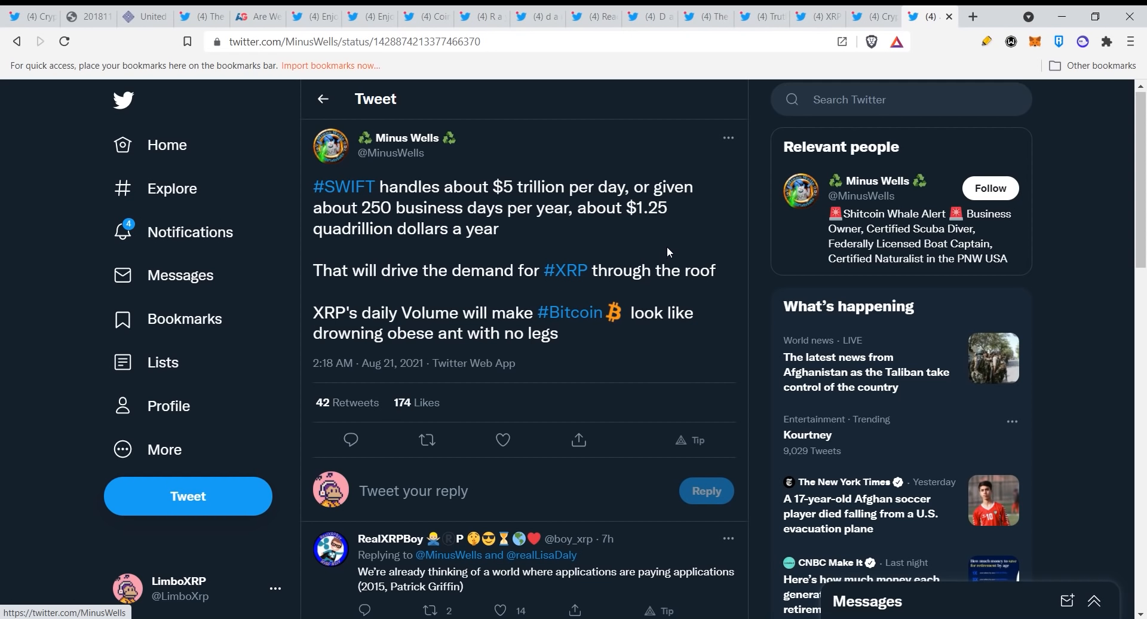
{"action": "mouse_move", "coordinate": [655, 252]}
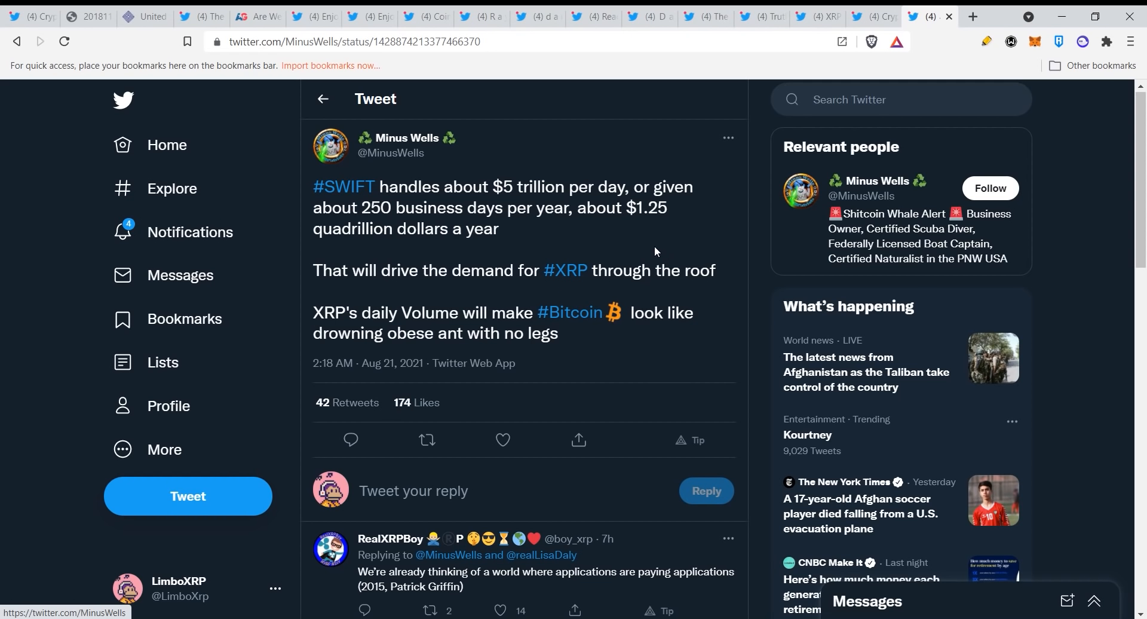
{"action": "mouse_move", "coordinate": [583, 235]}
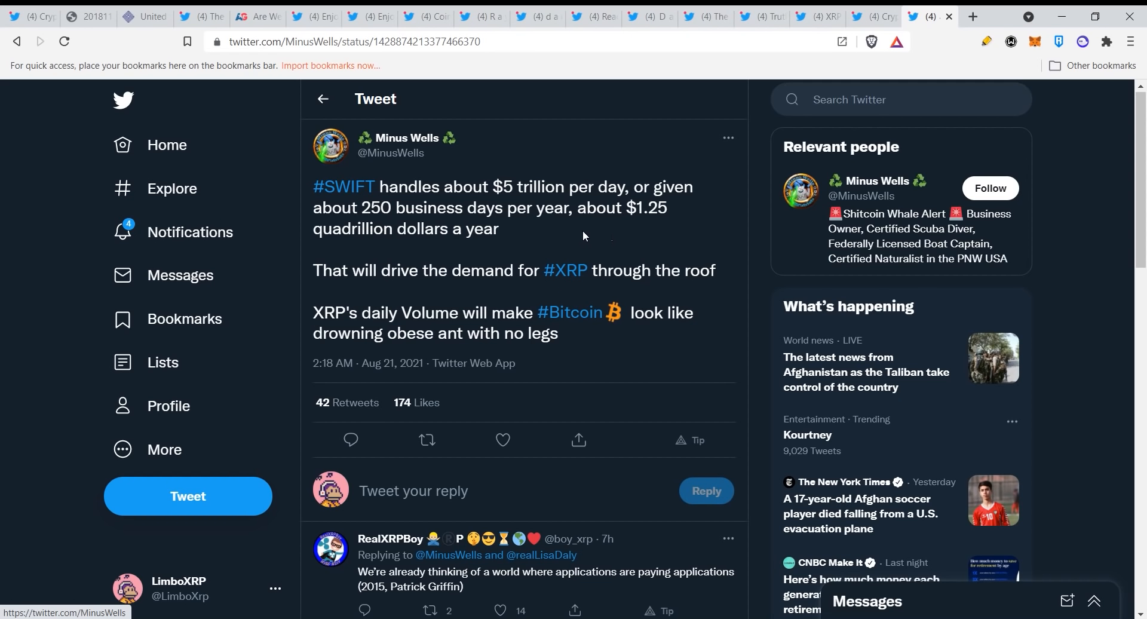
{"action": "mouse_move", "coordinate": [544, 229]}
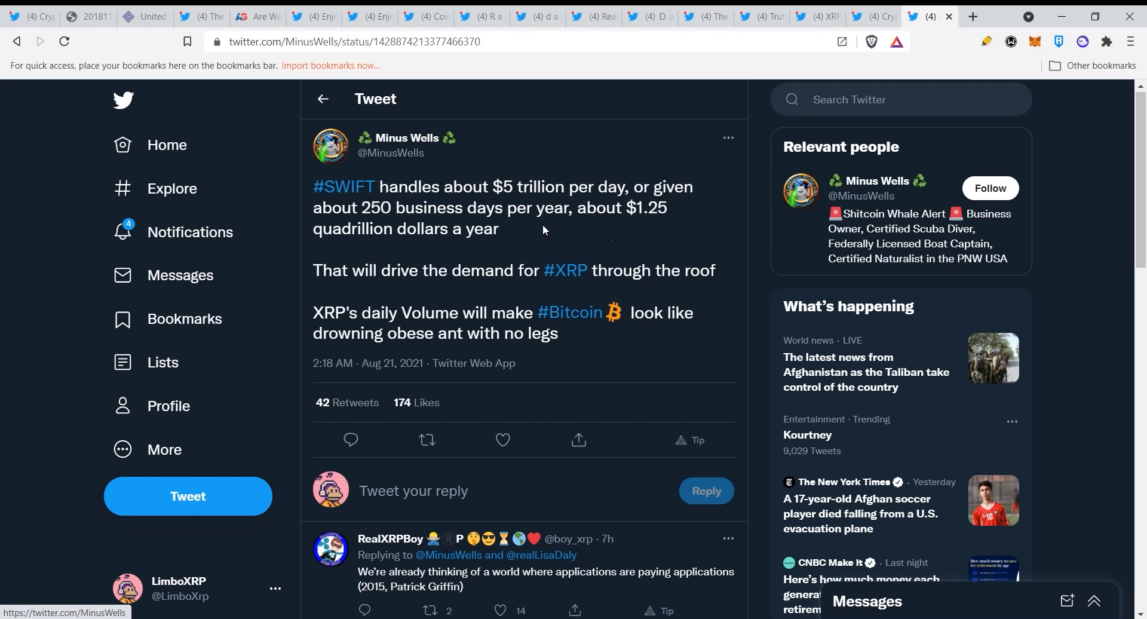
{"action": "mouse_move", "coordinate": [549, 228]}
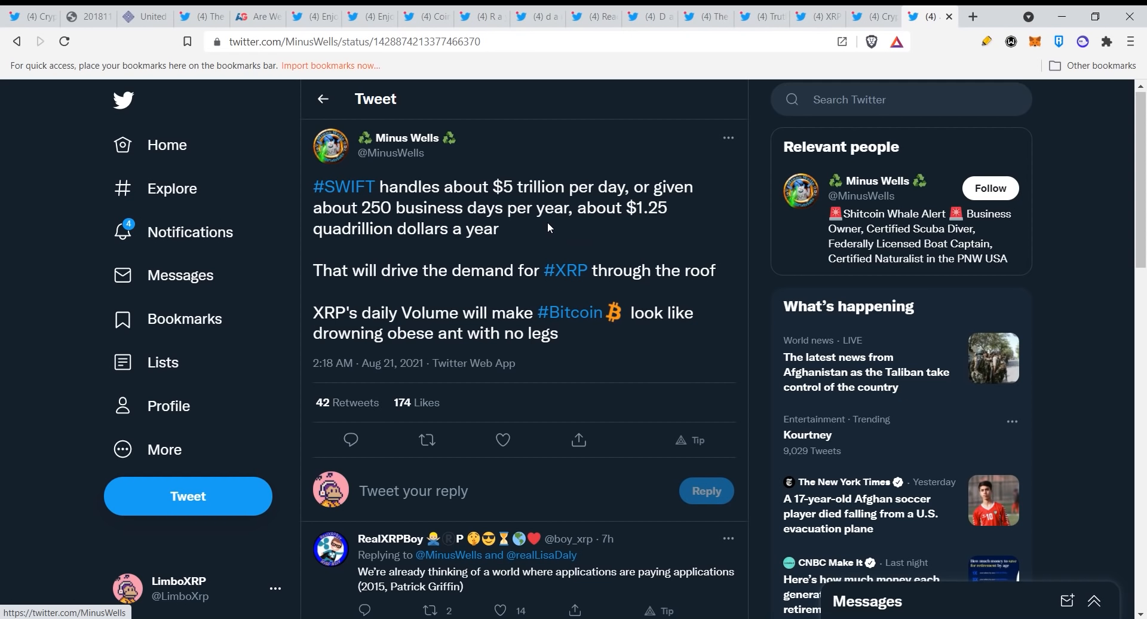
{"action": "mouse_move", "coordinate": [529, 234]}
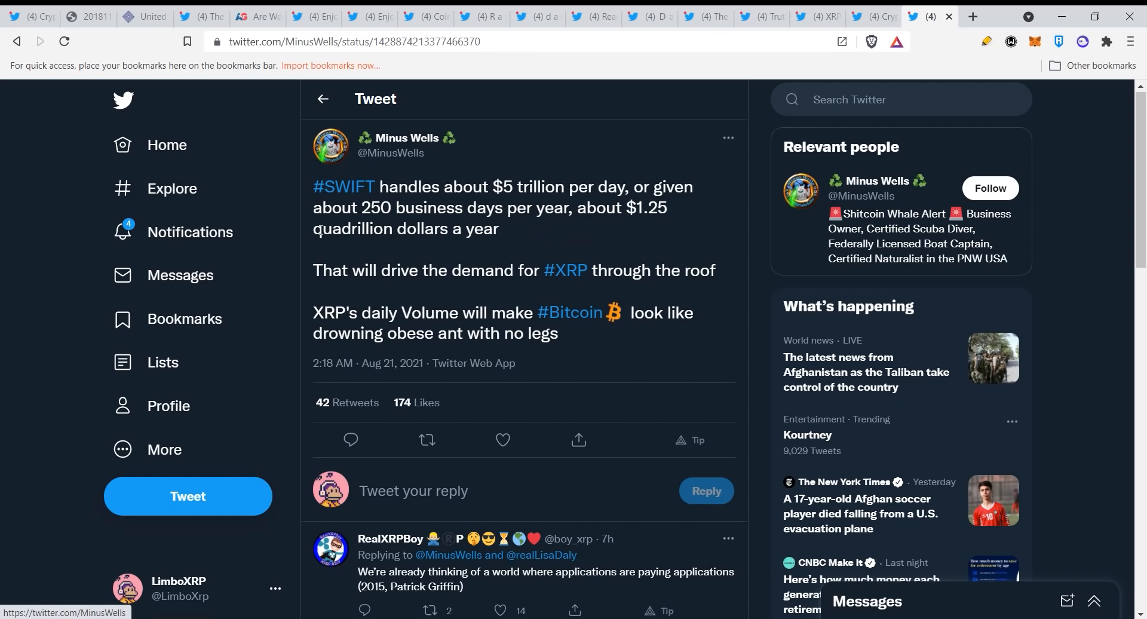
{"action": "mouse_move", "coordinate": [655, 349]}
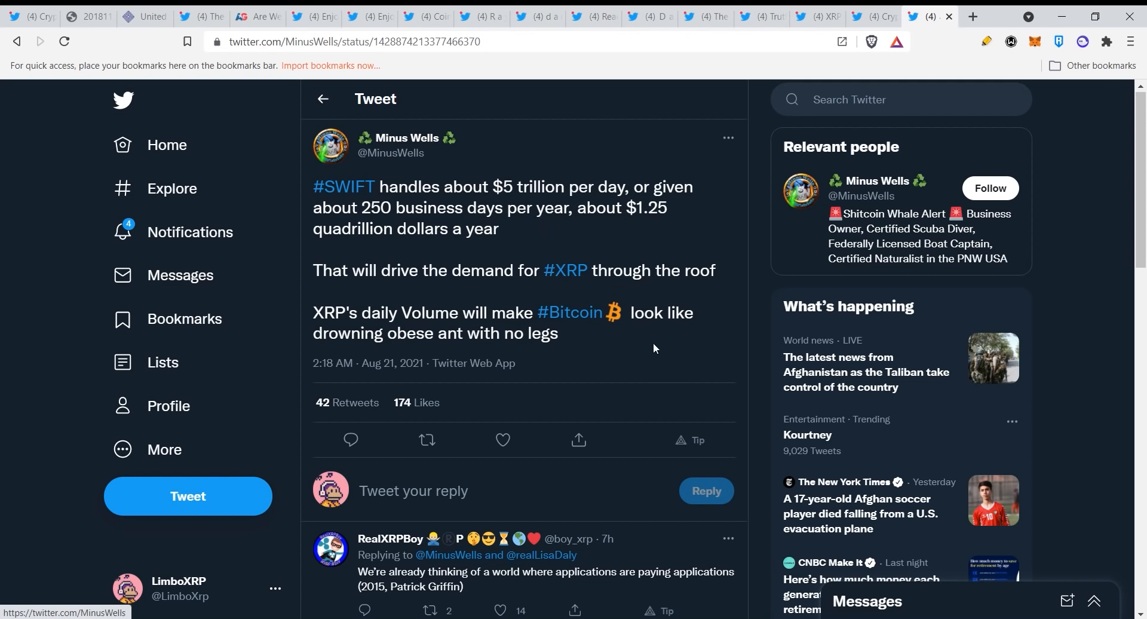
{"action": "mouse_move", "coordinate": [541, 241]}
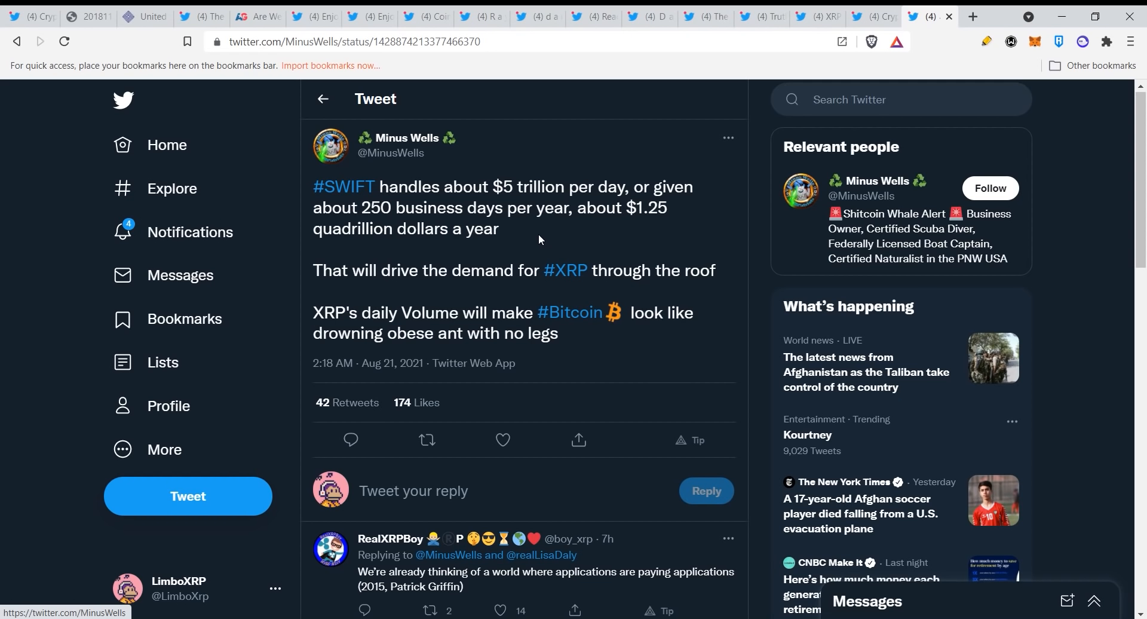
{"action": "mouse_move", "coordinate": [520, 234]}
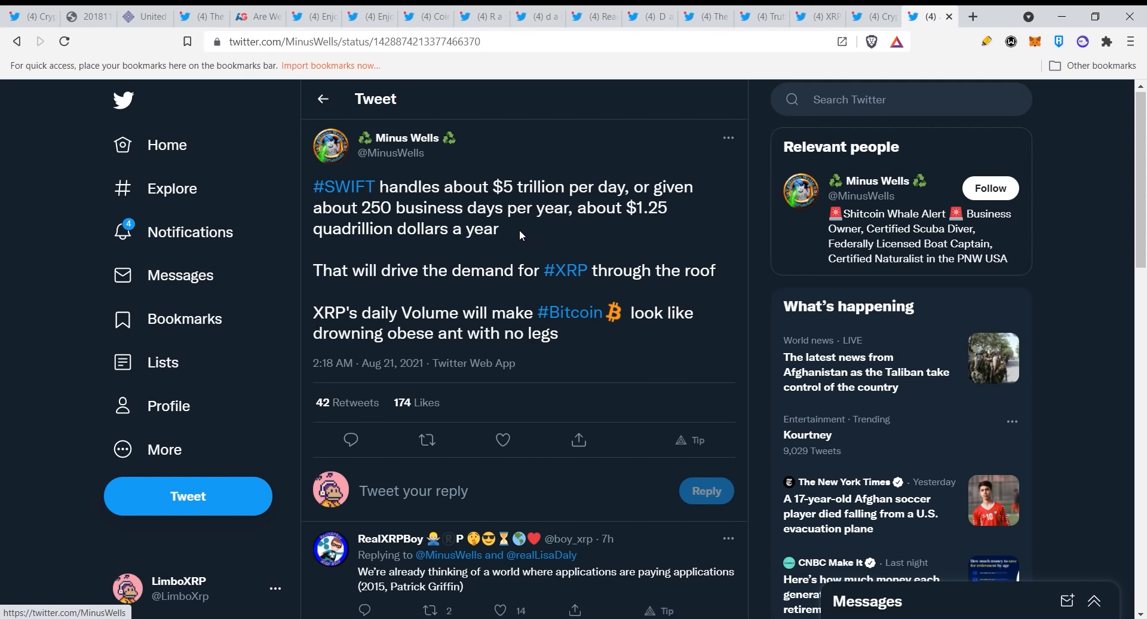
{"action": "mouse_move", "coordinate": [518, 231]}
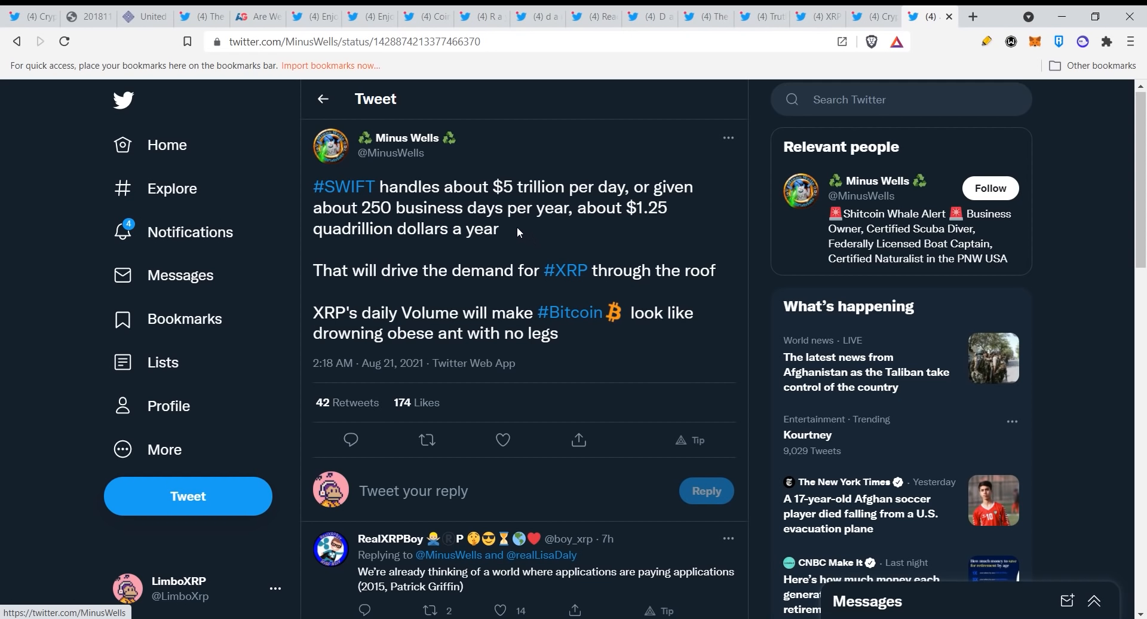